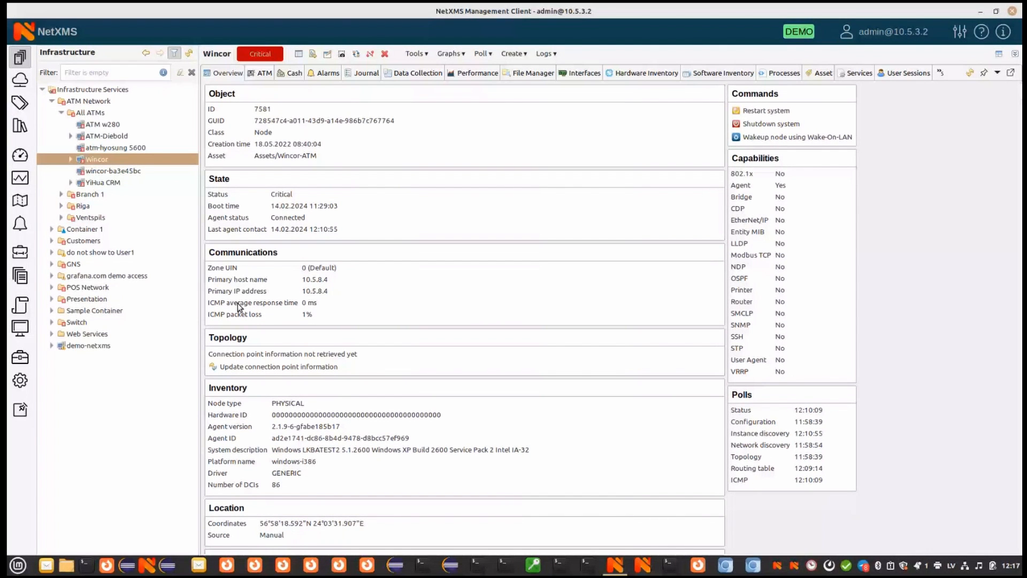
{"action": "mouse_move", "coordinate": [527, 388]}
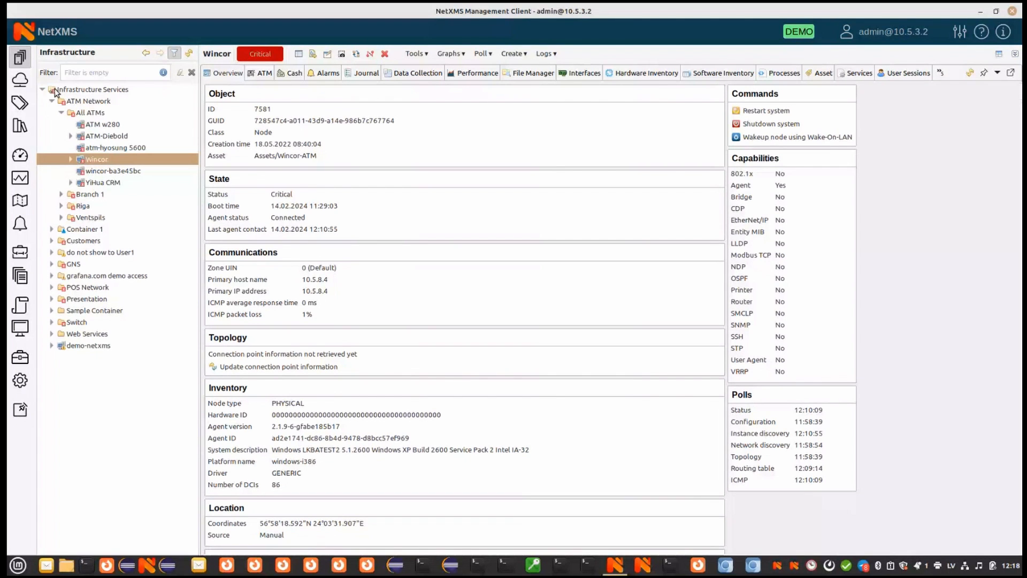
{"action": "mouse_move", "coordinate": [85, 98]}
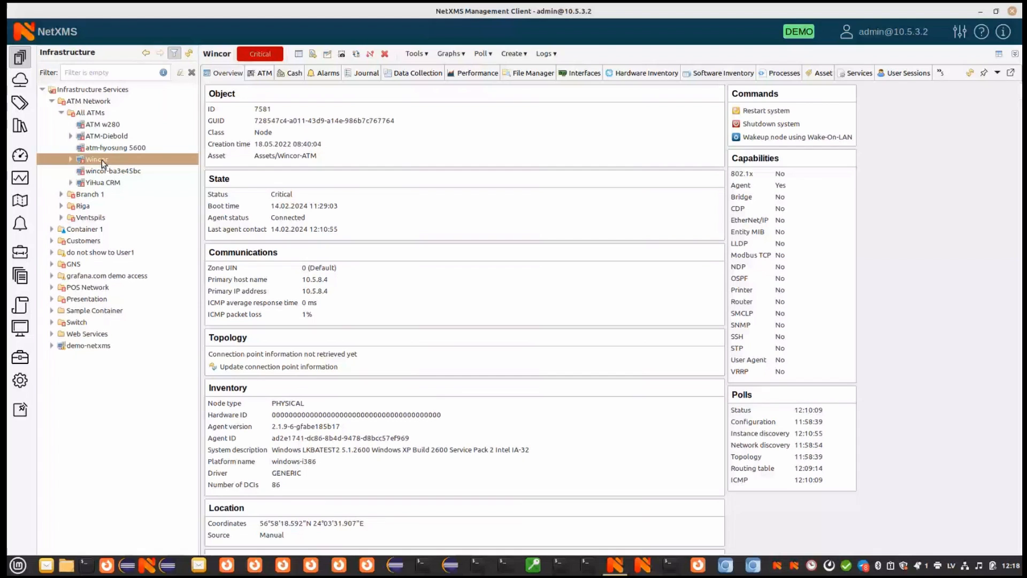
{"action": "mouse_move", "coordinate": [93, 161]}
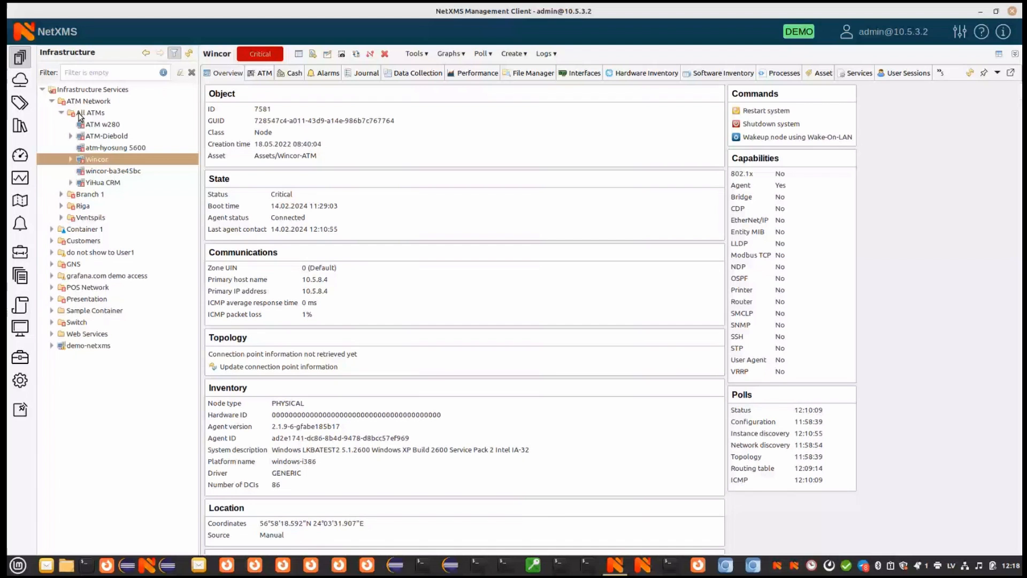
{"action": "mouse_move", "coordinate": [536, 238]}
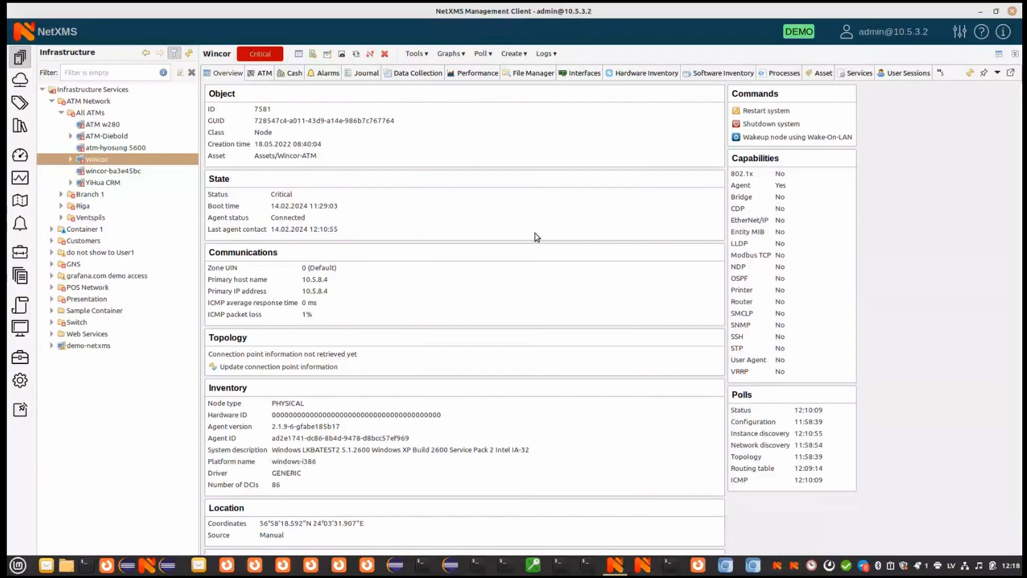
{"action": "mouse_move", "coordinate": [107, 143]}
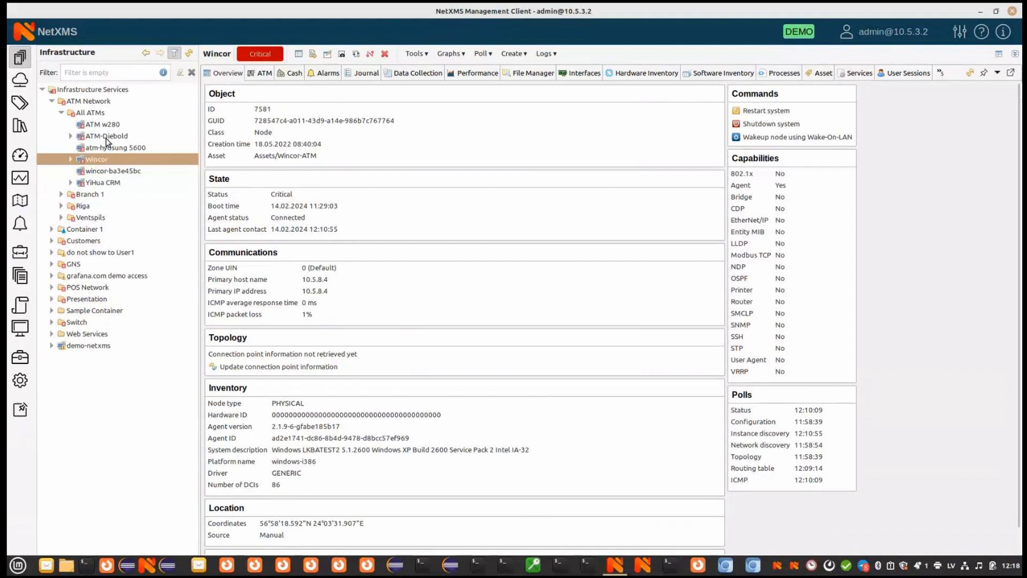
- Return to the Wincor ATM's overview and show its component status and cash cassette levels
{"action": "left_click", "coordinate": [106, 135]}
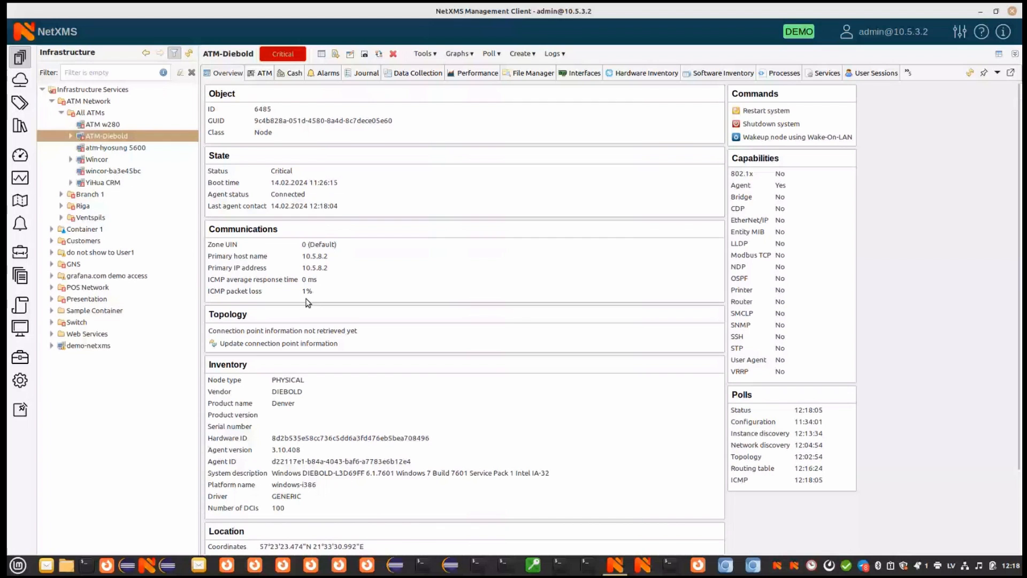
{"action": "left_click", "coordinate": [96, 159]}
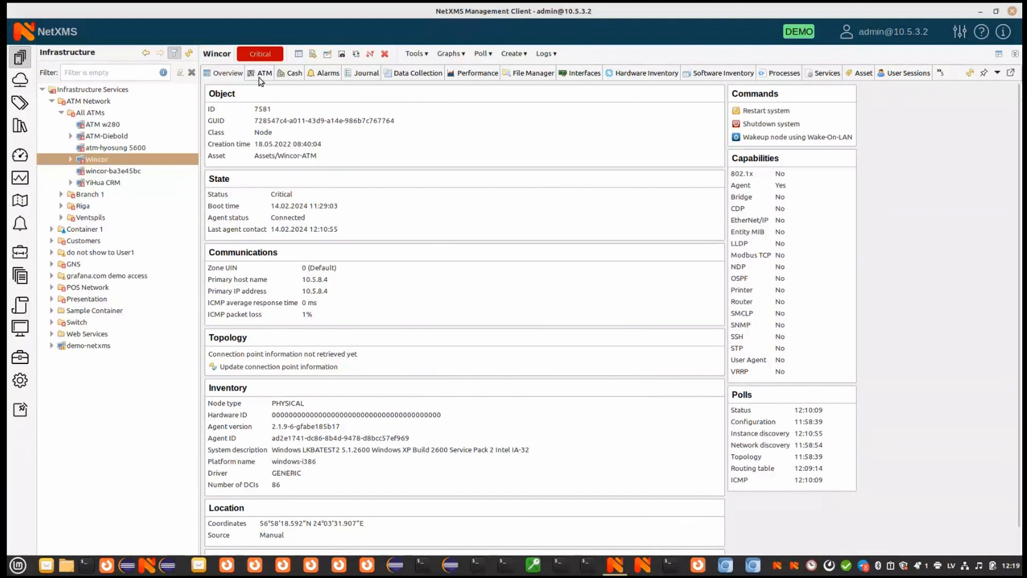
{"action": "left_click", "coordinate": [264, 73]}
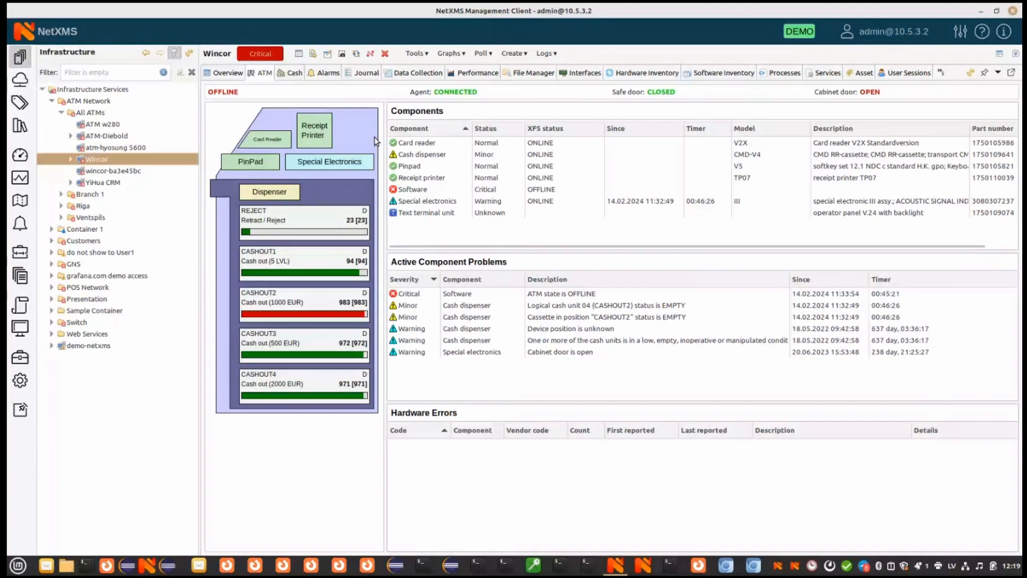
{"action": "left_click", "coordinate": [293, 72]}
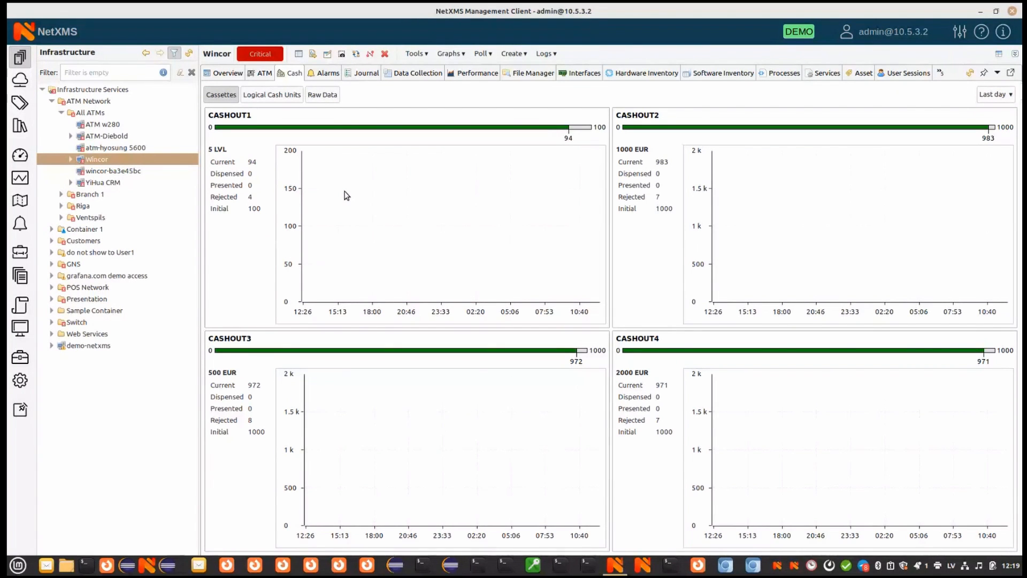
{"action": "mouse_move", "coordinate": [627, 198]}
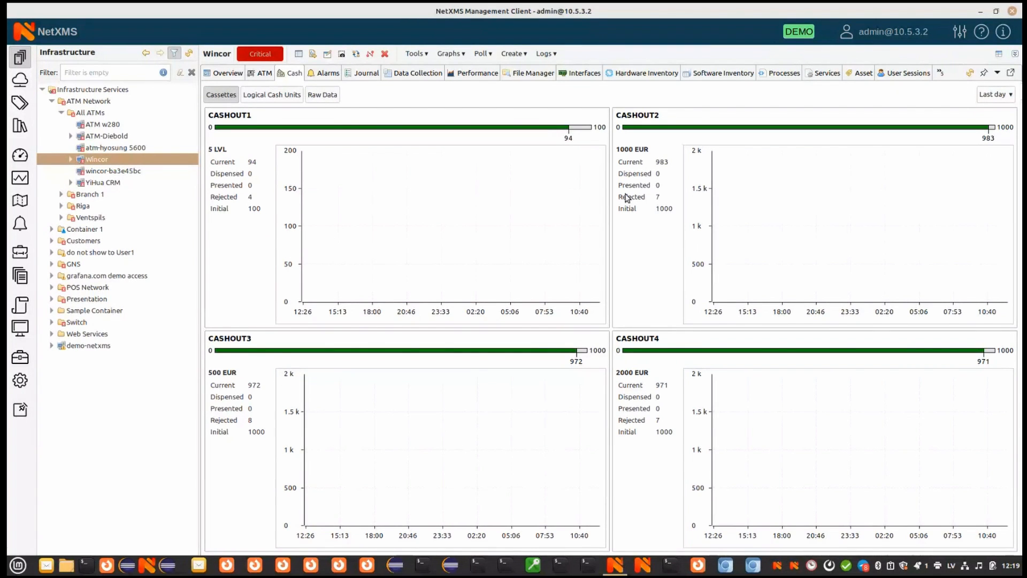
- Set the cash chart period to Last week and apply it
{"action": "left_click", "coordinate": [994, 94]}
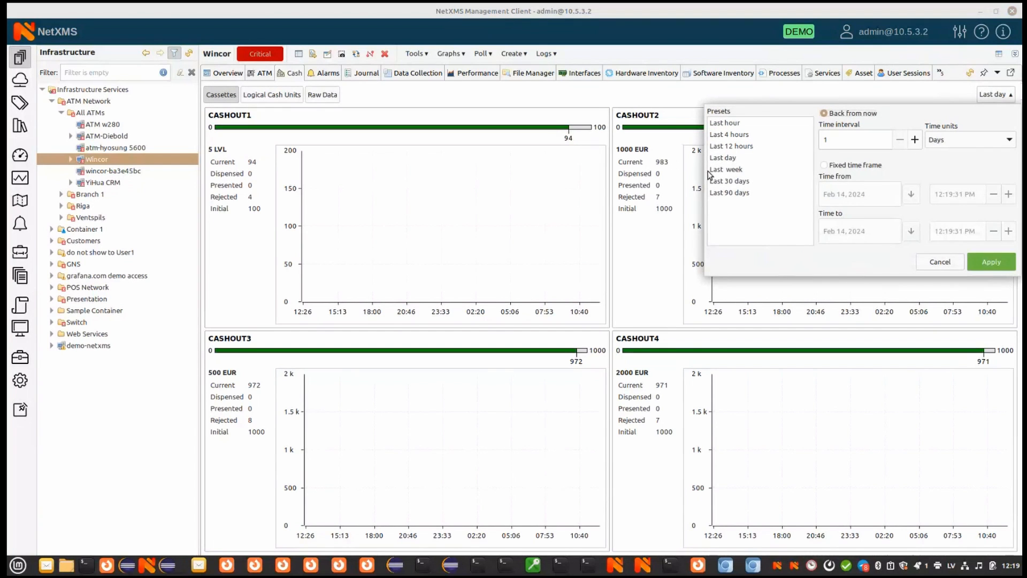
{"action": "left_click", "coordinate": [726, 169]}
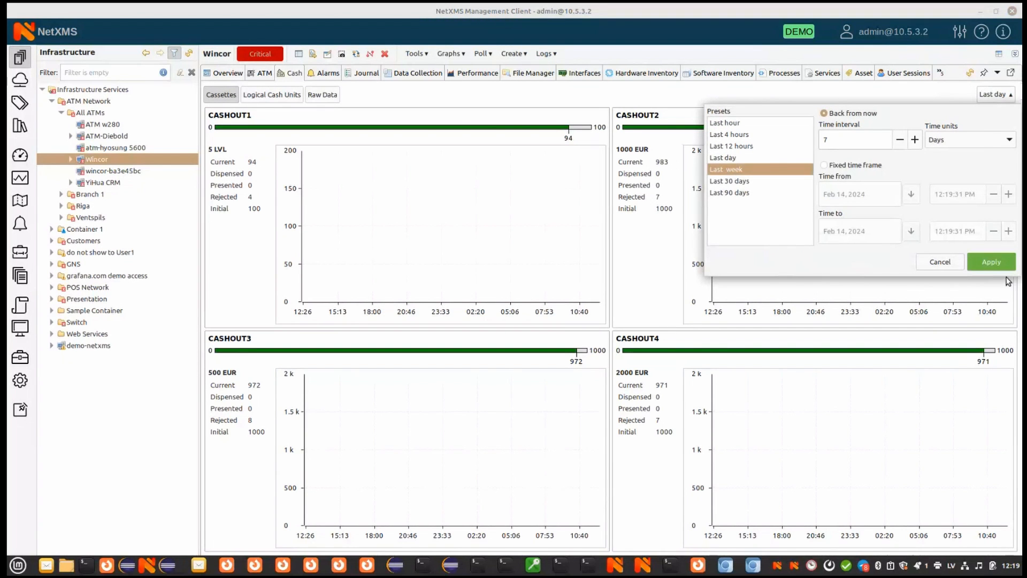
{"action": "left_click", "coordinate": [991, 261]}
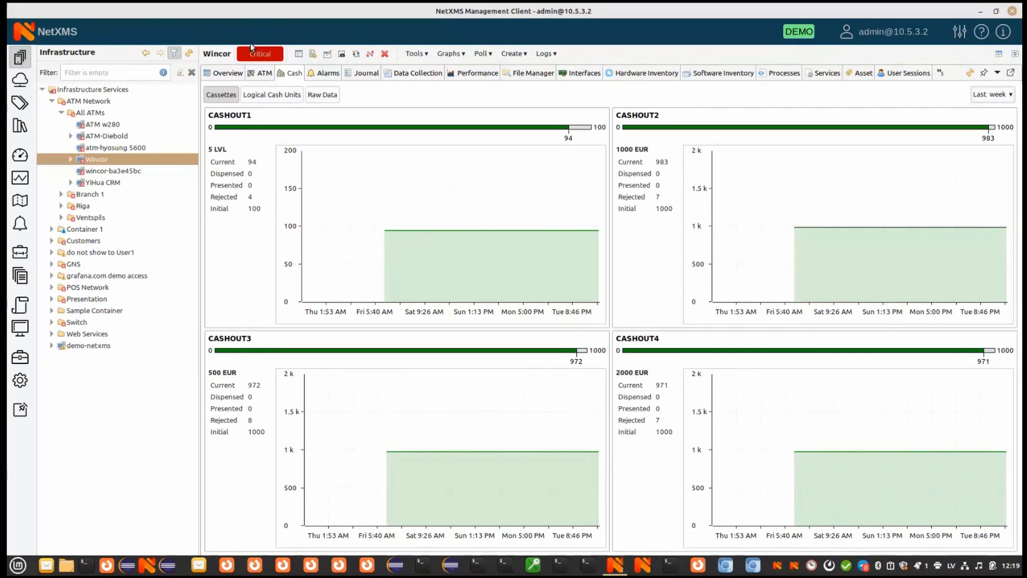
- View the logical cash units, then the raw cash unit data table
{"action": "left_click", "coordinate": [270, 94]}
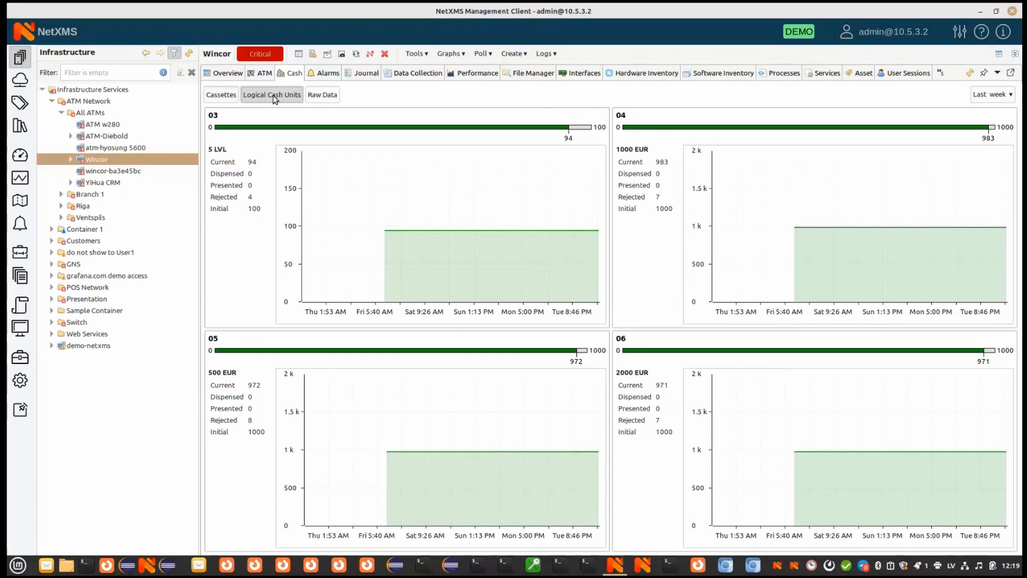
{"action": "left_click", "coordinate": [322, 94]}
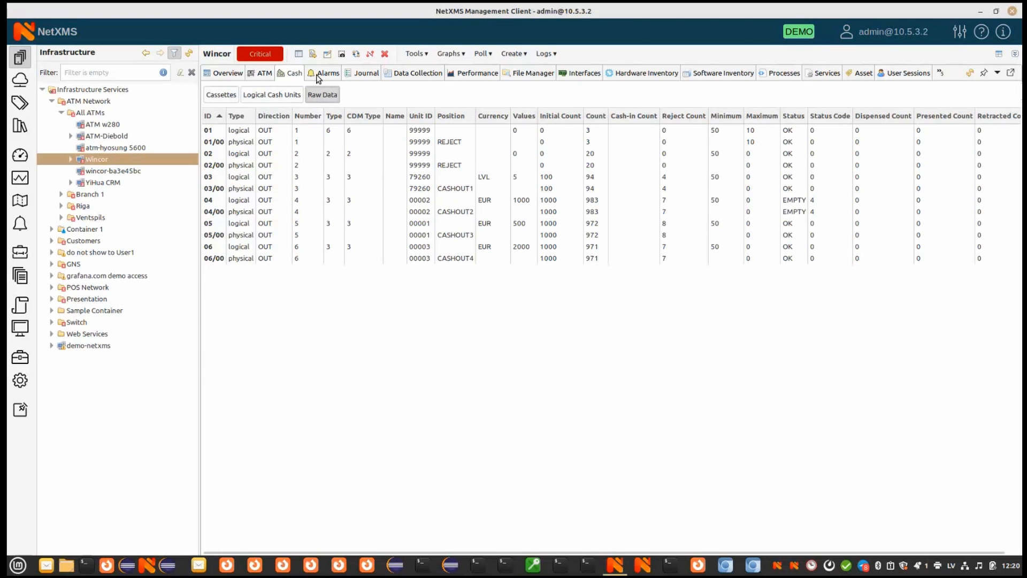
- Review Wincor's alarms, select the Cabinet door open alarm, and show its journal
{"action": "left_click", "coordinate": [328, 73]}
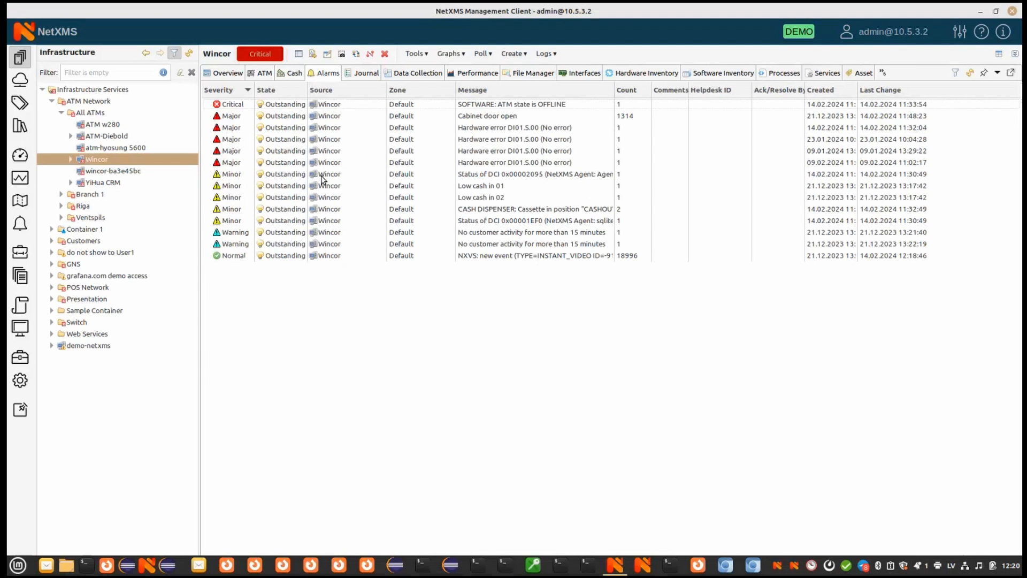
{"action": "left_click", "coordinate": [488, 116]}
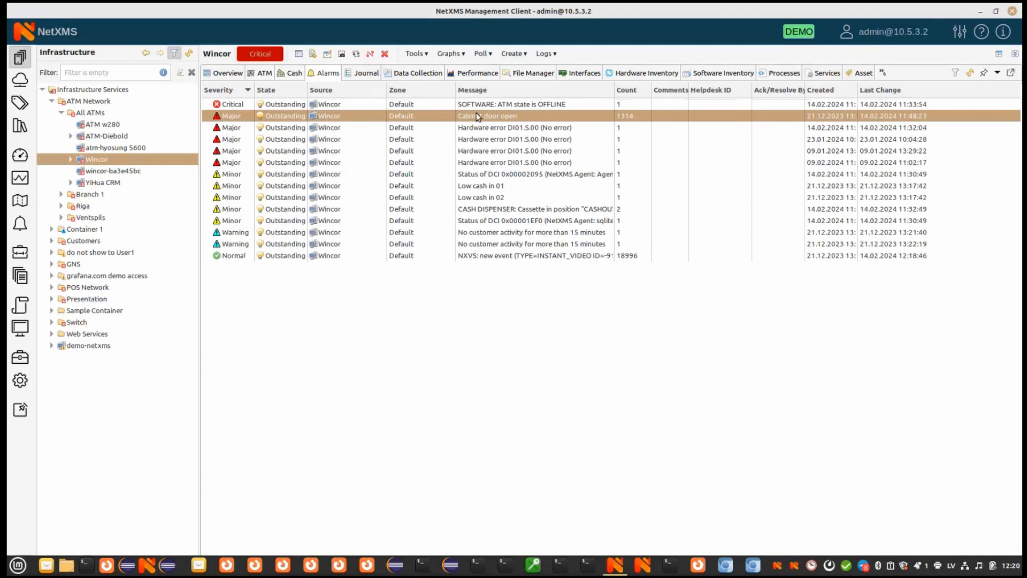
{"action": "left_click", "coordinate": [365, 73]}
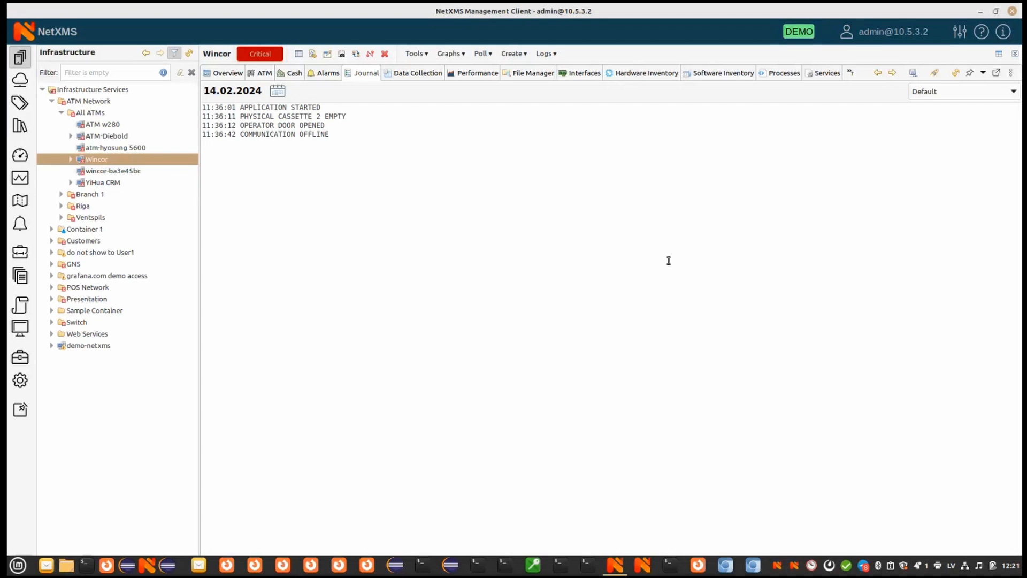
- Search journals across All ATMs for OPEN and open Wincor's 23.01.2024 result
{"action": "right_click", "coordinate": [90, 112]}
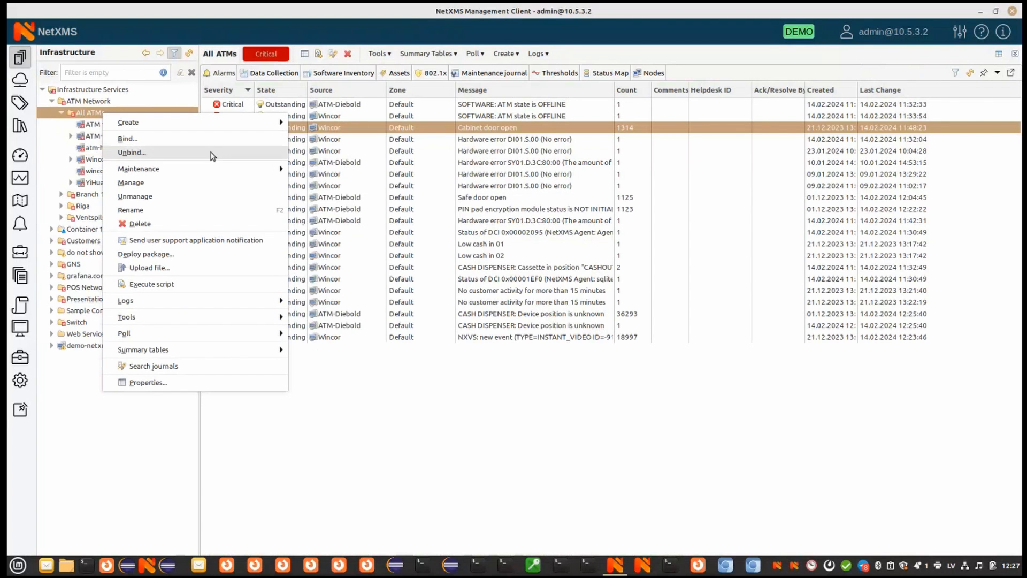
{"action": "mouse_move", "coordinate": [170, 366]}
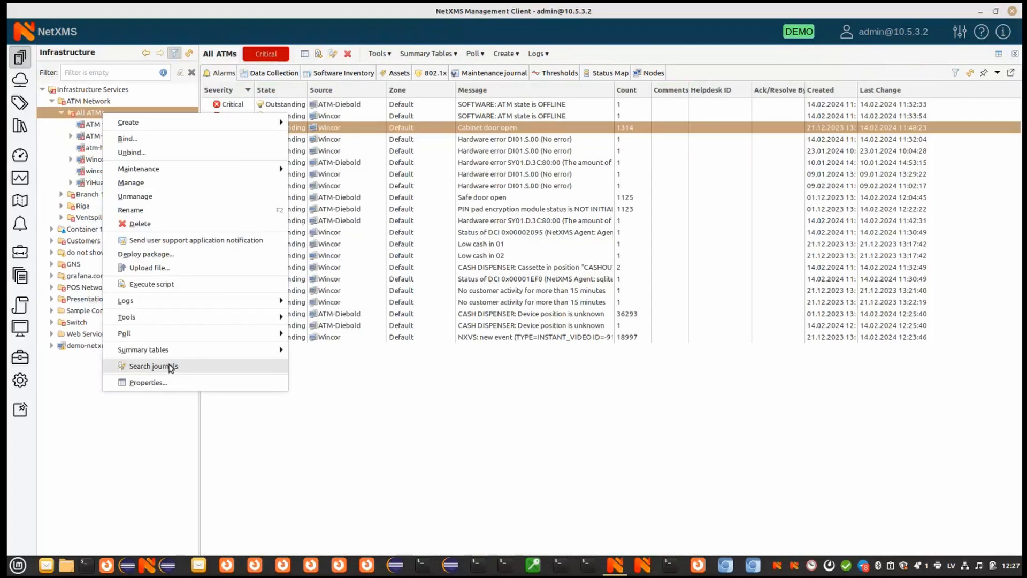
{"action": "left_click", "coordinate": [153, 366]}
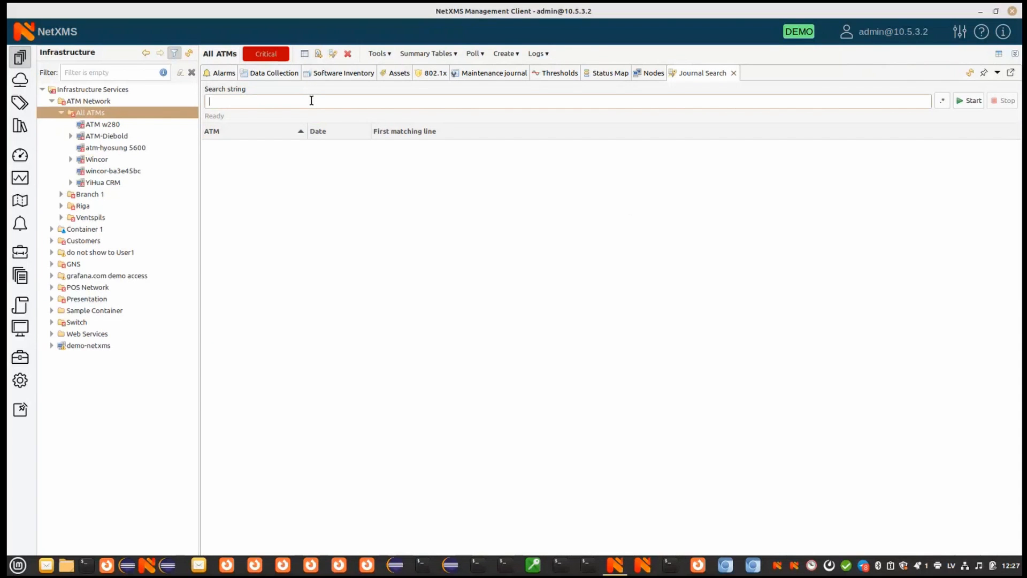
{"action": "type", "text": "OPEN"}
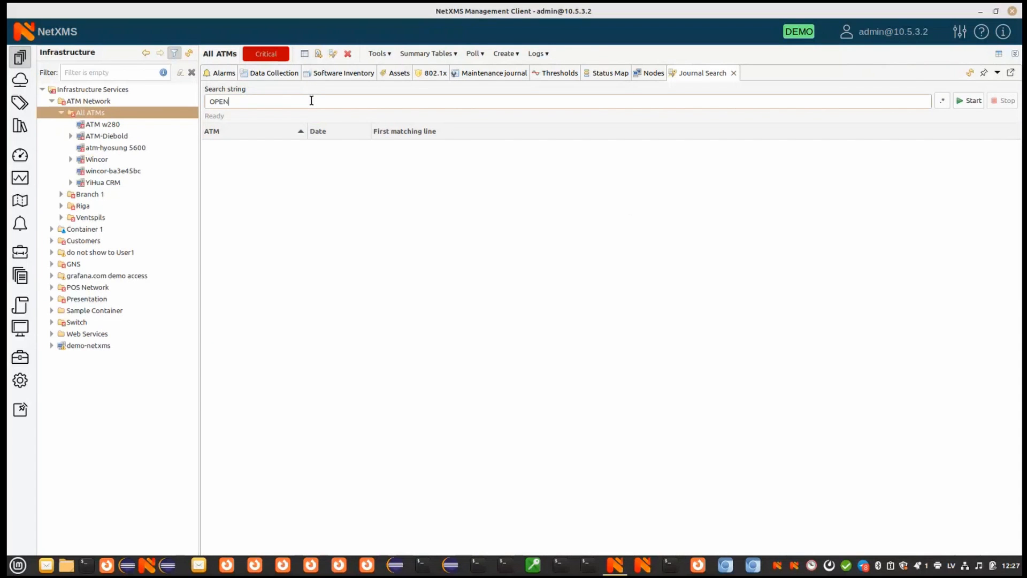
{"action": "left_click", "coordinate": [973, 101]}
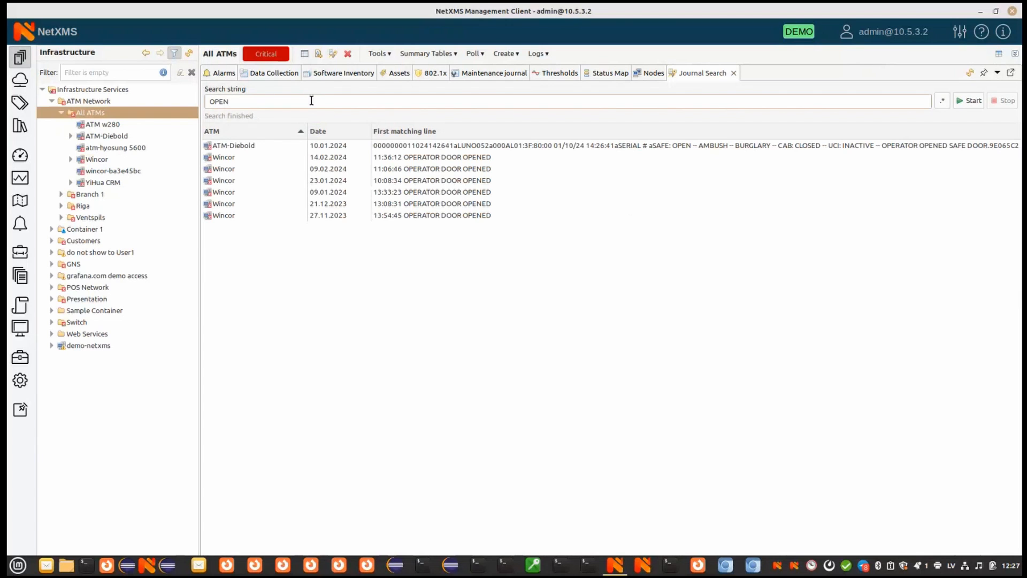
{"action": "mouse_move", "coordinate": [273, 198]}
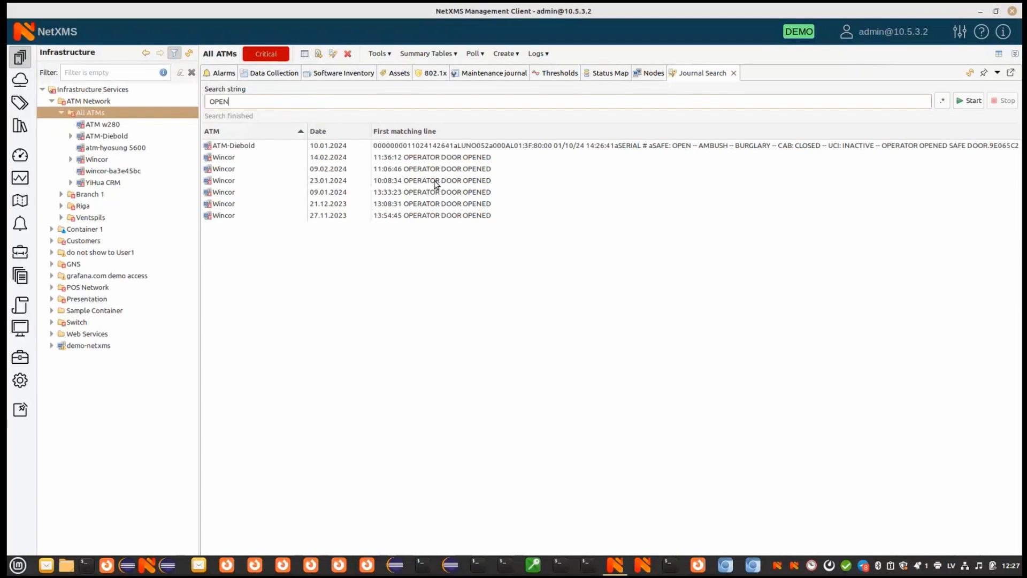
{"action": "double_click", "coordinate": [223, 180]}
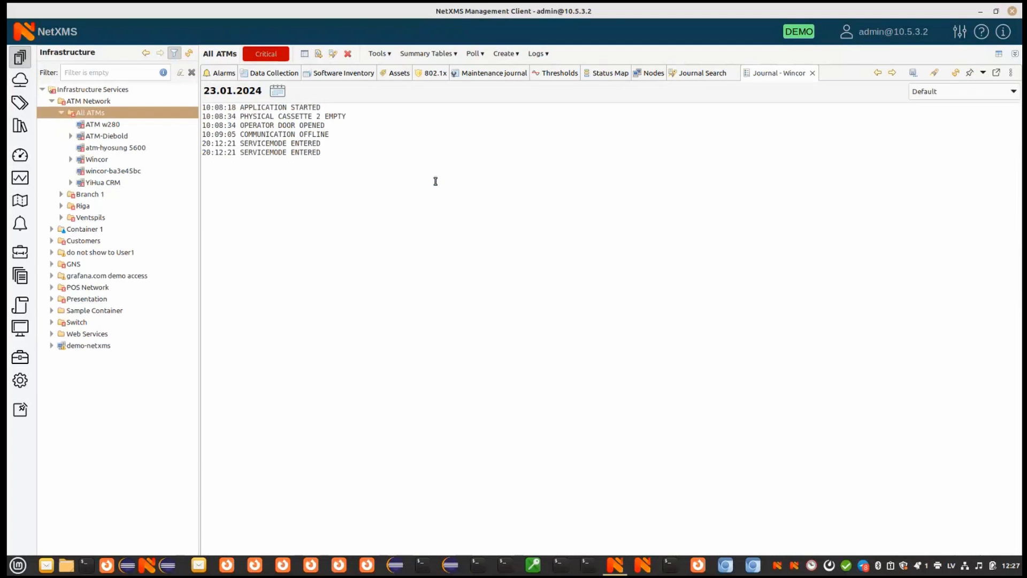
{"action": "mouse_move", "coordinate": [382, 197]}
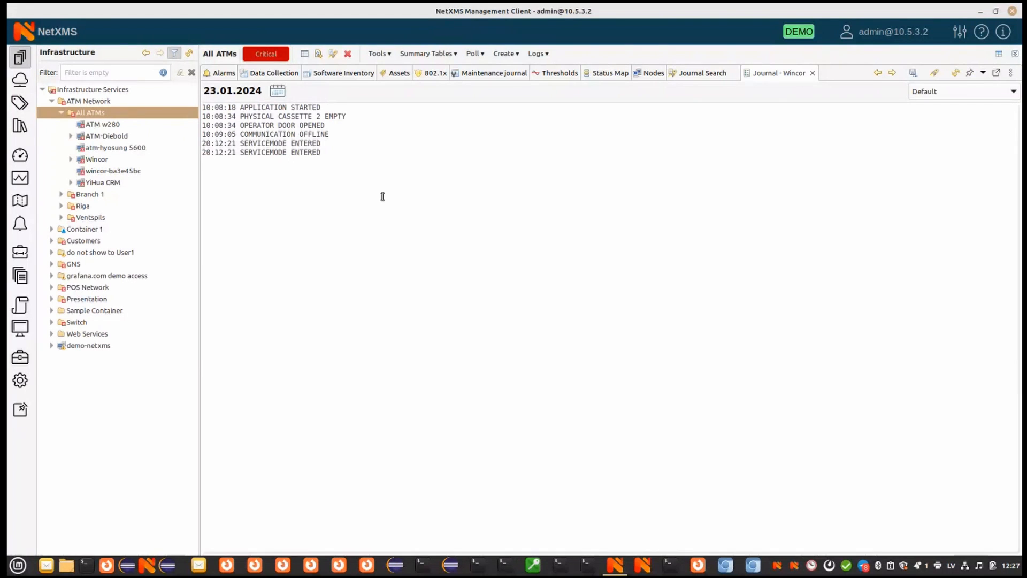
{"action": "mouse_move", "coordinate": [443, 334]}
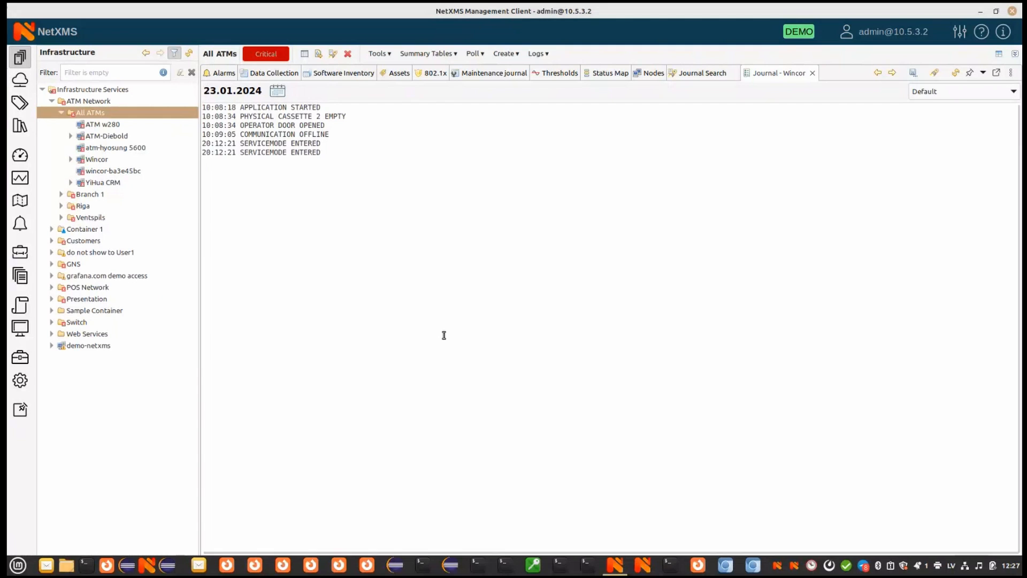
{"action": "mouse_move", "coordinate": [620, 216]}
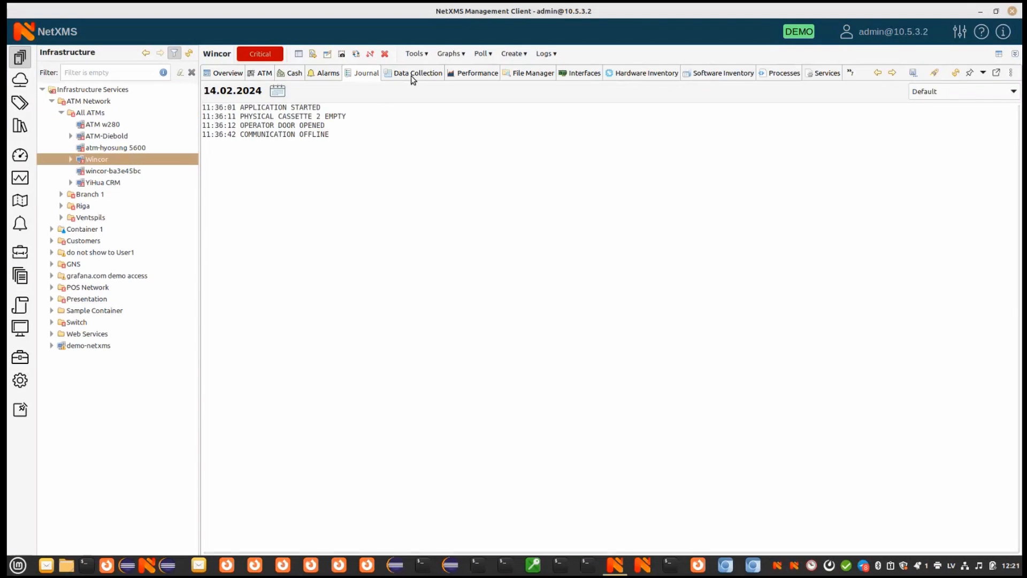
- Show Wincor's Data Collection list with current metric values and thresholds
{"action": "left_click", "coordinate": [418, 73]}
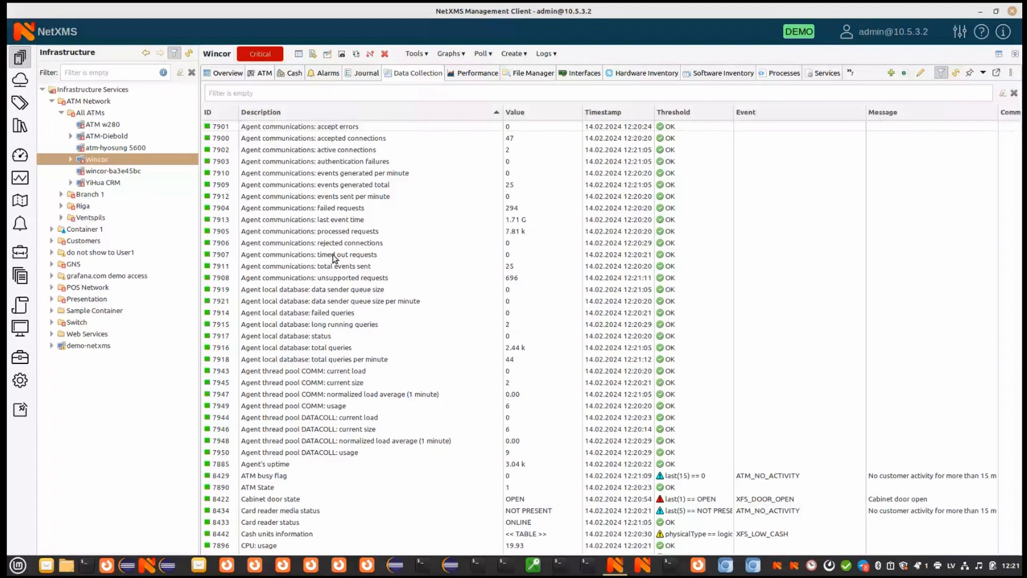
{"action": "scroll", "scroll_direction": "down", "scroll_amount": 3}
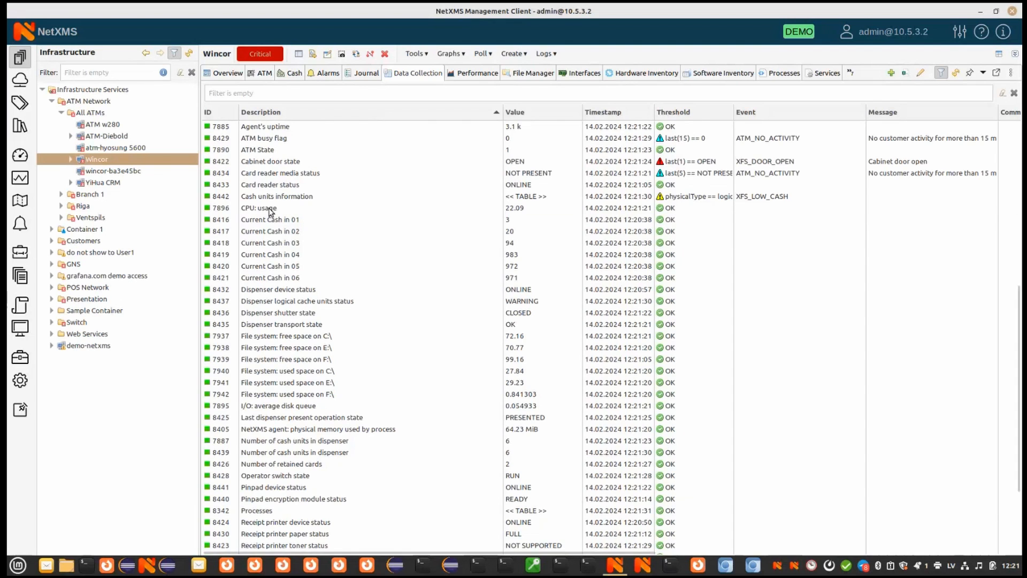
- Open the CPU usage history graph for Wincor, then return to Data Collection
{"action": "double_click", "coordinate": [258, 207]}
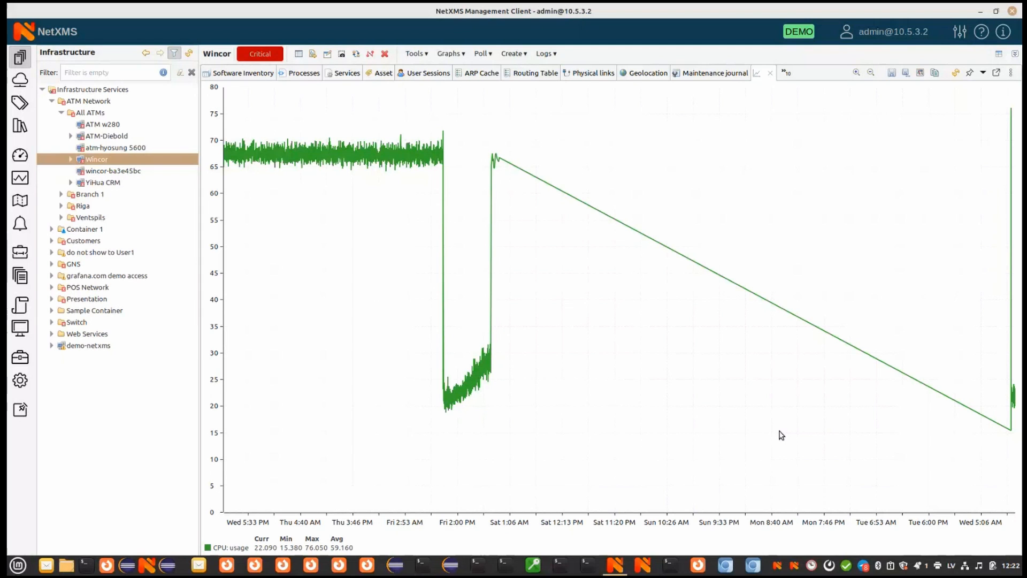
{"action": "mouse_move", "coordinate": [769, 75]}
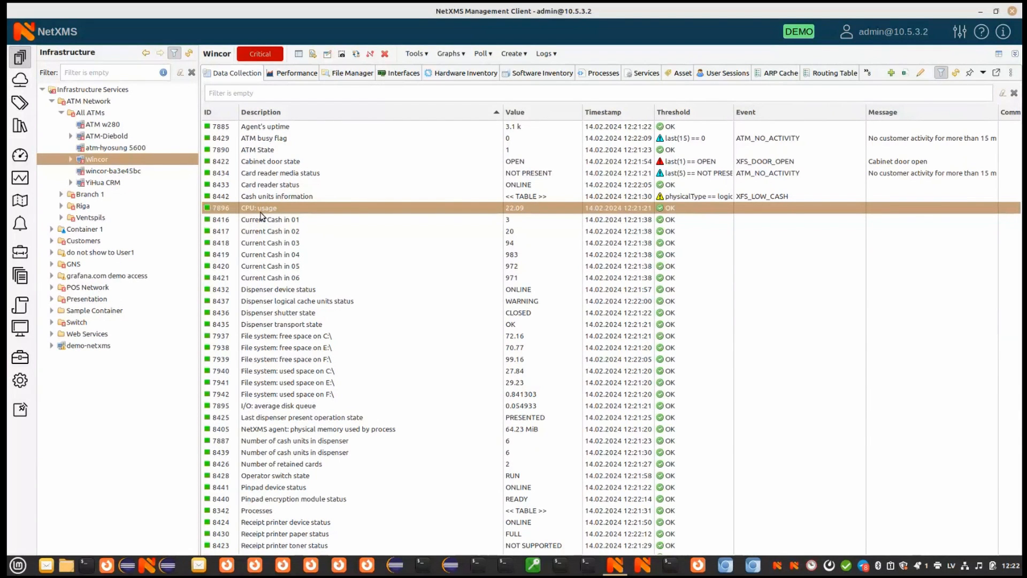
{"action": "left_click", "coordinate": [295, 72]}
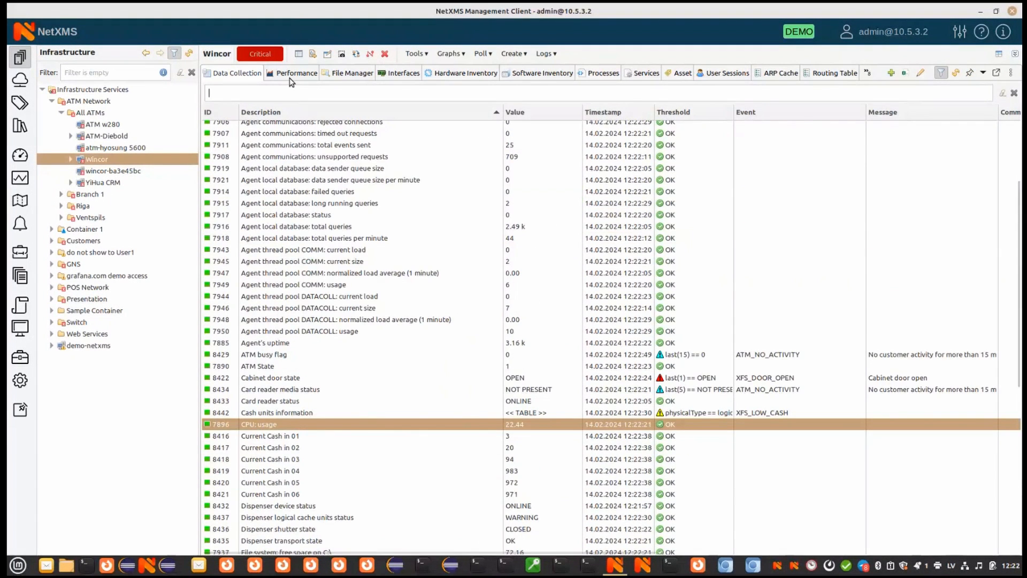
- Show Wincor's performance charts and hardware inventory, then switch to ATM-Diebold
{"action": "left_click", "coordinate": [295, 72]}
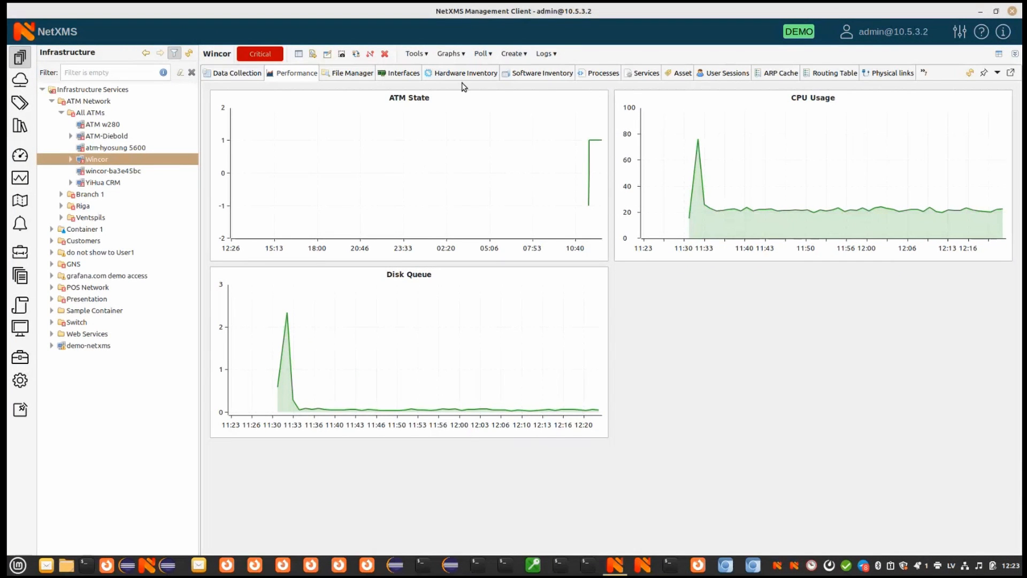
{"action": "left_click", "coordinate": [466, 73]}
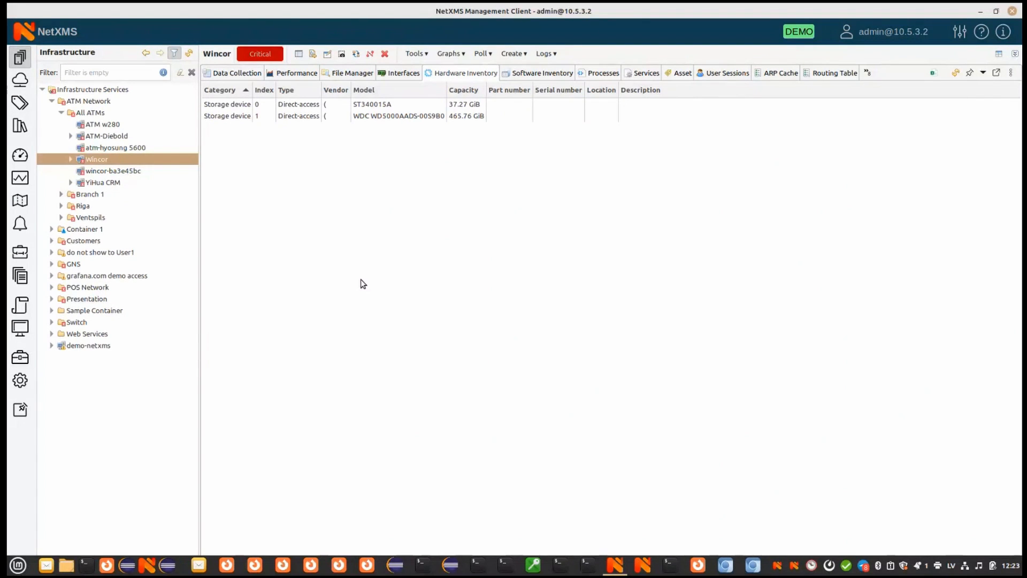
{"action": "mouse_move", "coordinate": [175, 162]}
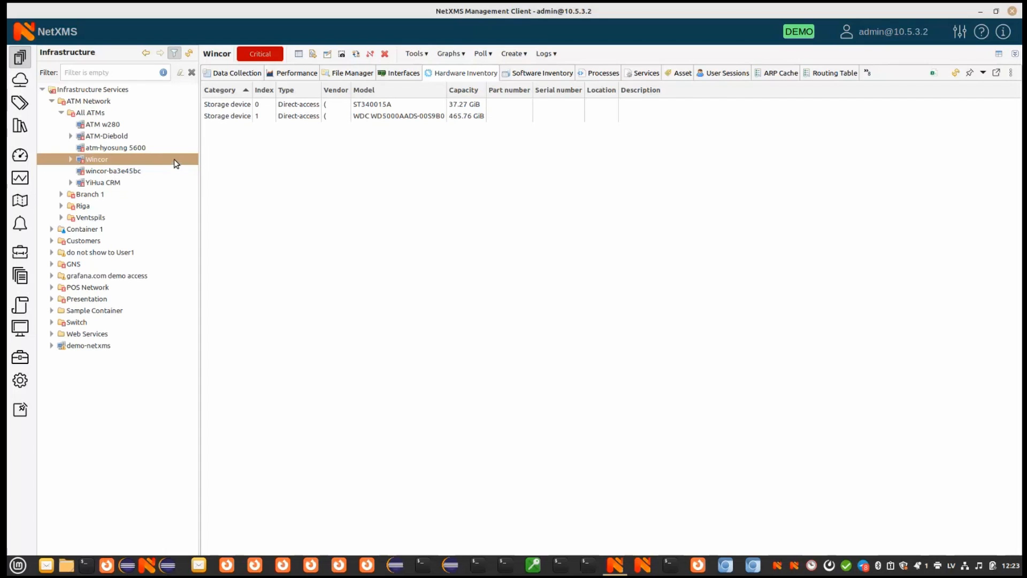
{"action": "left_click", "coordinate": [106, 136]}
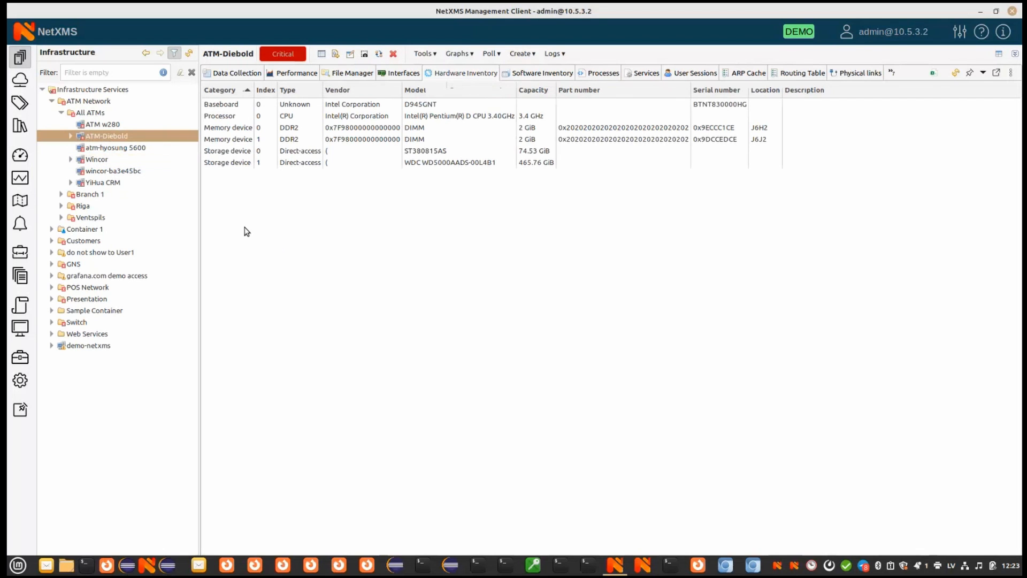
{"action": "mouse_move", "coordinate": [275, 243]}
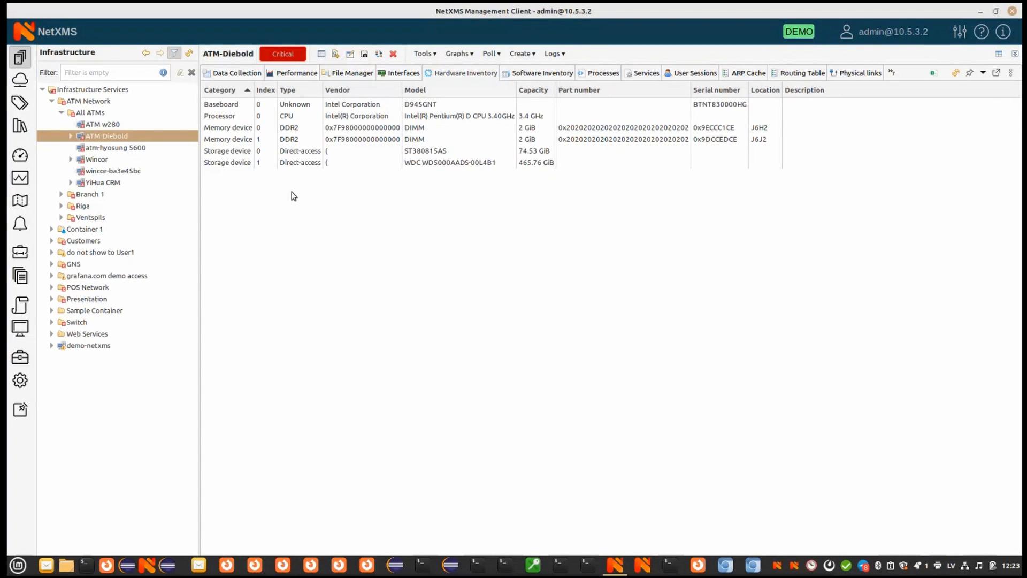
- List the software installed on ATM-Diebold, then its running processes
{"action": "left_click", "coordinate": [542, 73]}
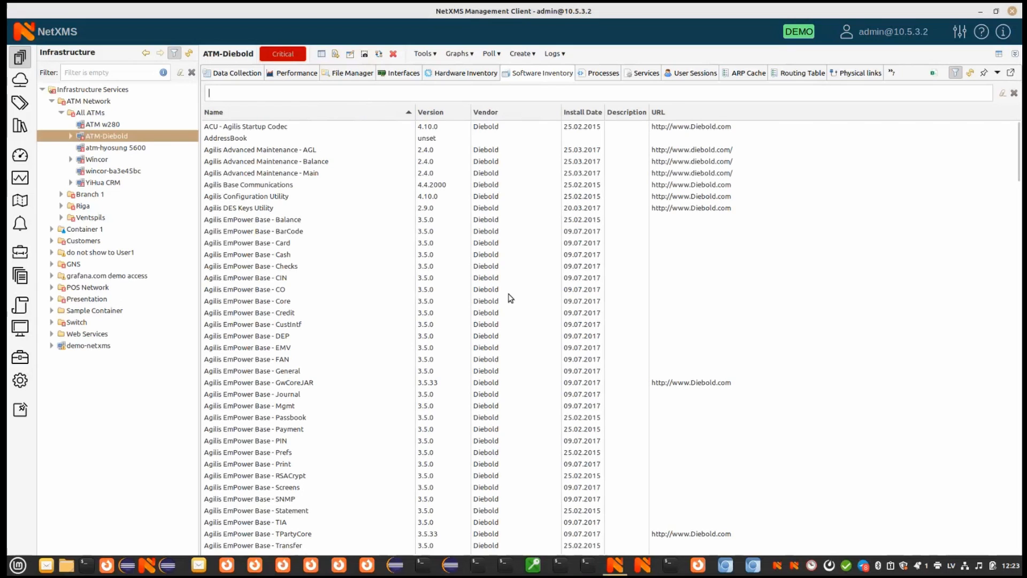
{"action": "scroll", "scroll_direction": "down", "scroll_amount": 3}
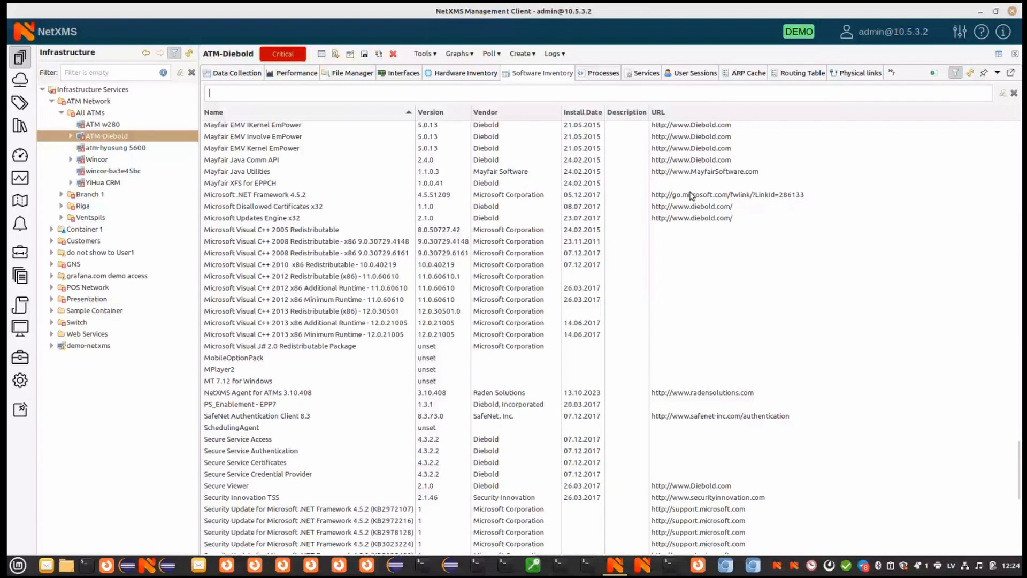
{"action": "left_click", "coordinate": [602, 73]}
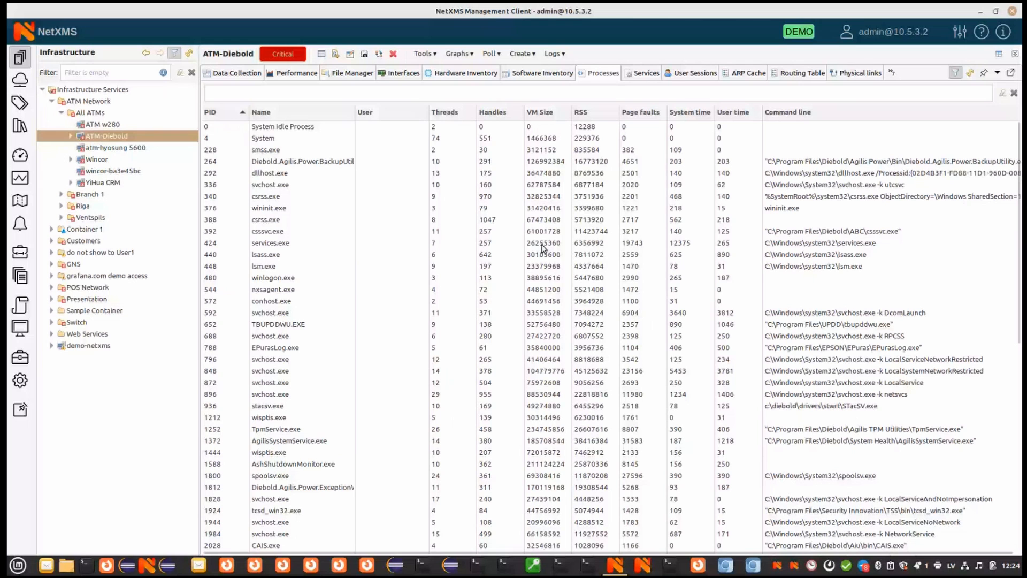
- View svchost.exe's Terminate action without using it, then show ATM-Diebold's services
{"action": "scroll", "scroll_direction": "down", "scroll_amount": 3}
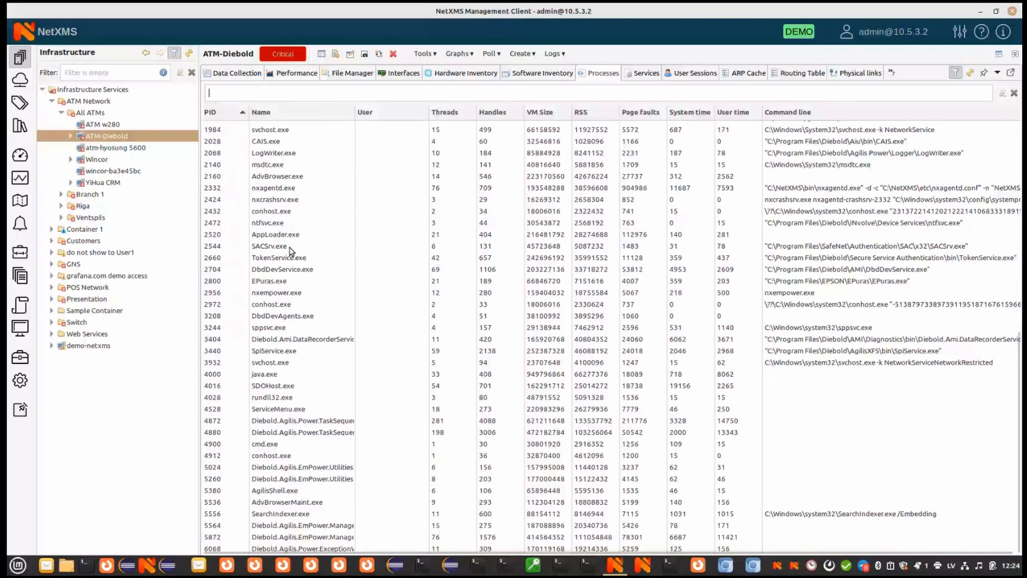
{"action": "right_click", "coordinate": [268, 184]}
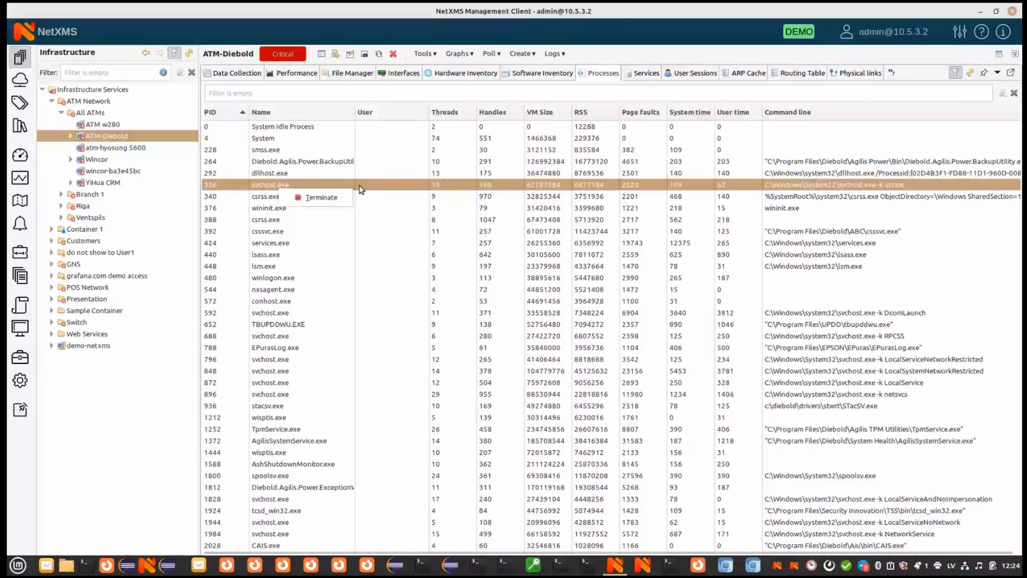
{"action": "mouse_move", "coordinate": [322, 228]}
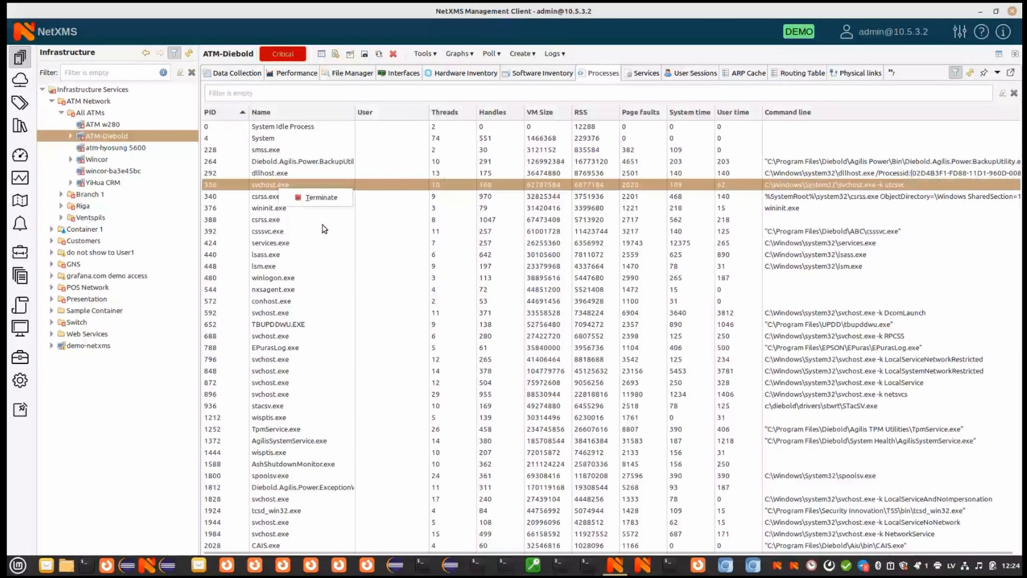
{"action": "left_click", "coordinate": [304, 249]}
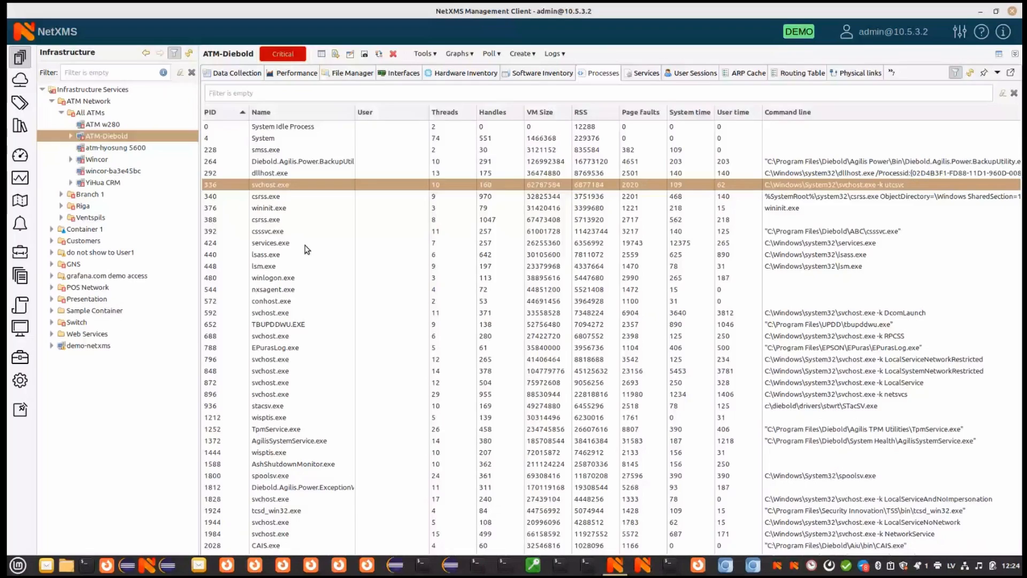
{"action": "left_click", "coordinate": [647, 73]}
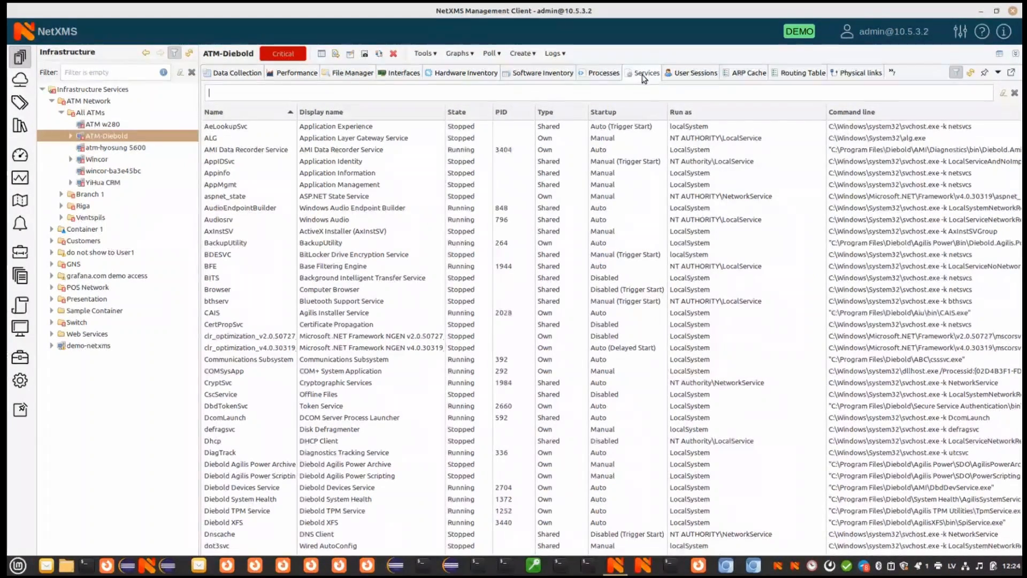
- Show the start type choices for the AppIDSvc service, then ATM-Diebold's user sessions
{"action": "right_click", "coordinate": [249, 161]}
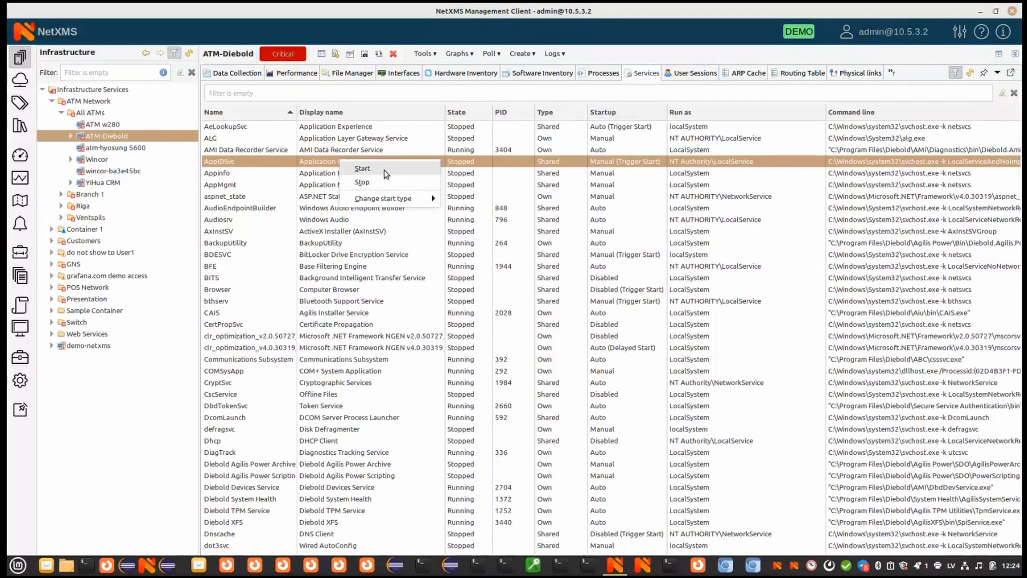
{"action": "left_click", "coordinate": [383, 198]}
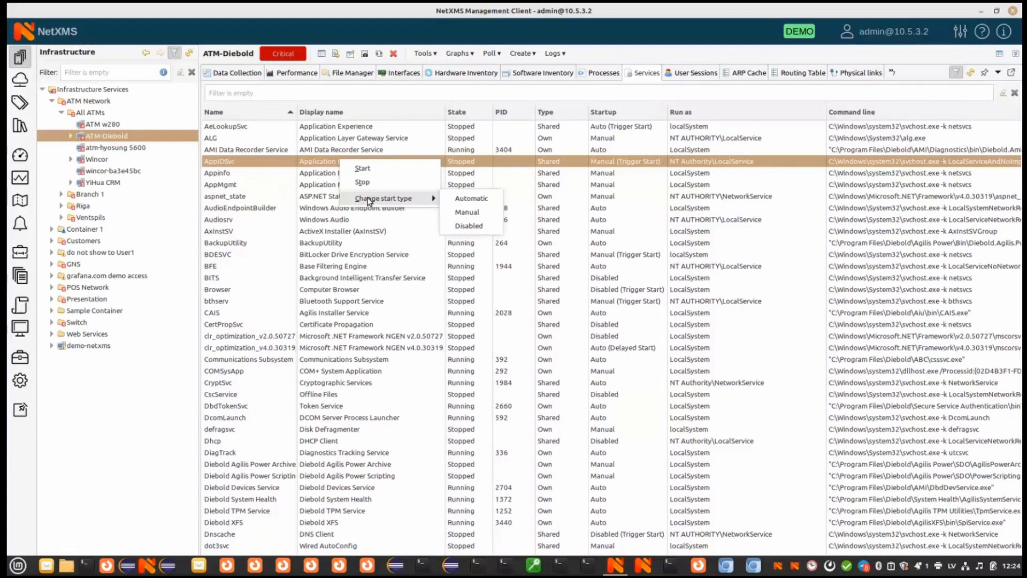
{"action": "left_click", "coordinate": [690, 73]}
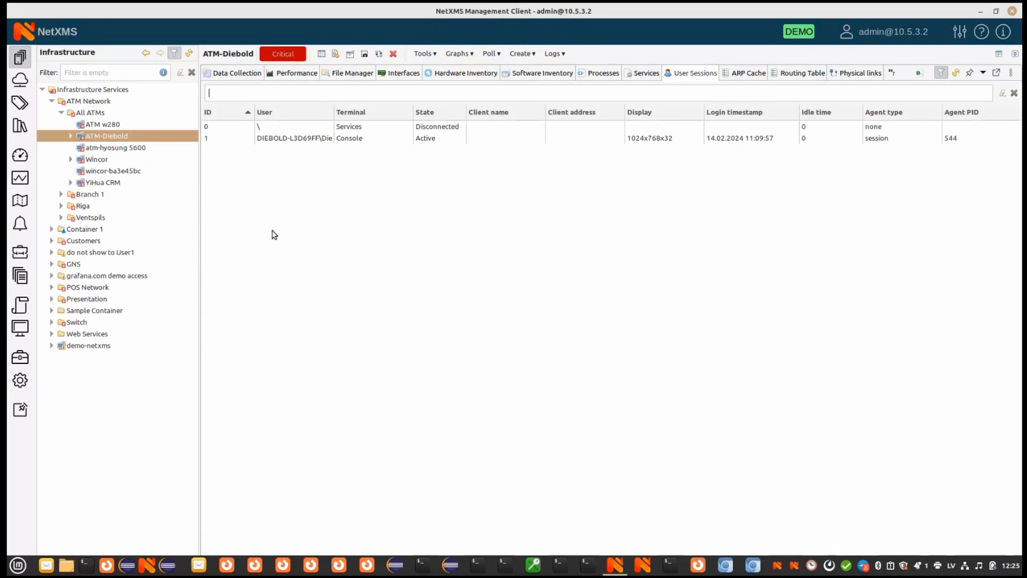
- Browse ATM-Diebold's C:\ drive, view actions for CharSetTranslations.xml, then switch to Wincor
{"action": "left_click", "coordinate": [352, 73]}
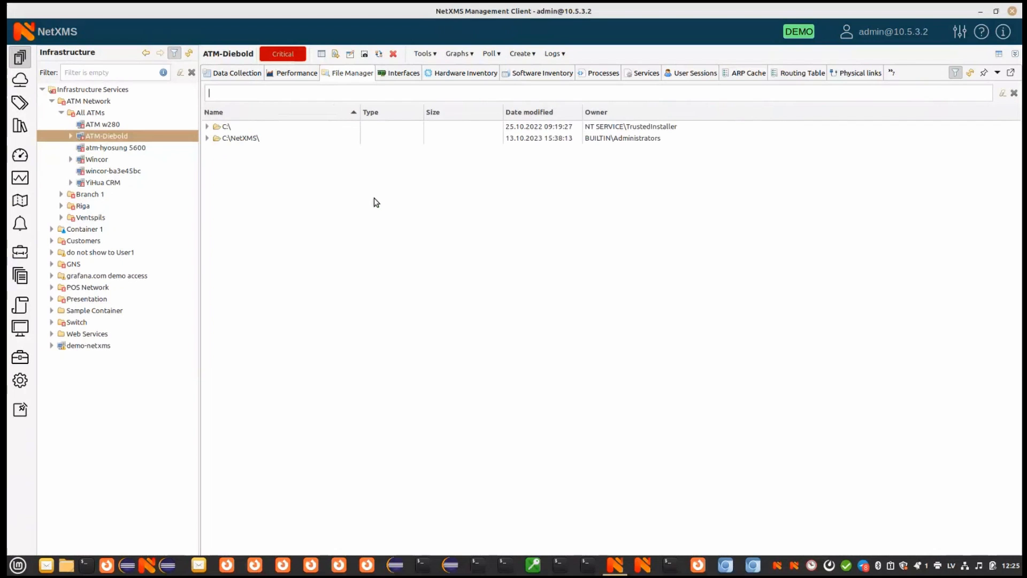
{"action": "left_click", "coordinate": [206, 127]}
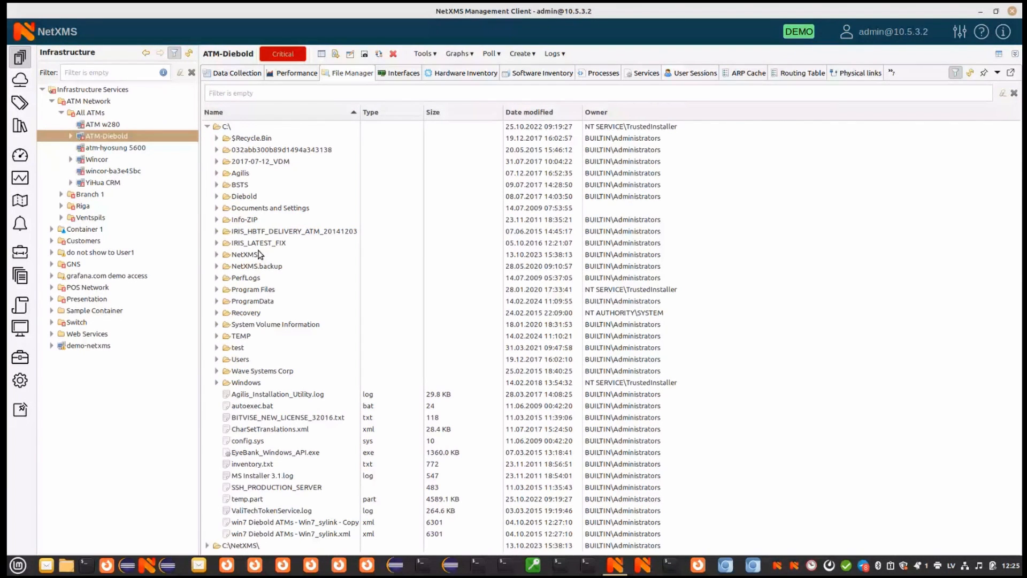
{"action": "right_click", "coordinate": [270, 428]}
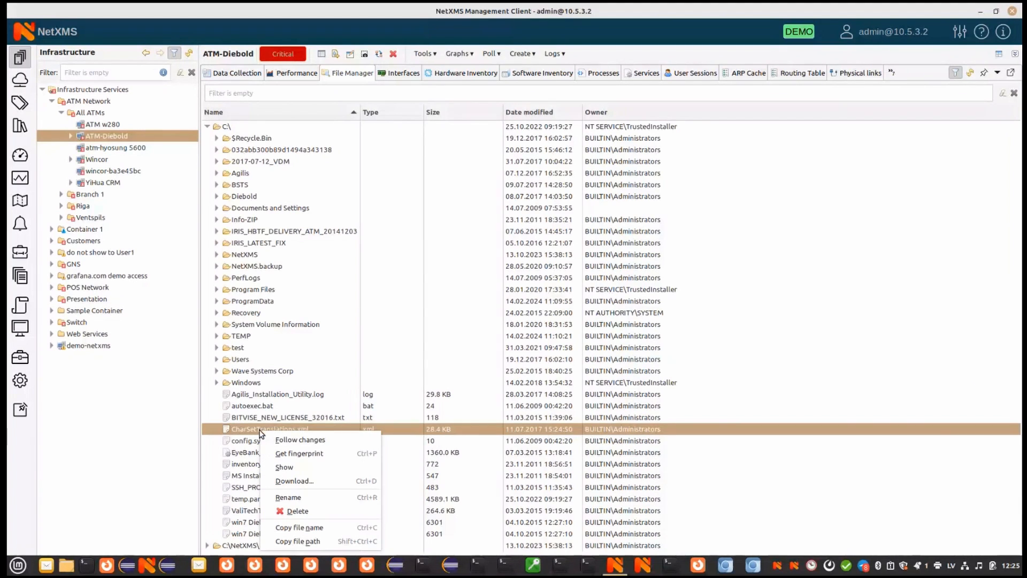
{"action": "left_click", "coordinate": [284, 468]}
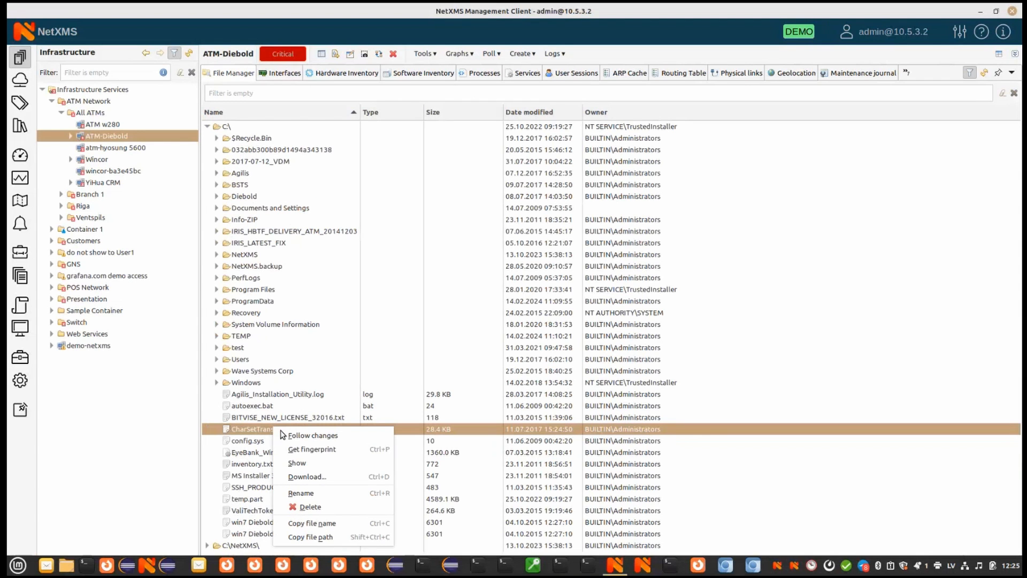
{"action": "mouse_move", "coordinate": [306, 476]}
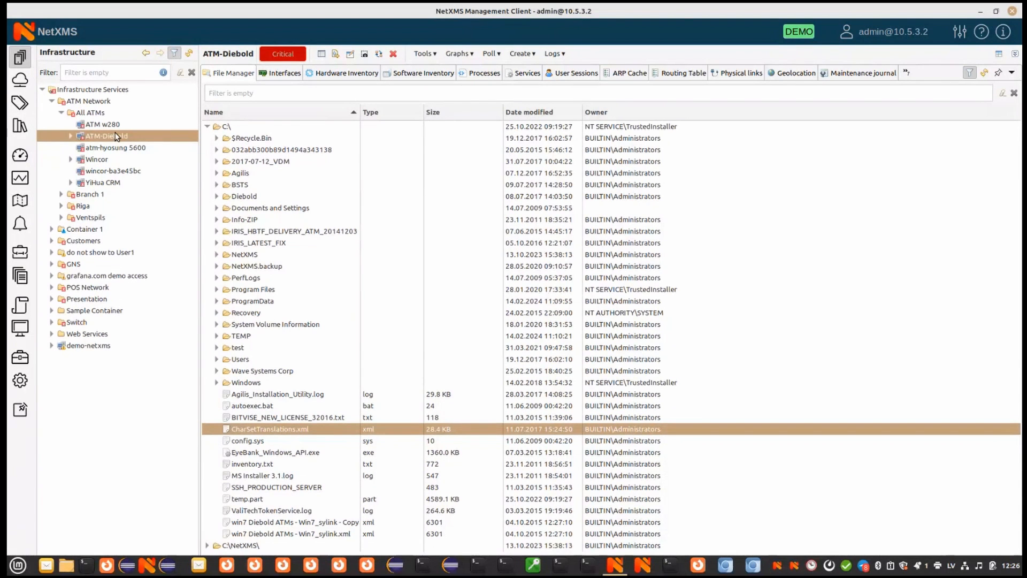
{"action": "left_click", "coordinate": [96, 160]}
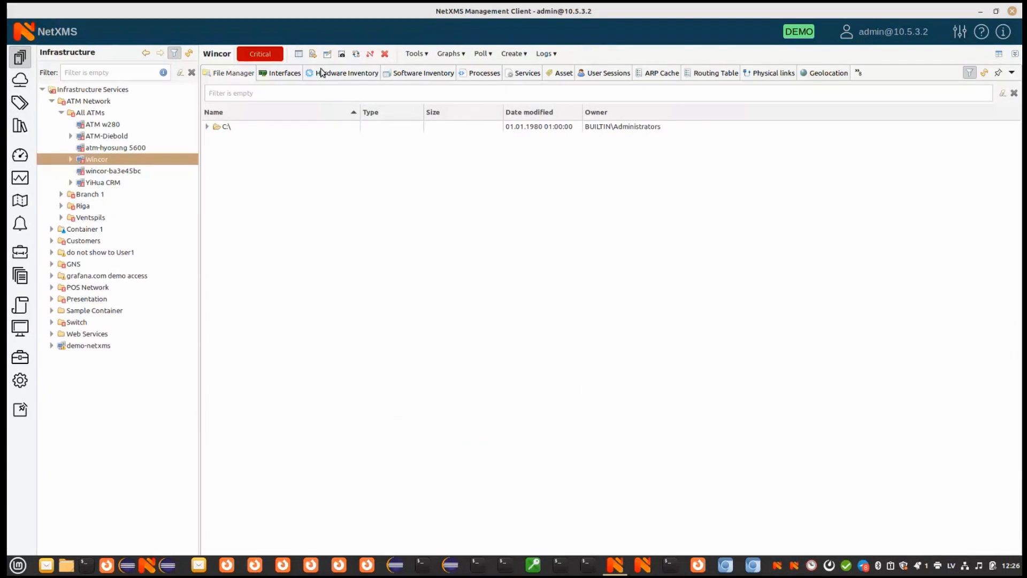
- Take a screenshot of Wincor's out-of-service screen, then show the ATM Network nodes
{"action": "left_click", "coordinate": [341, 53]}
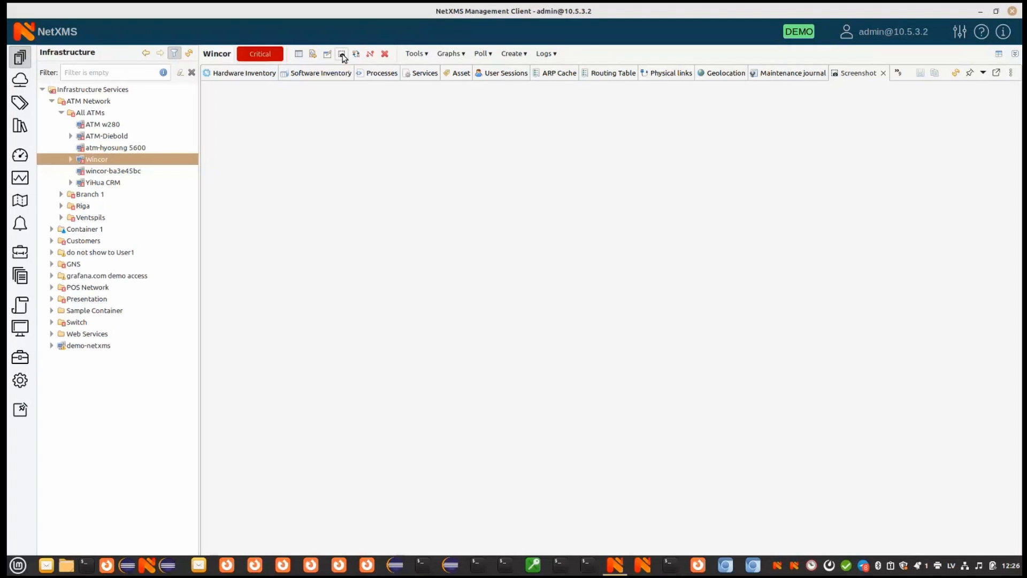
{"action": "left_click", "coordinate": [342, 54]}
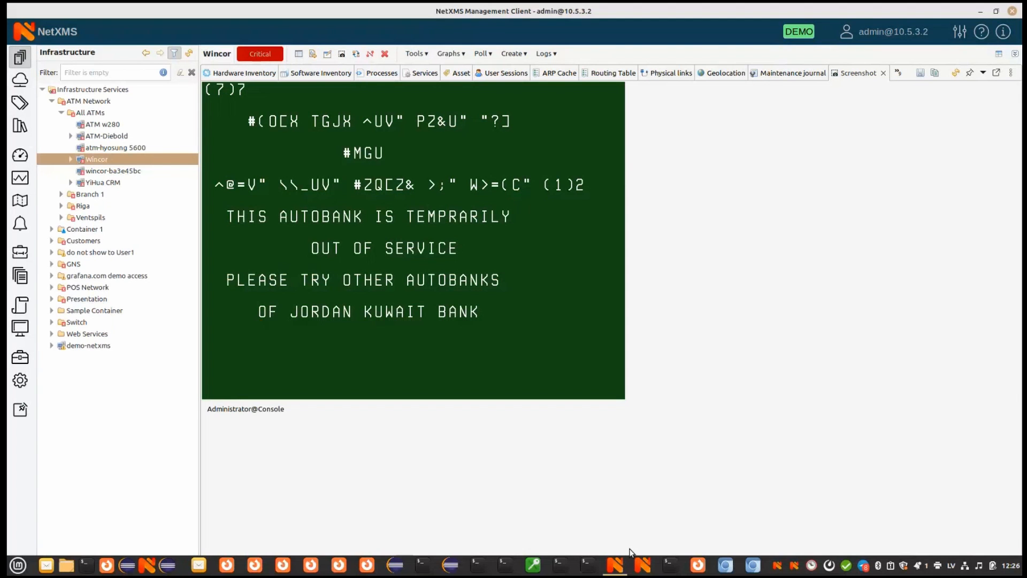
{"action": "mouse_move", "coordinate": [657, 144]}
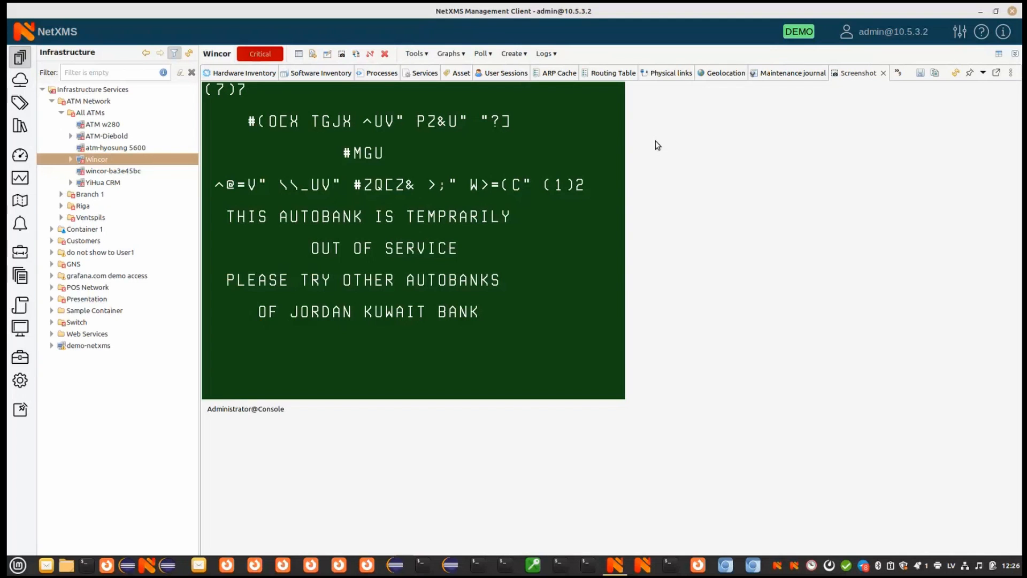
{"action": "mouse_move", "coordinate": [893, 157]}
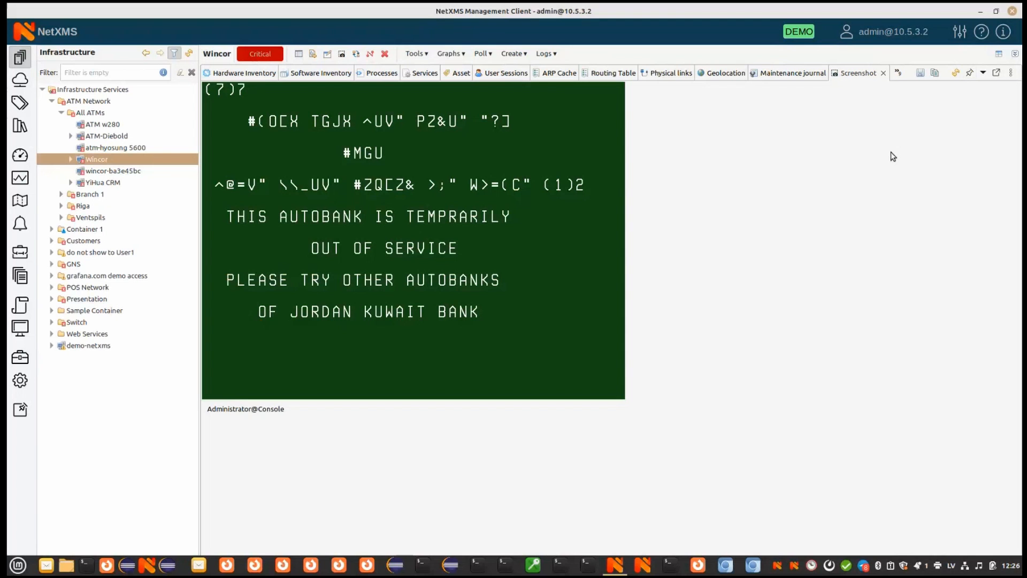
{"action": "left_click", "coordinate": [89, 101]}
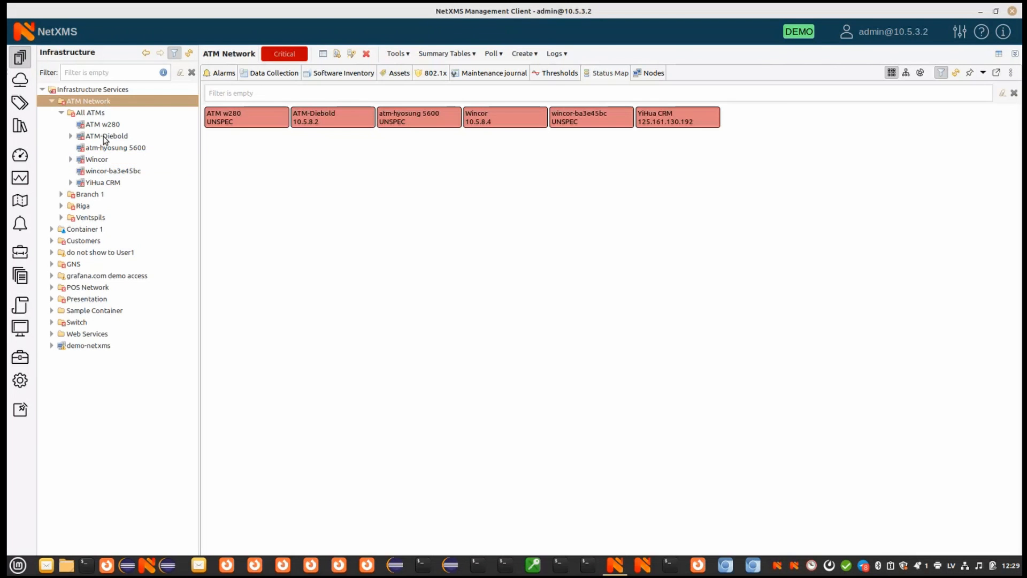
- Read through Wincor's agent debug log via its tools, then go to its file manager showing C:\
{"action": "left_click", "coordinate": [96, 159]}
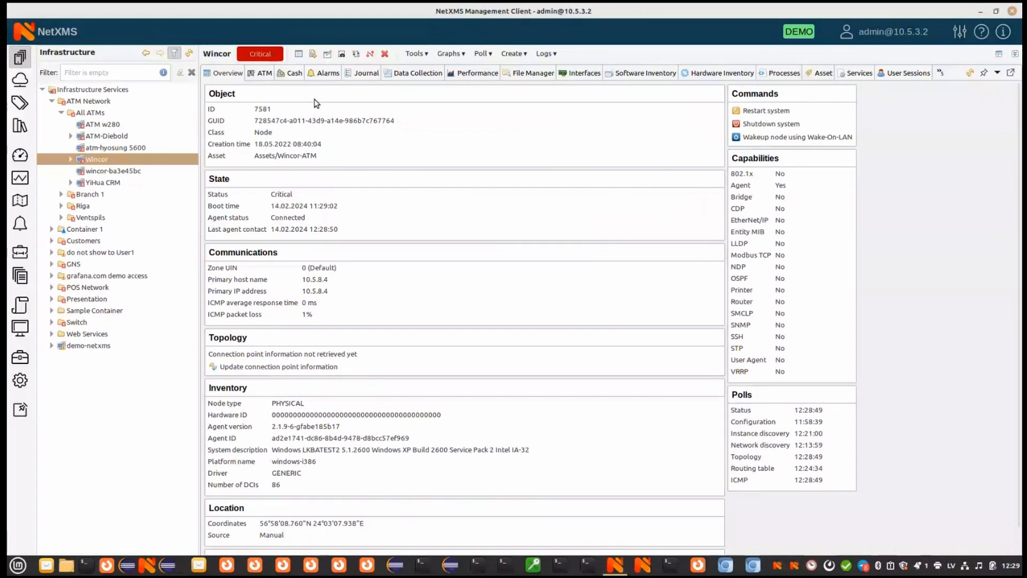
{"action": "left_click", "coordinate": [415, 54]}
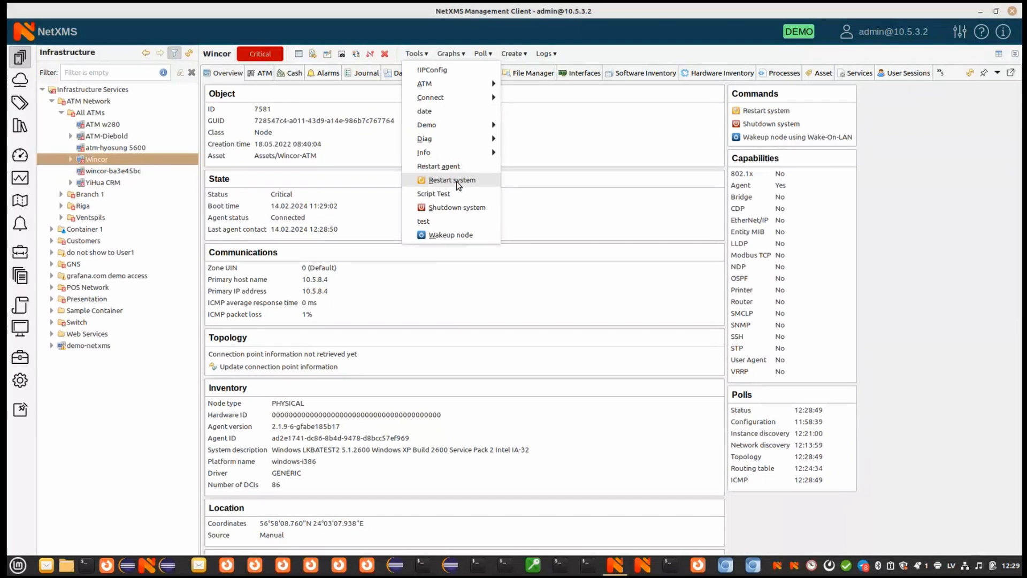
{"action": "mouse_move", "coordinate": [425, 84]}
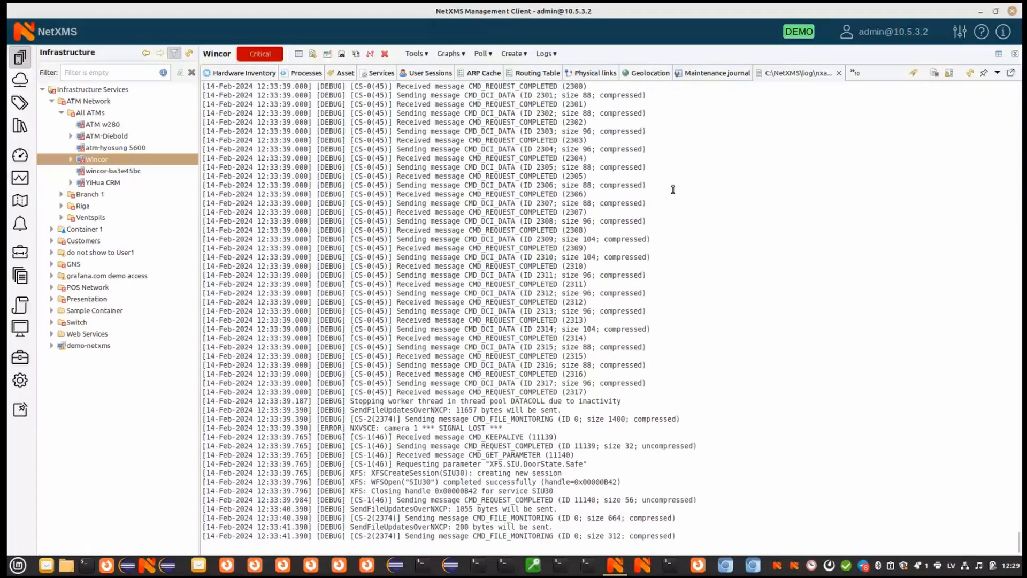
{"action": "scroll", "scroll_direction": "down", "scroll_amount": 3}
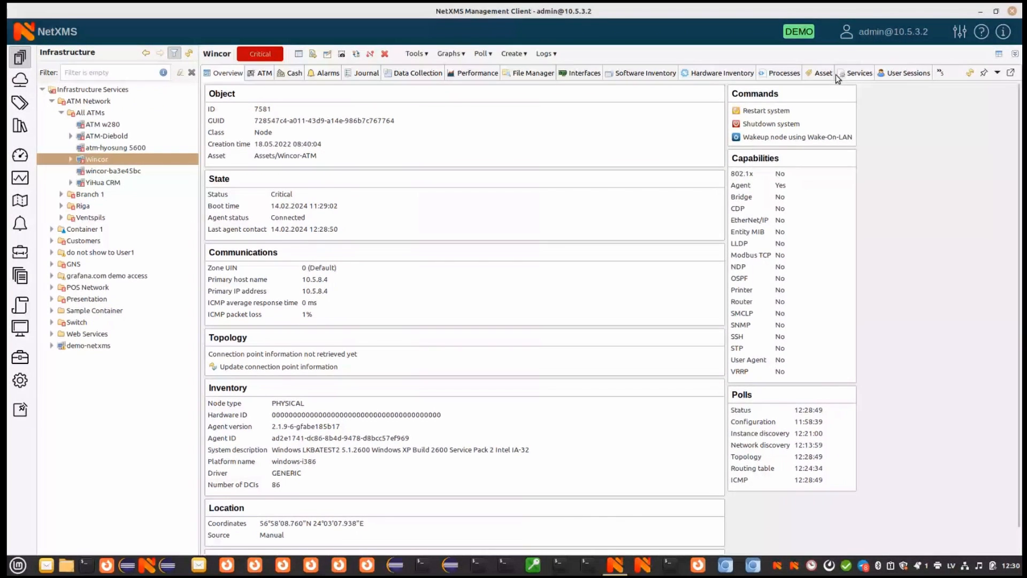
{"action": "left_click", "coordinate": [230, 73]}
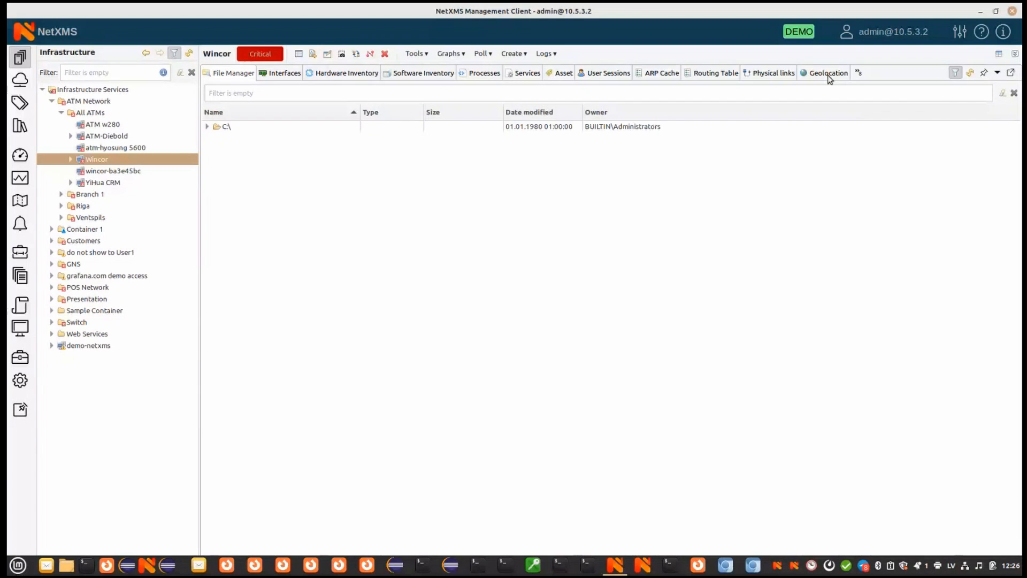
- Show Wincor on the geolocation street map and choose a new map location for it
{"action": "left_click", "coordinate": [828, 73]}
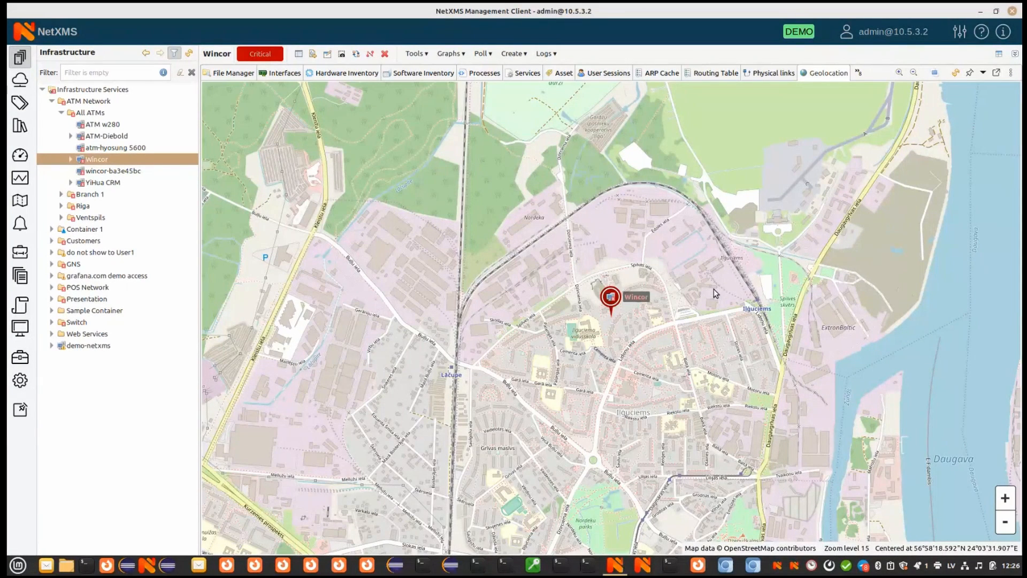
{"action": "right_click", "coordinate": [531, 383]}
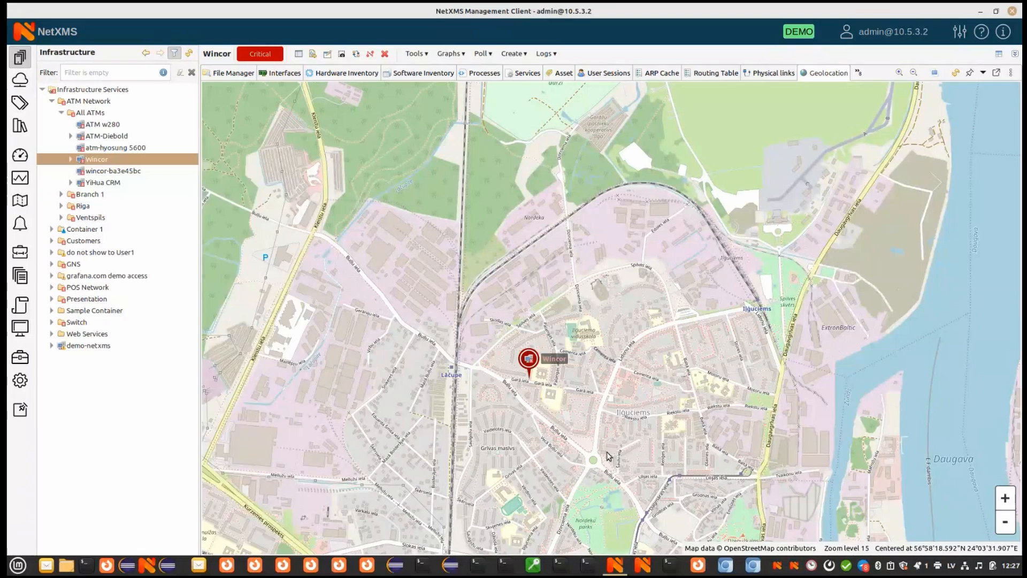
{"action": "right_click", "coordinate": [96, 158]}
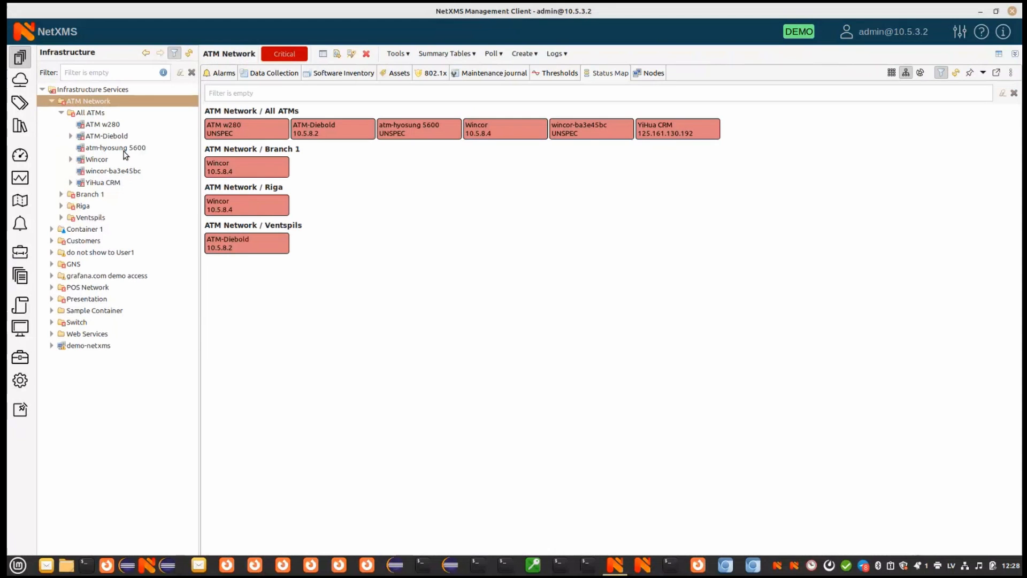
{"action": "mouse_move", "coordinate": [8, 247]}
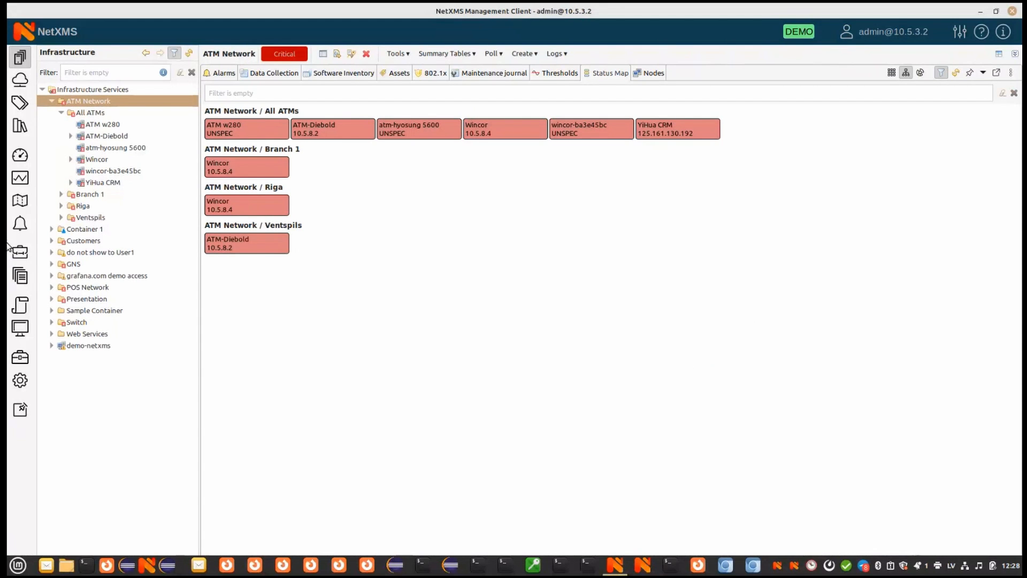
{"action": "mouse_move", "coordinate": [176, 235]}
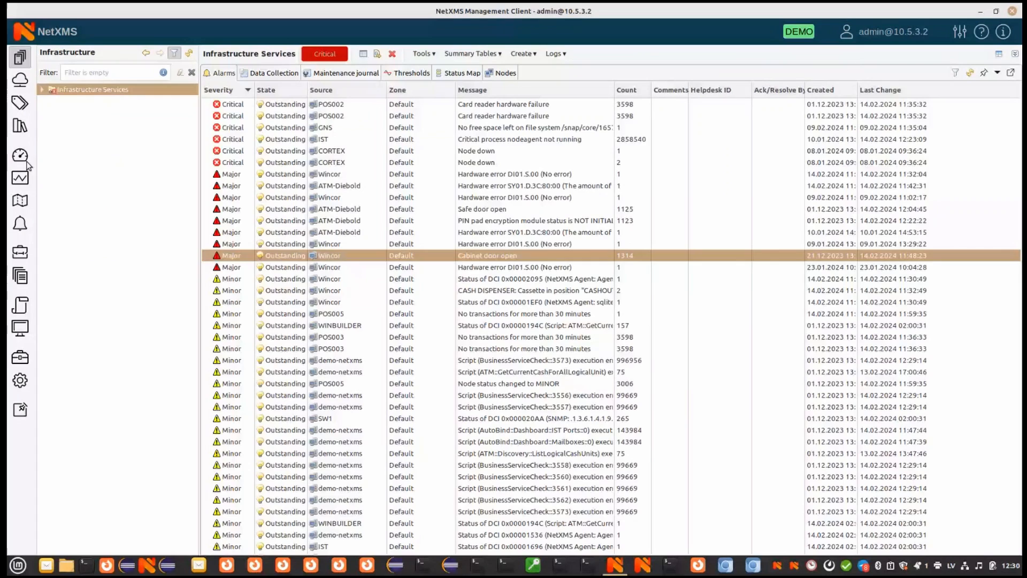
- Switch to the Dashboards perspective for the ATM Alarms And Conditions dashboard
{"action": "left_click", "coordinate": [19, 154]}
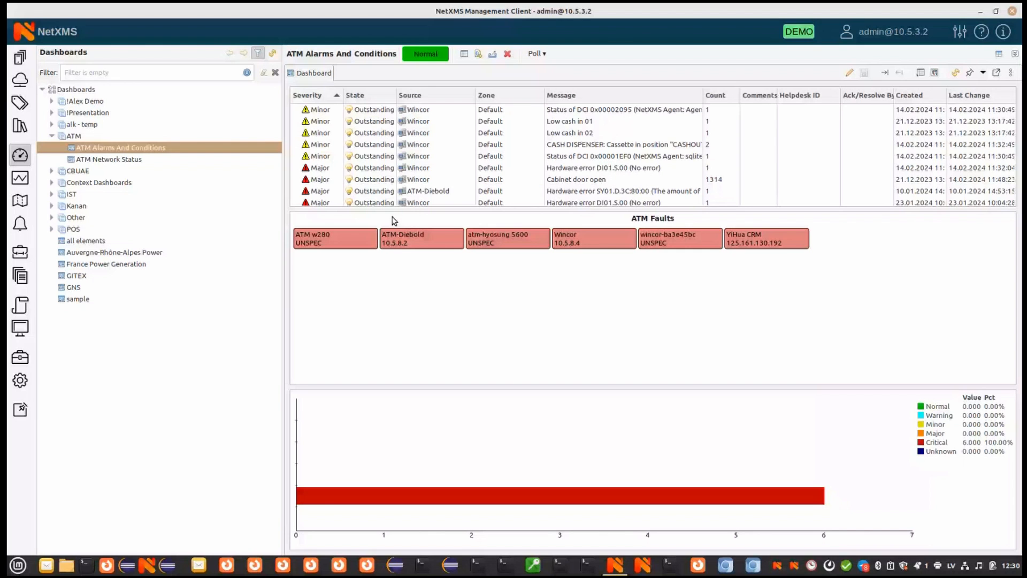
- View the ATM Network Status dashboard, the Demo and Cortex Interfaces maps, then the reports list
{"action": "left_click", "coordinate": [109, 160]}
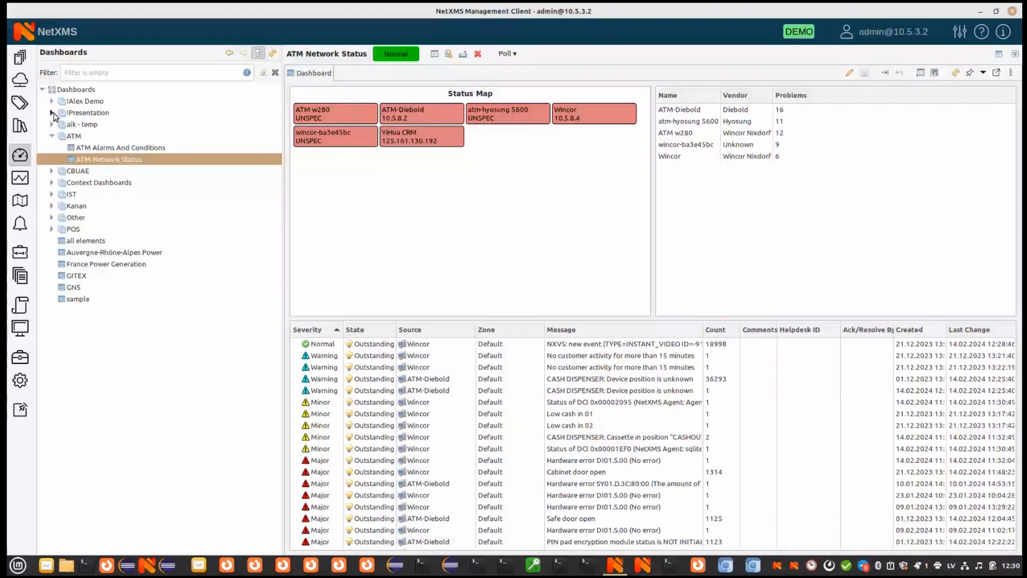
{"action": "left_click", "coordinate": [94, 124]}
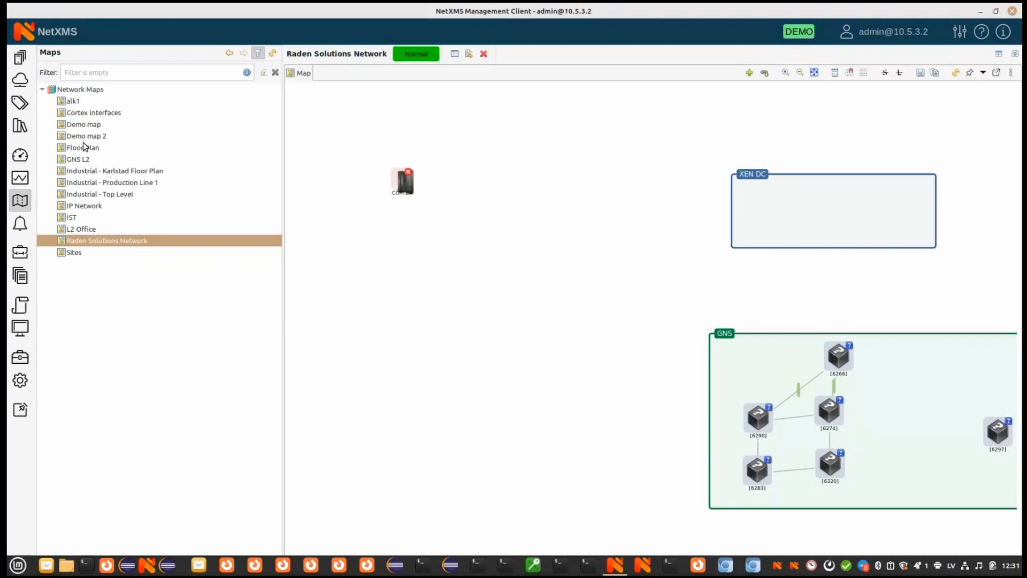
{"action": "left_click", "coordinate": [84, 124]}
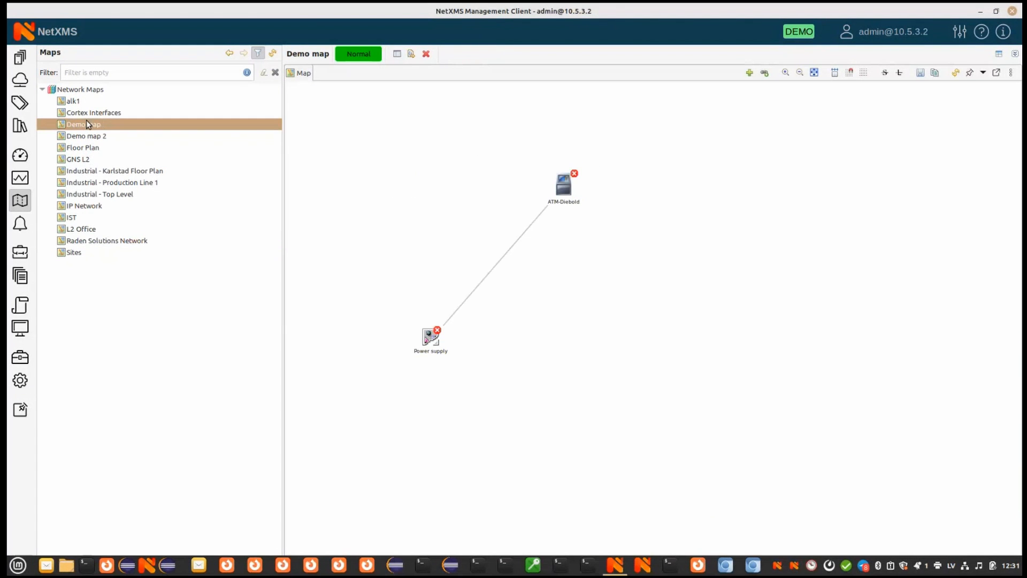
{"action": "left_click", "coordinate": [94, 113]}
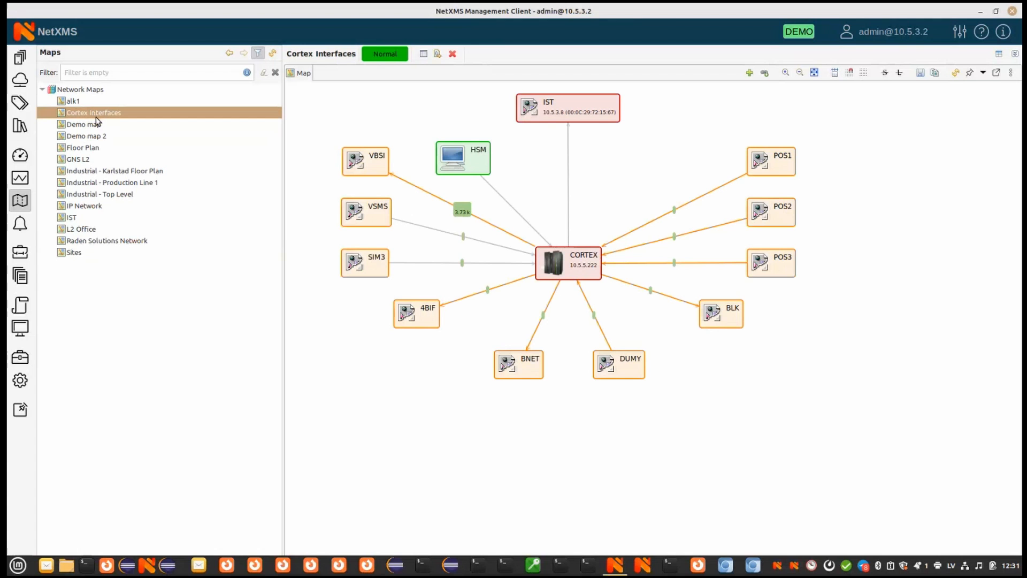
{"action": "mouse_move", "coordinate": [20, 253]}
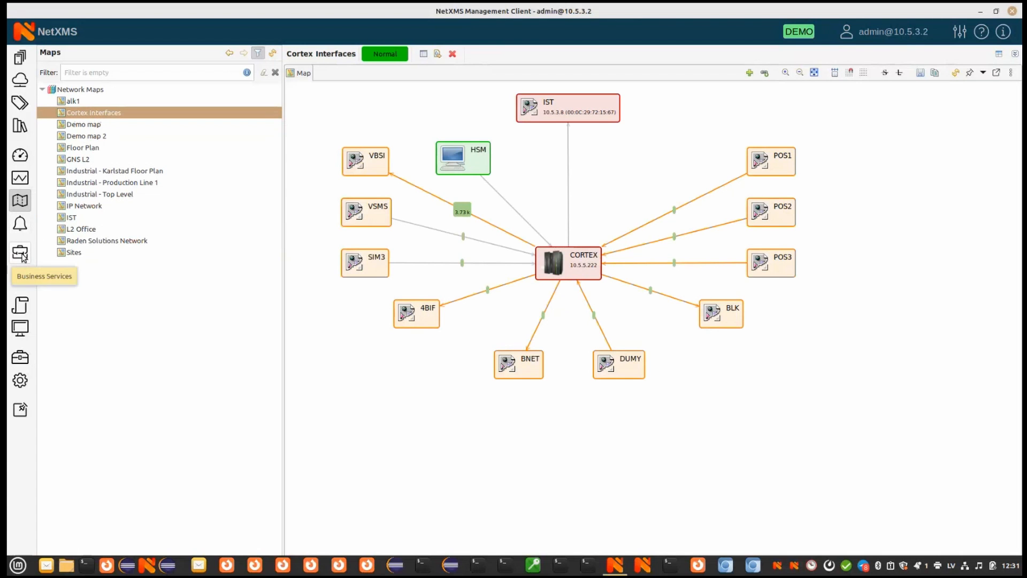
{"action": "left_click", "coordinate": [20, 276]}
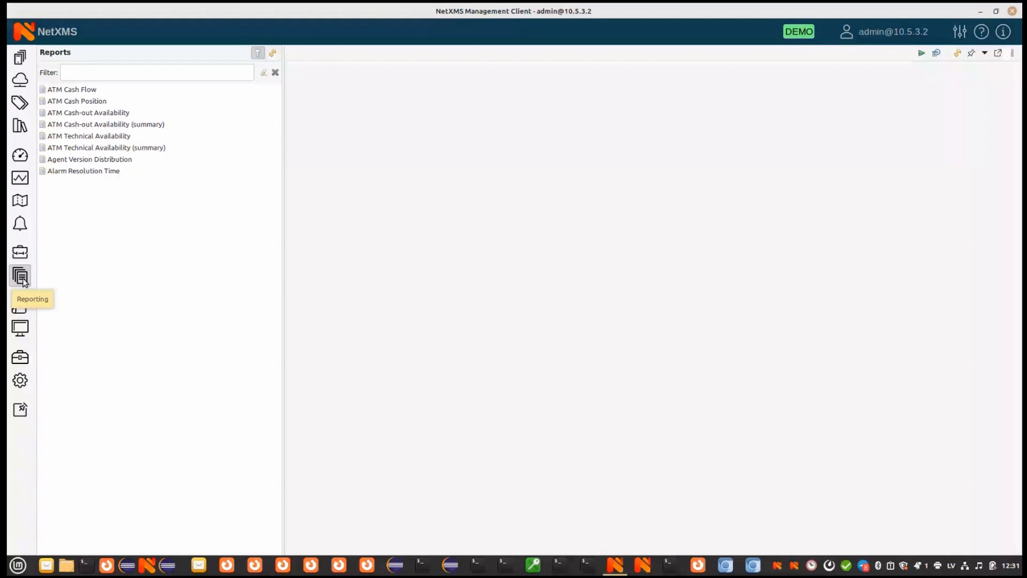
- Select the ATM Technical Availability report with its period parameters and past run
{"action": "left_click", "coordinate": [157, 72]}
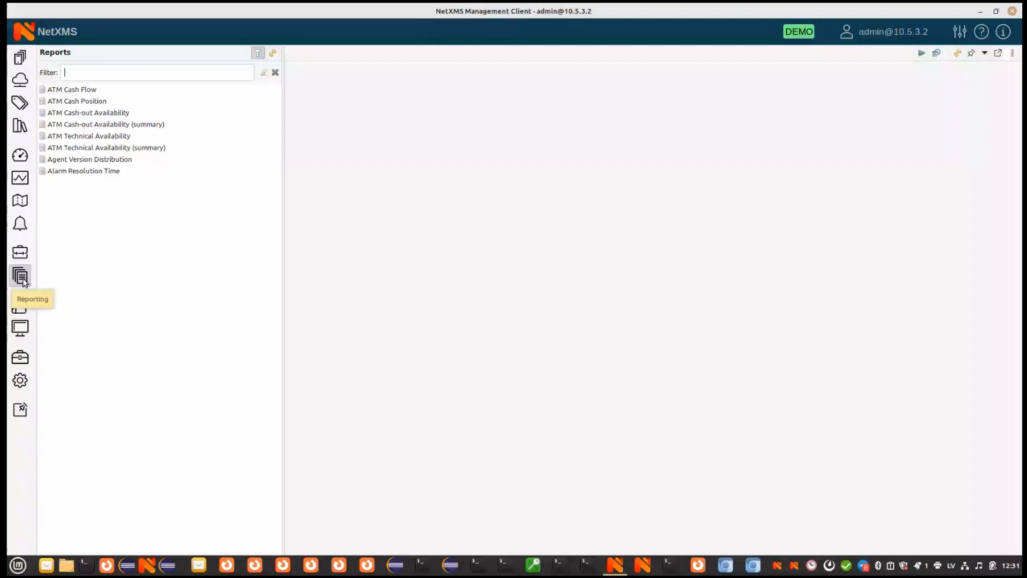
{"action": "mouse_move", "coordinate": [94, 119]}
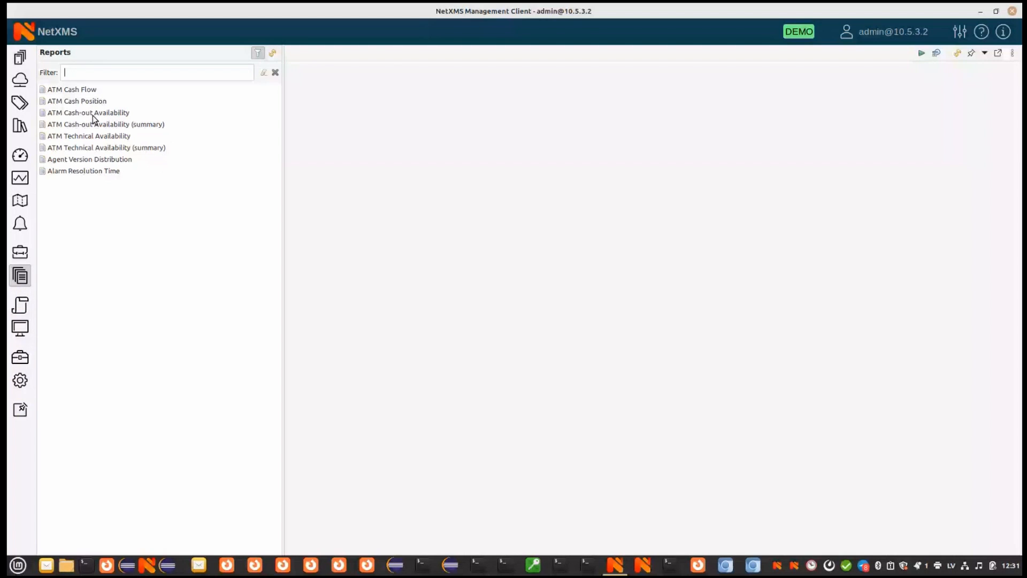
{"action": "left_click", "coordinate": [89, 136]}
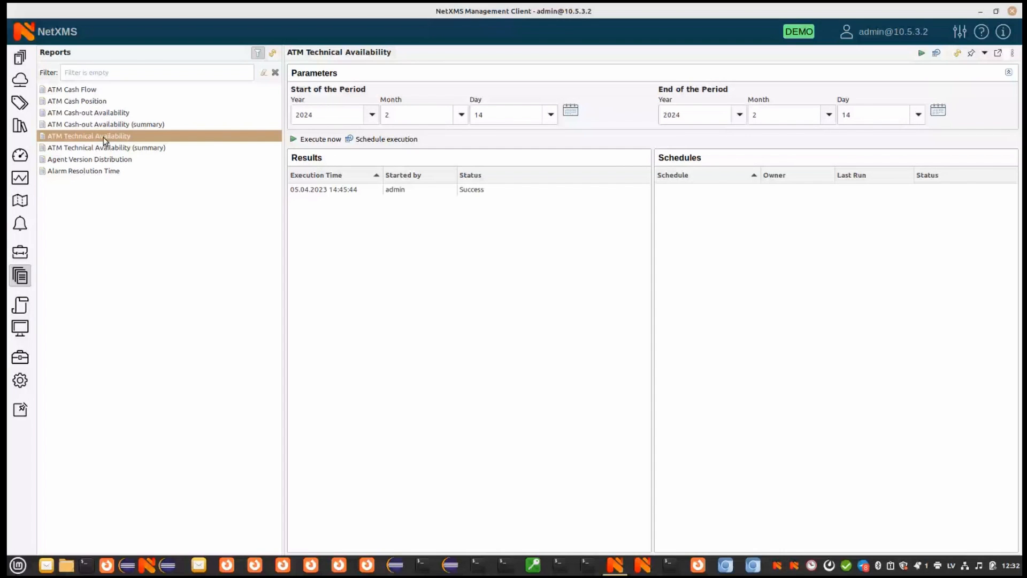
{"action": "mouse_move", "coordinate": [94, 104]}
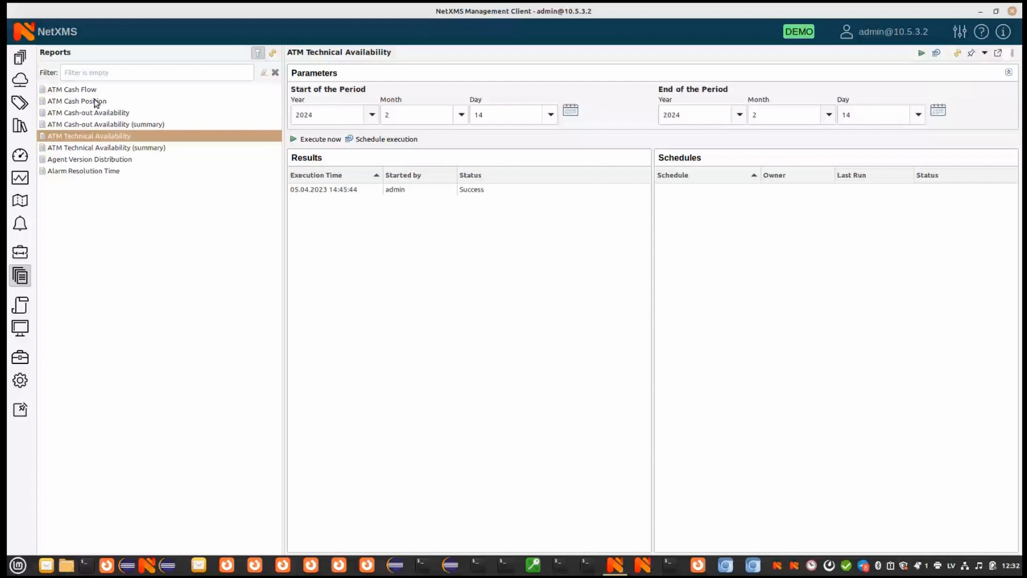
{"action": "mouse_move", "coordinate": [312, 203]}
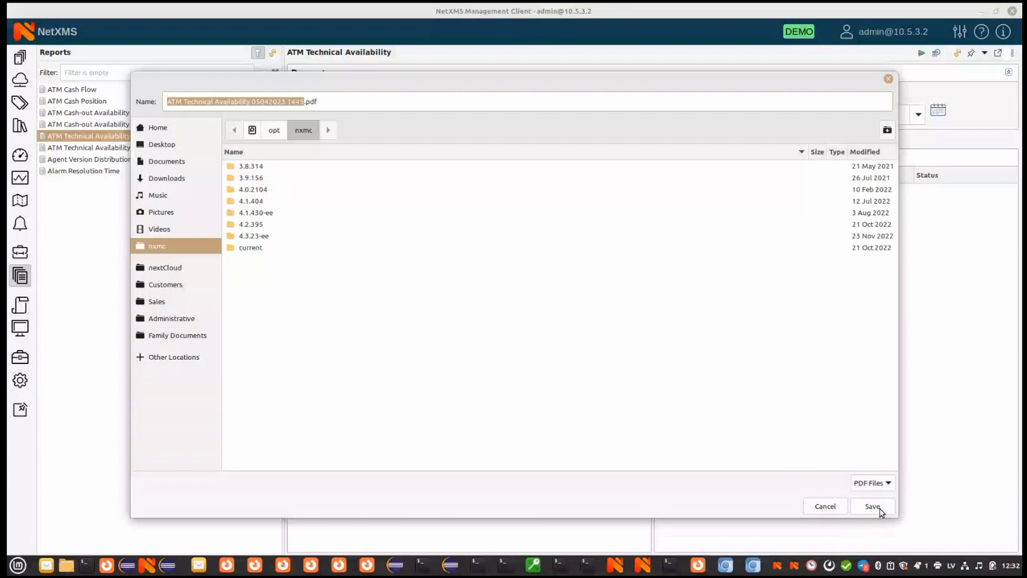
- Save the ATM Technical Availability result as a PDF and read ATM-Diebold's downtime in Xreader
{"action": "left_click", "coordinate": [872, 506]}
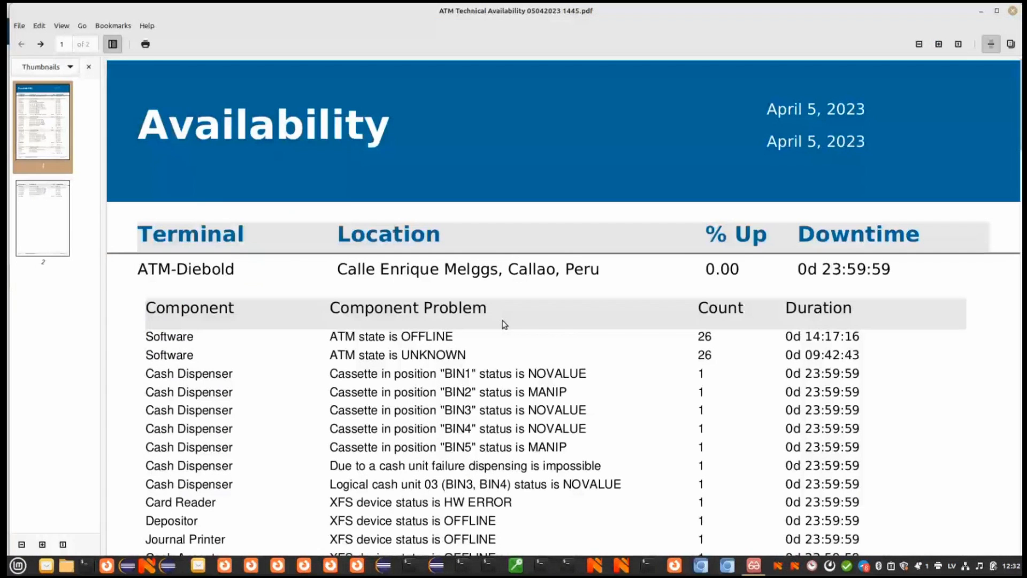
{"action": "mouse_move", "coordinate": [537, 366]}
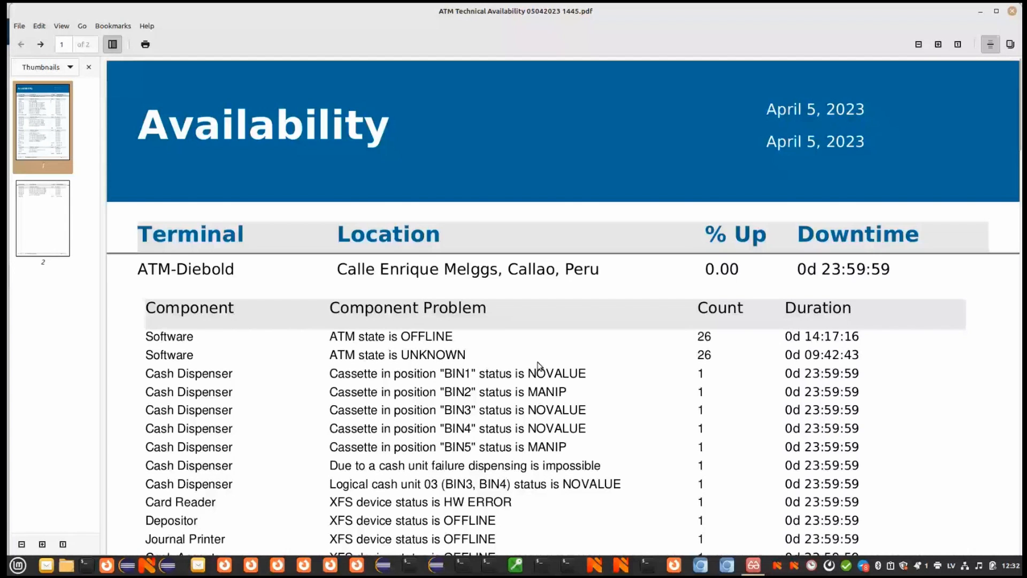
{"action": "scroll", "scroll_direction": "down", "scroll_amount": 3}
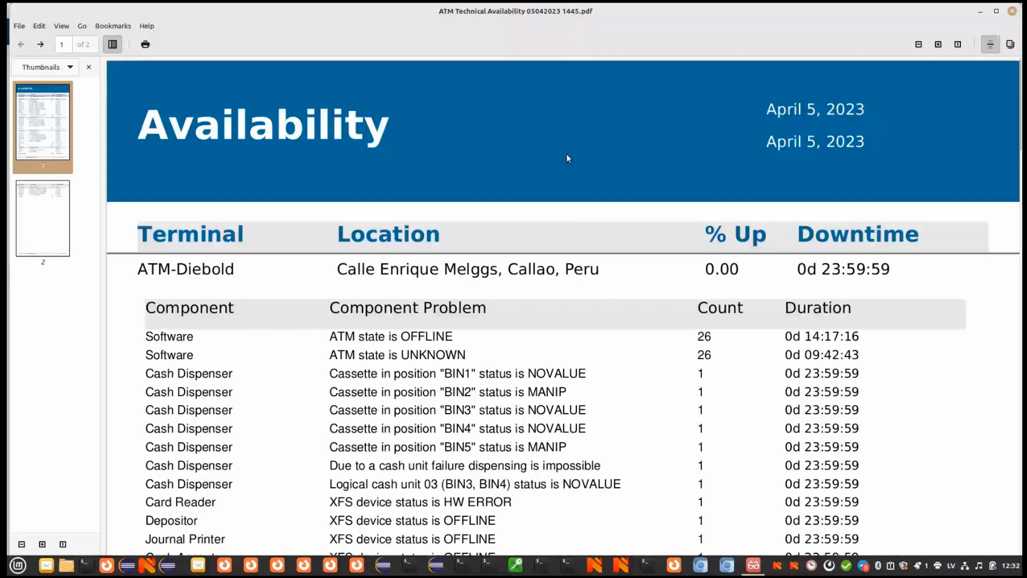
{"action": "mouse_move", "coordinate": [572, 211]}
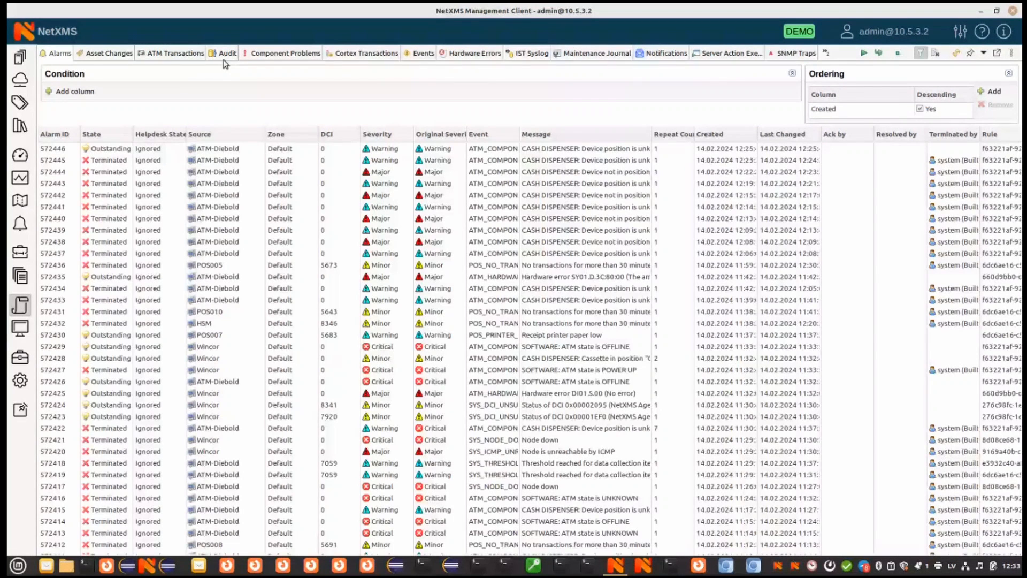
- Review the ATM transactions and audit logs, then the live events showing ATM-Diebold's speed change
{"action": "left_click", "coordinate": [174, 53]}
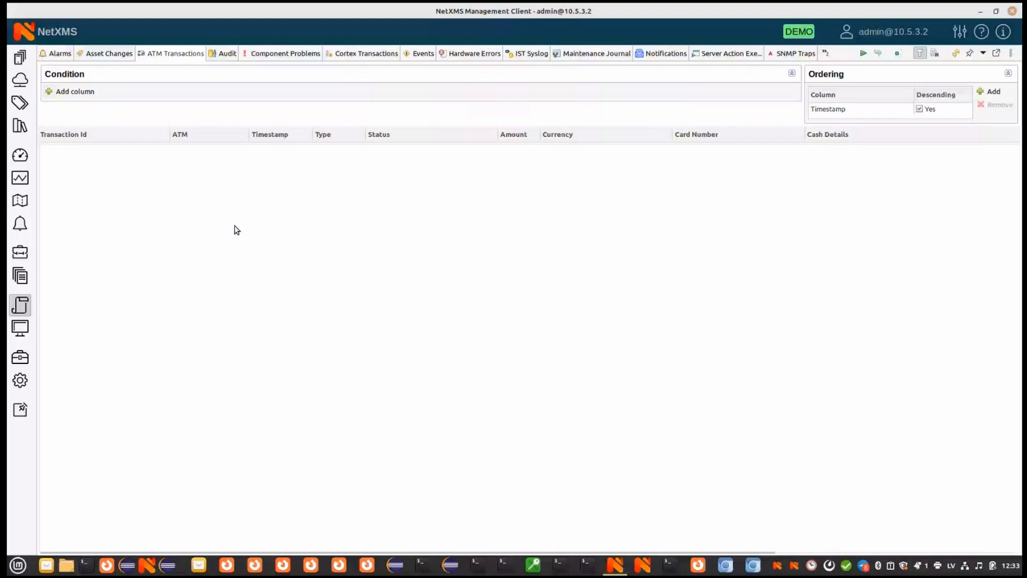
{"action": "left_click", "coordinate": [227, 54]}
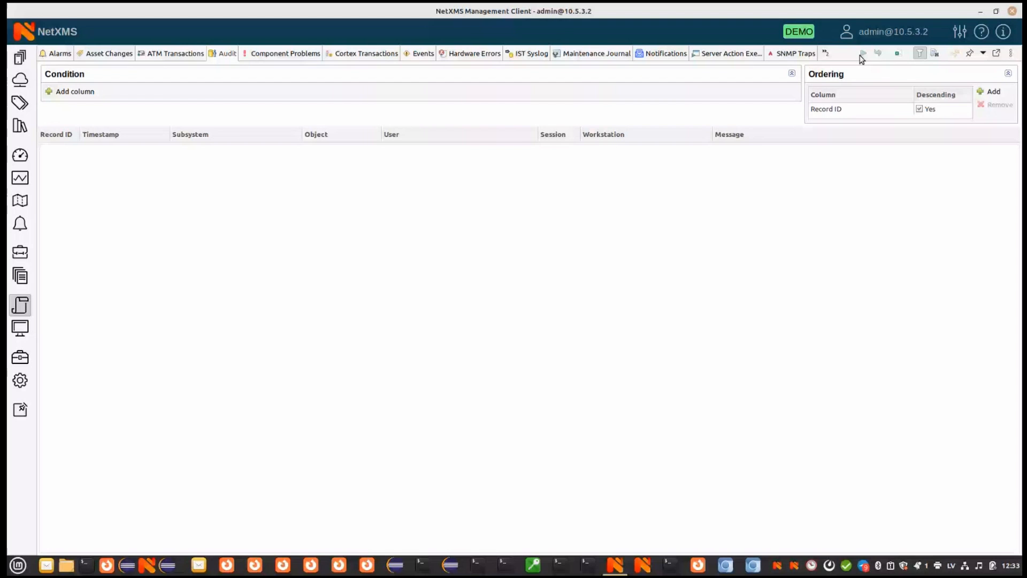
{"action": "left_click", "coordinate": [863, 53]}
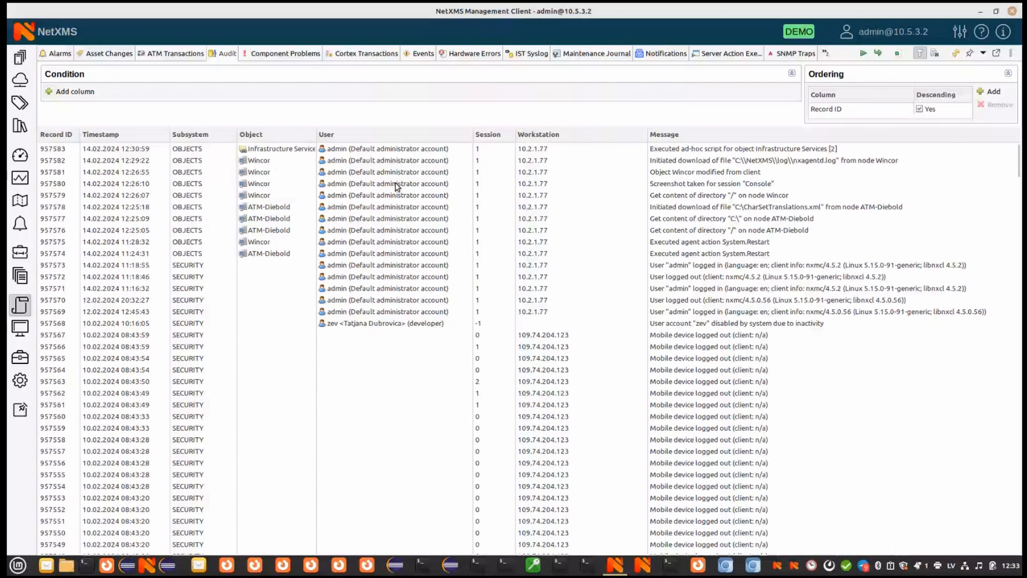
{"action": "mouse_move", "coordinate": [383, 253]}
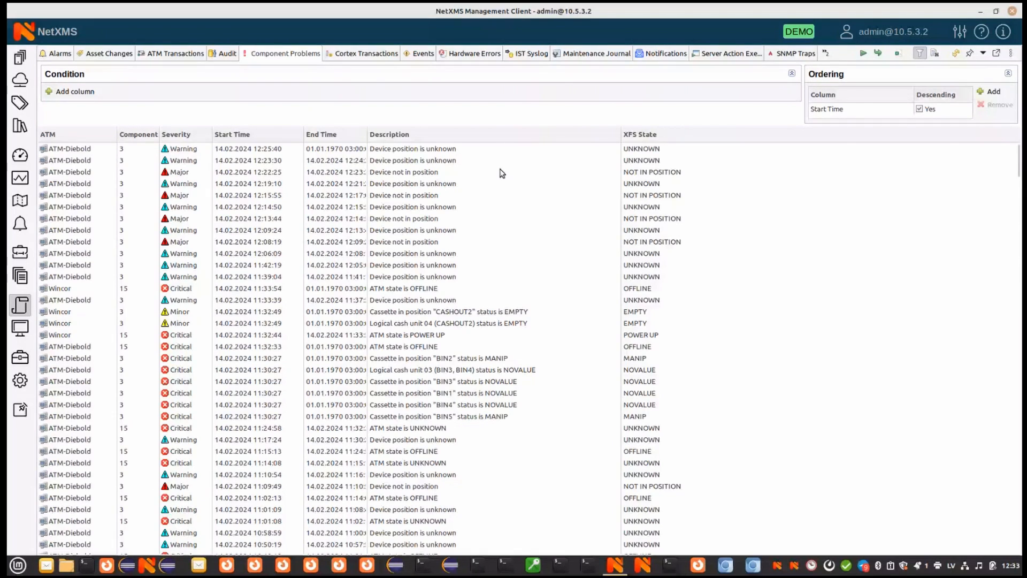
{"action": "left_click", "coordinate": [473, 53]}
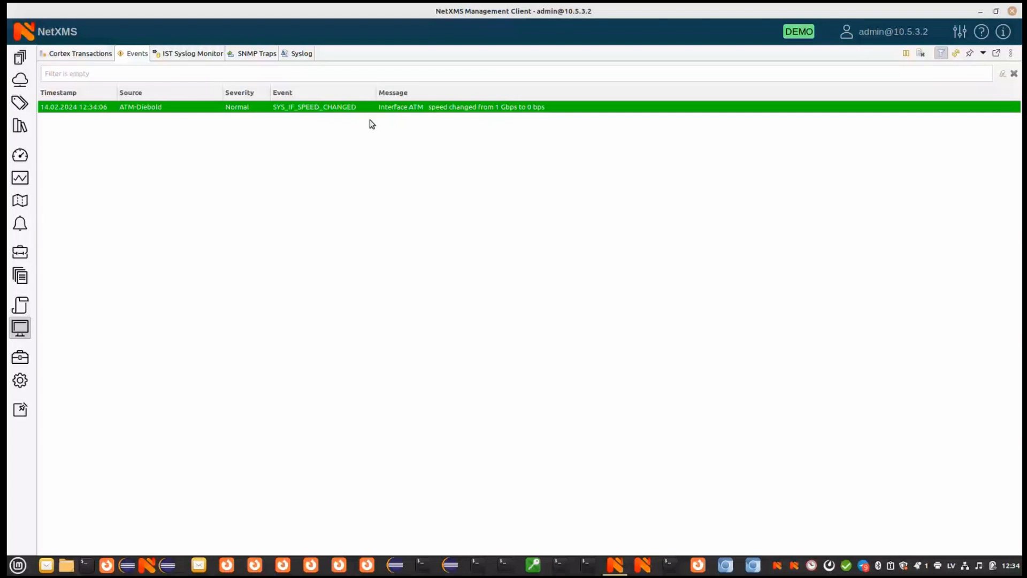
- Go to the Configuration section listing actions, event processing policy and server settings
{"action": "left_click", "coordinate": [20, 381]}
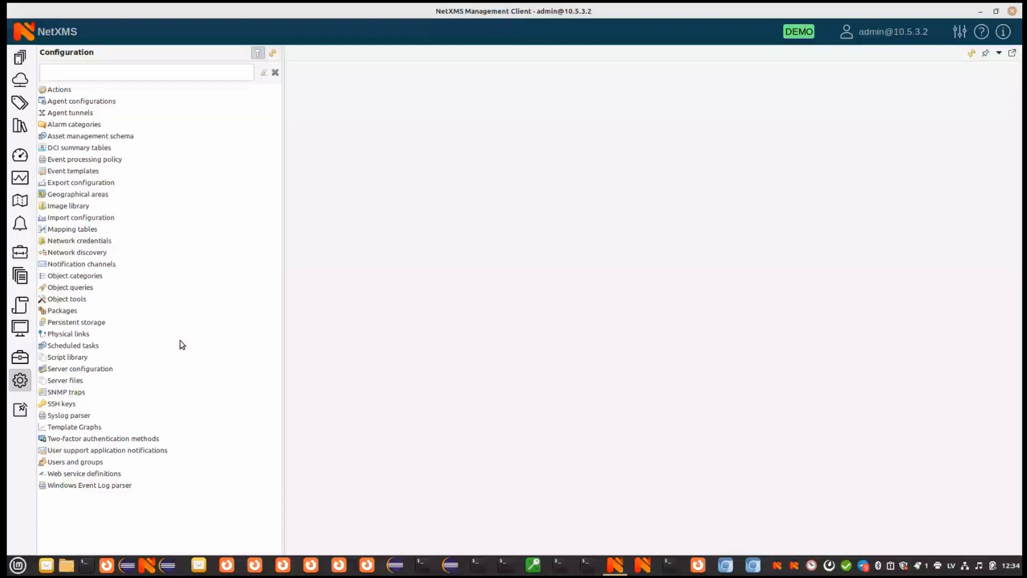
{"action": "left_click", "coordinate": [147, 71]}
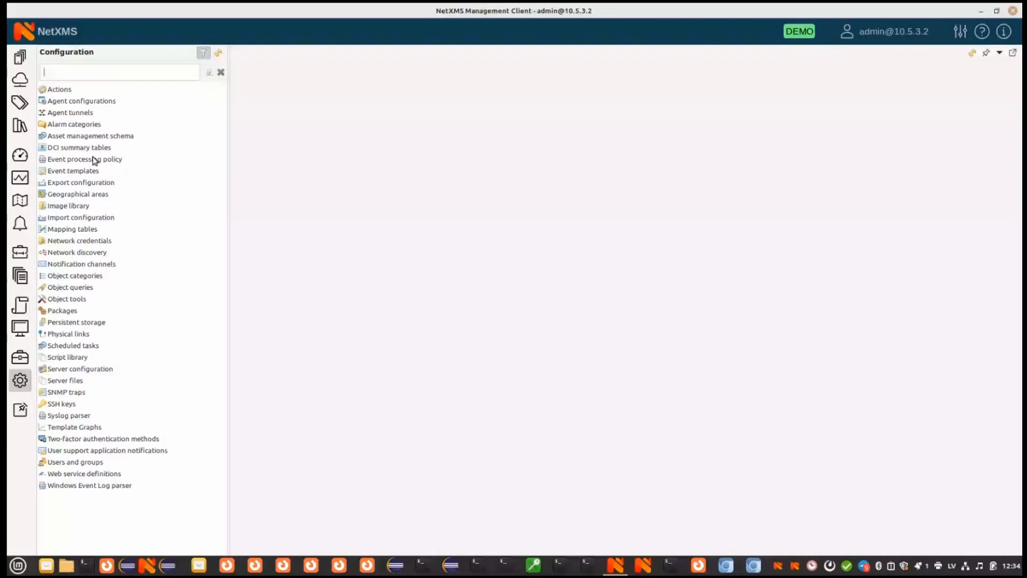
- Bring up the event processing policy with its numbered rules, filters and actions
{"action": "left_click", "coordinate": [85, 159]}
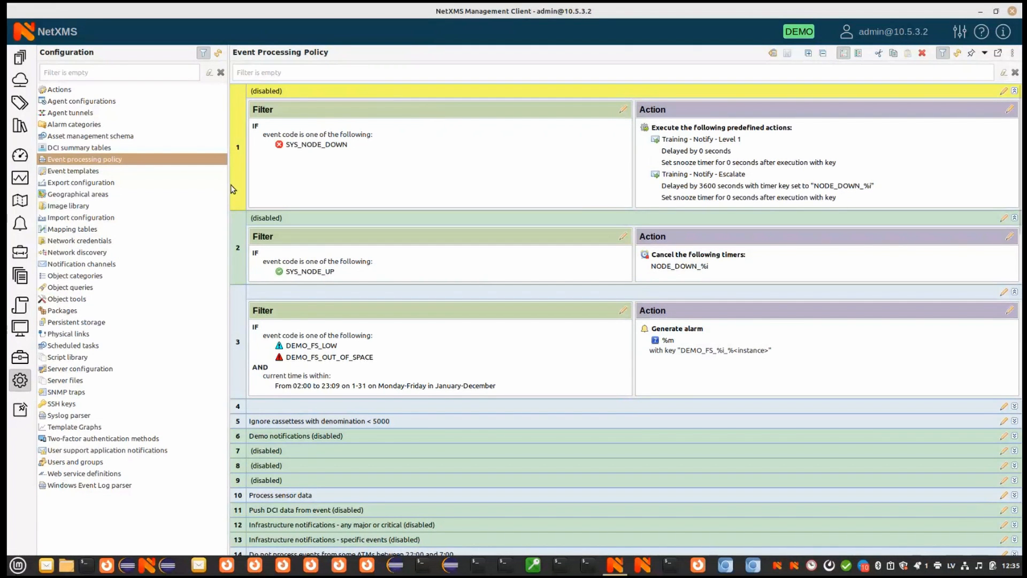
{"action": "mouse_move", "coordinate": [330, 165]}
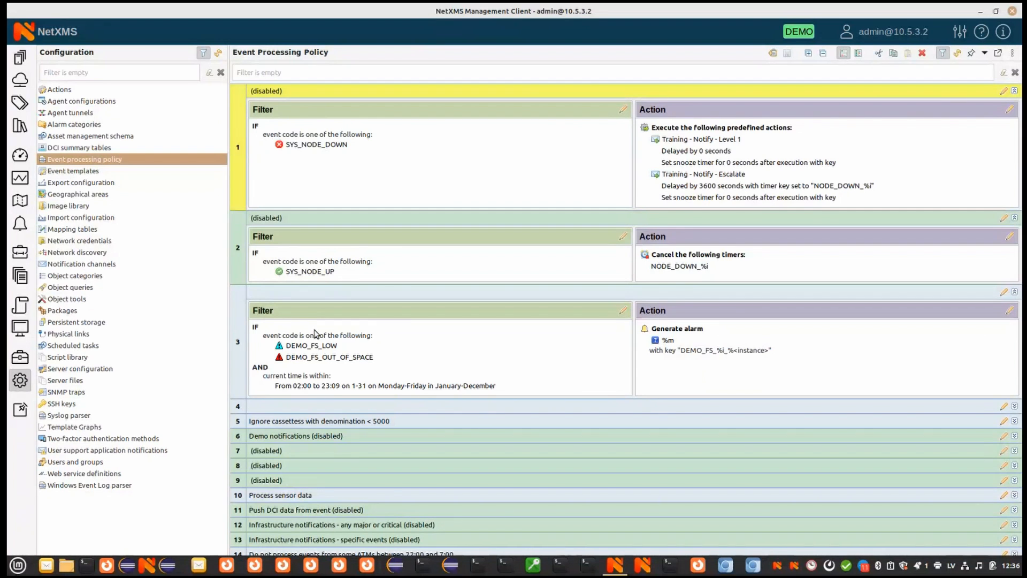
- List the SMS, SMTP-HTML and SMTP-Text channels and cancel the new channel form after checking drivers
{"action": "left_click", "coordinate": [80, 263]}
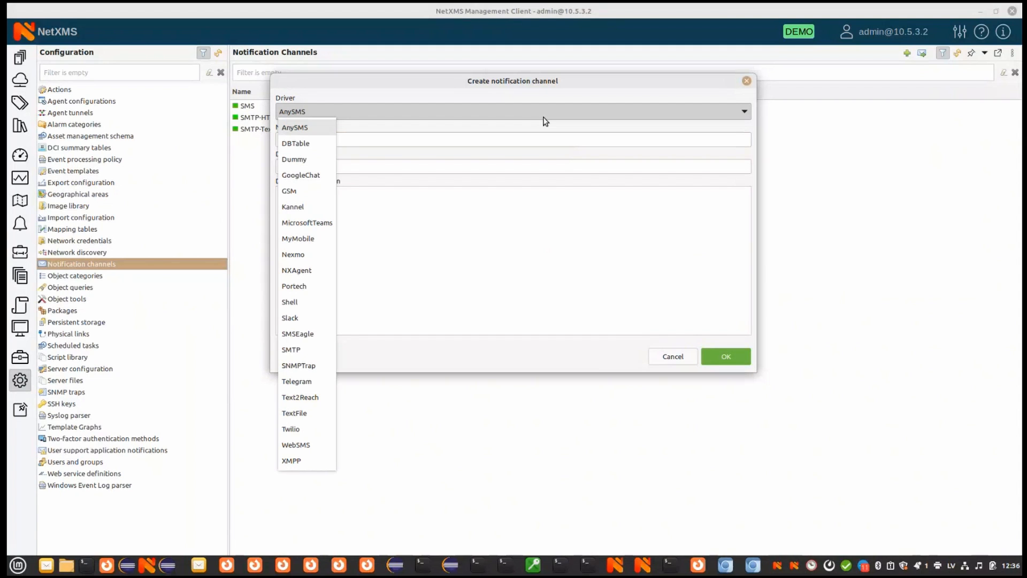
{"action": "mouse_move", "coordinate": [307, 223]}
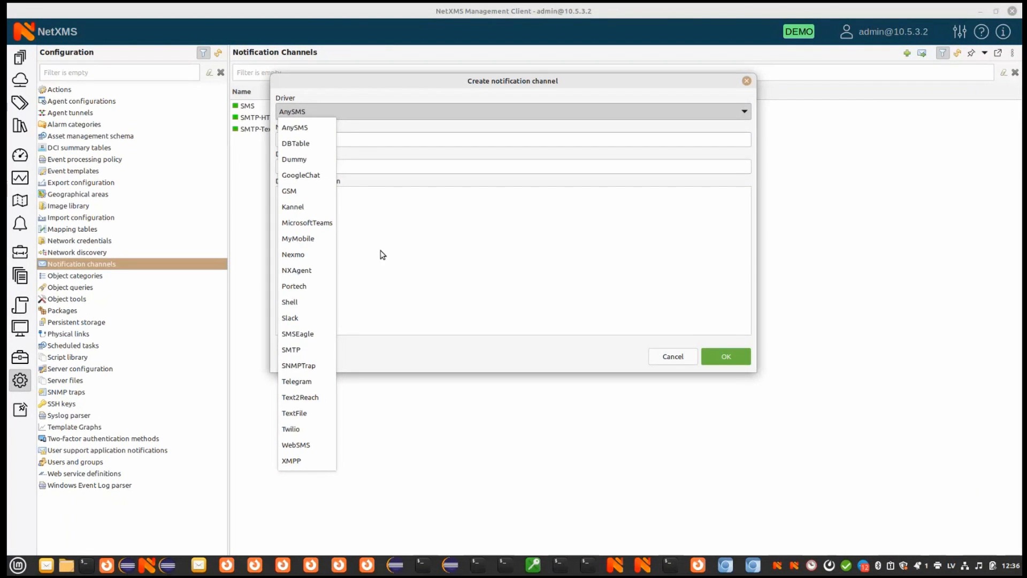
{"action": "left_click", "coordinate": [672, 356]}
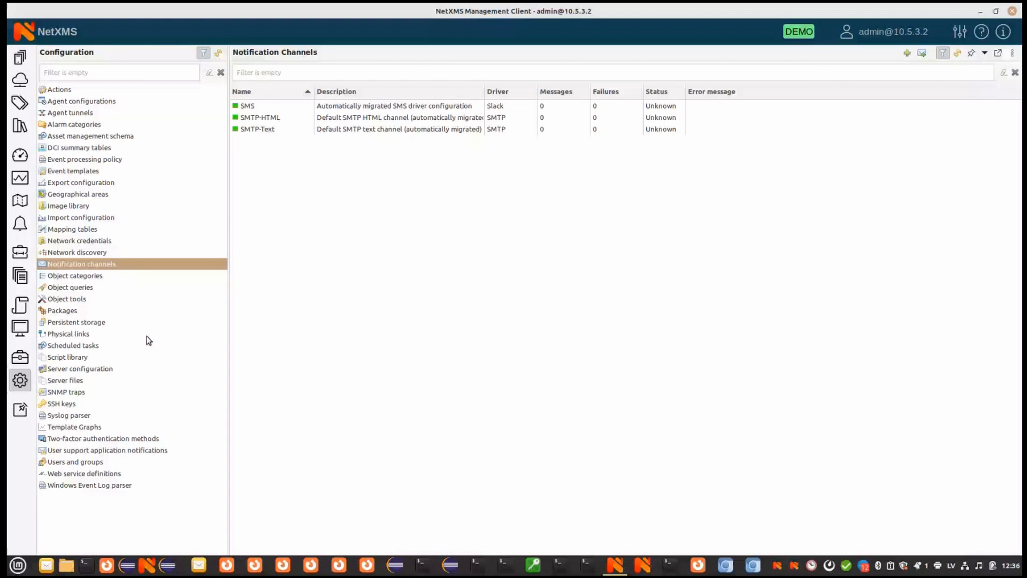
- Review the Ping from server object tool's properties and cancel without changes
{"action": "left_click", "coordinate": [66, 299]}
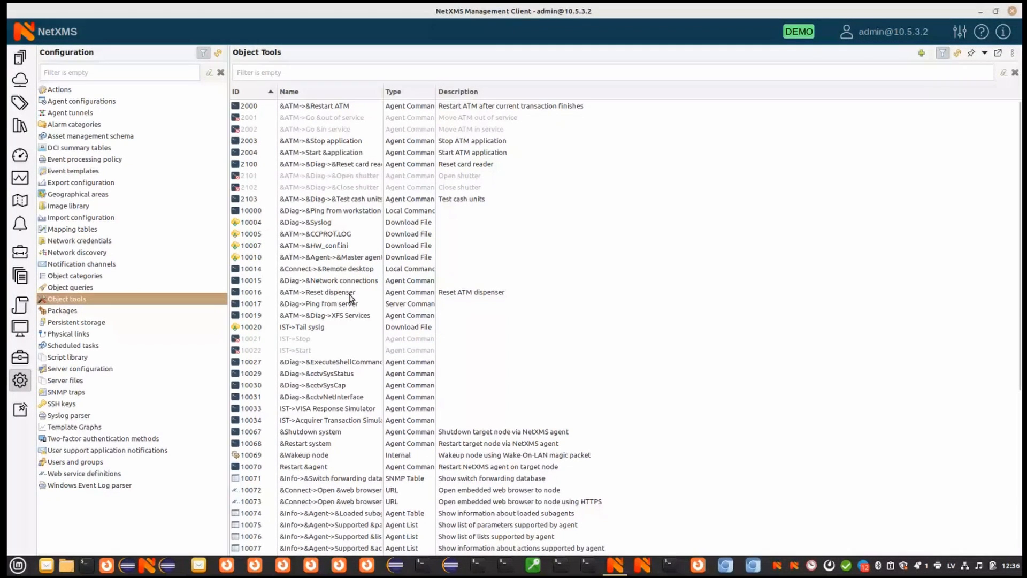
{"action": "double_click", "coordinate": [317, 303]}
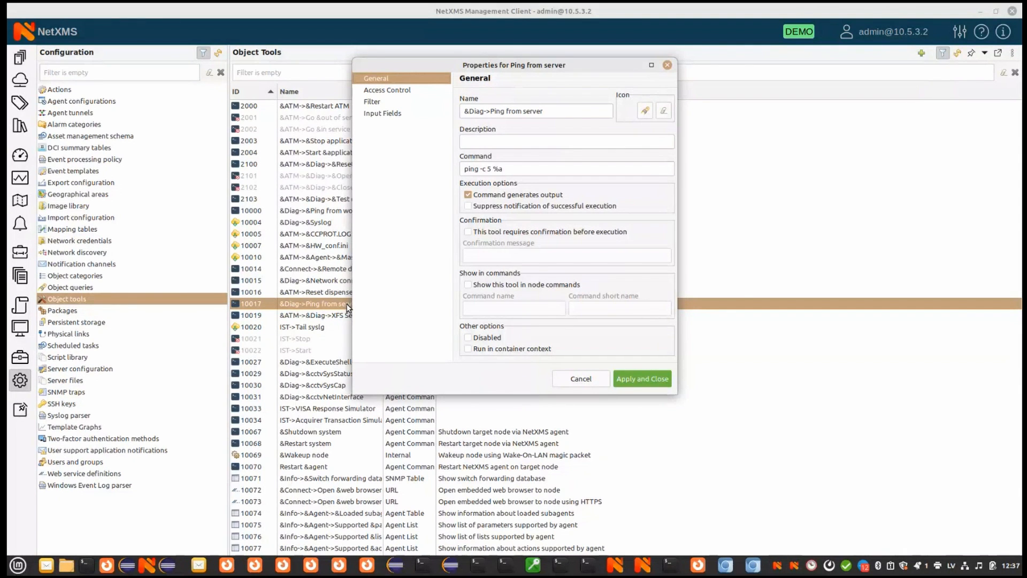
{"action": "left_click", "coordinate": [387, 90]}
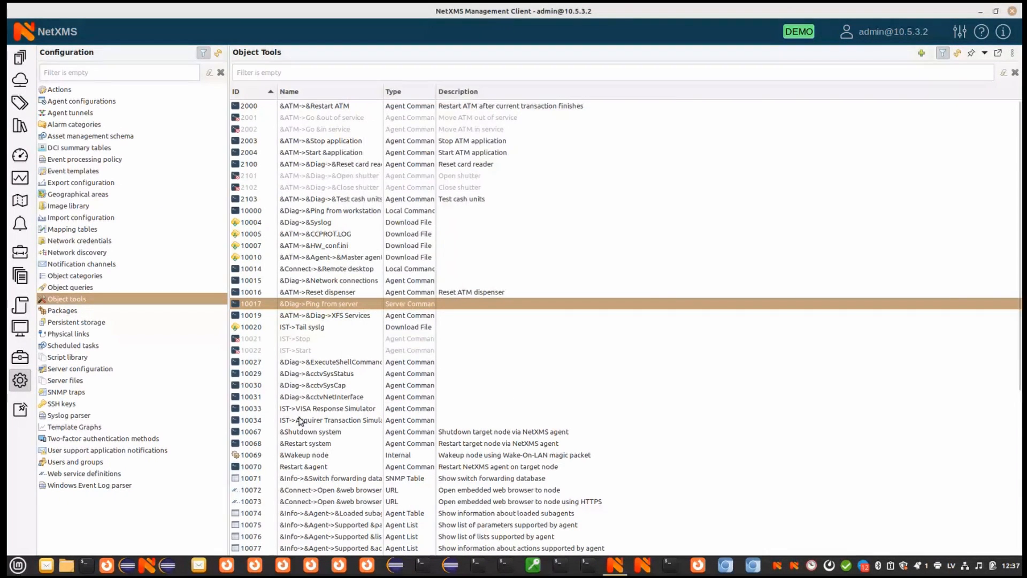
- Show the Users and groups list with account types and authentication methods
{"action": "left_click", "coordinate": [75, 461]}
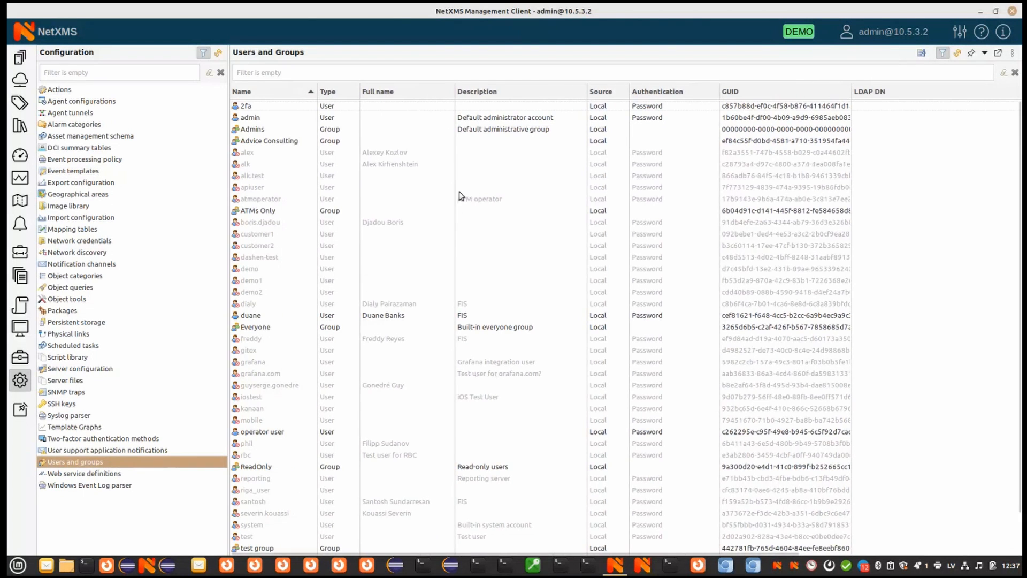
{"action": "mouse_move", "coordinate": [454, 209]}
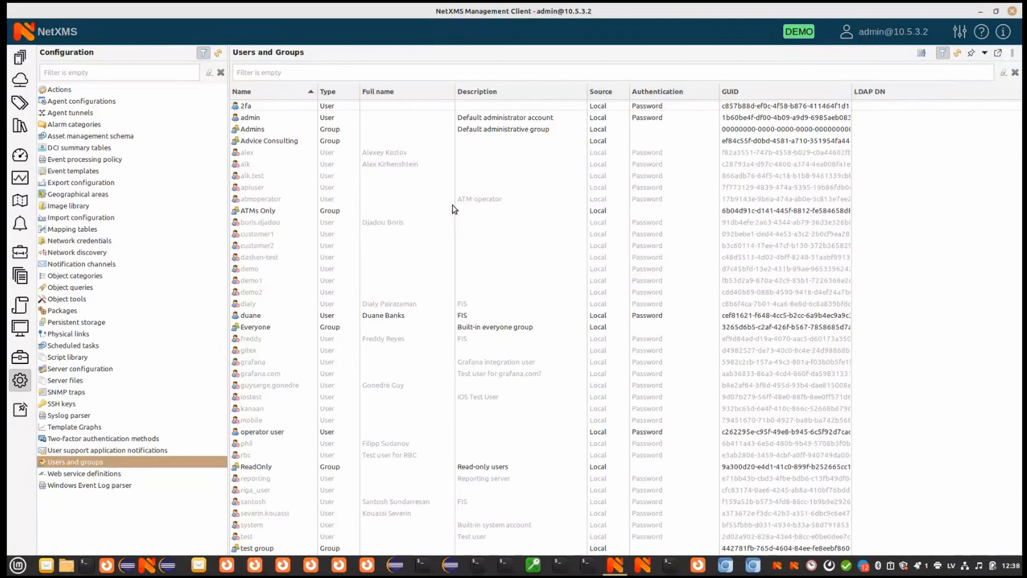
{"action": "mouse_move", "coordinate": [83, 450]}
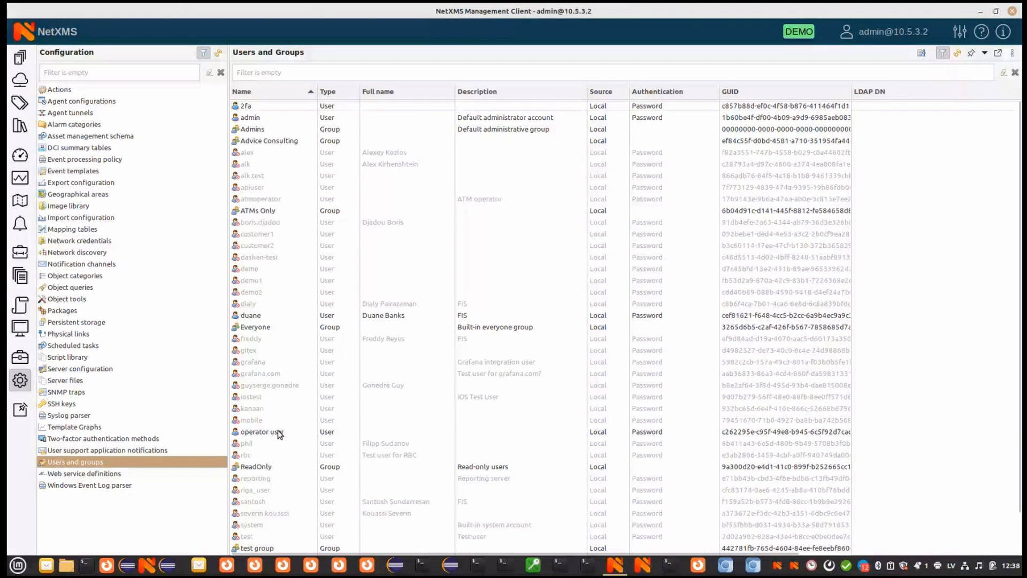
- Review the operator user's properties, scrolling through its system rights
{"action": "double_click", "coordinate": [261, 432]}
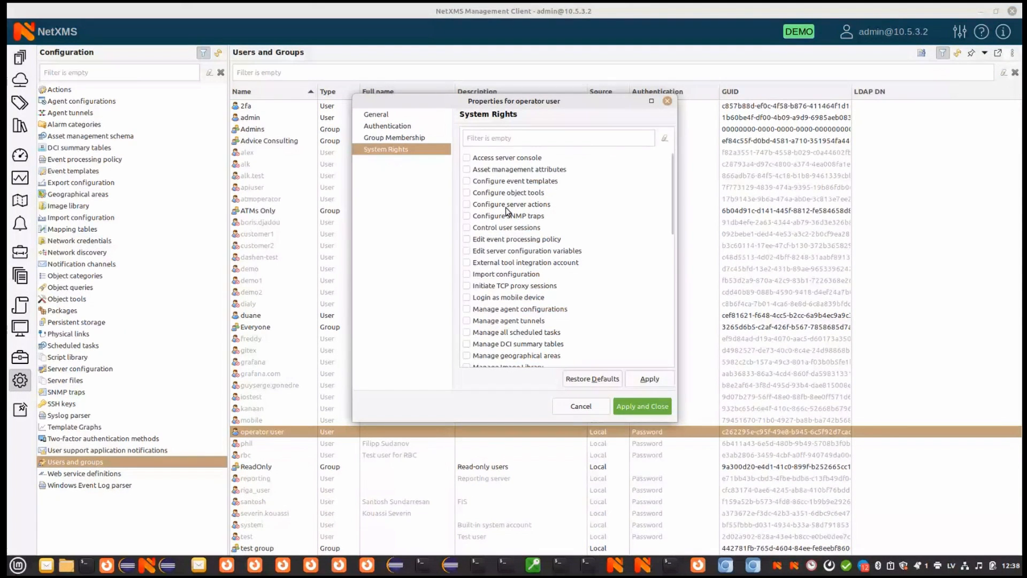
{"action": "scroll", "scroll_direction": "down", "scroll_amount": 3}
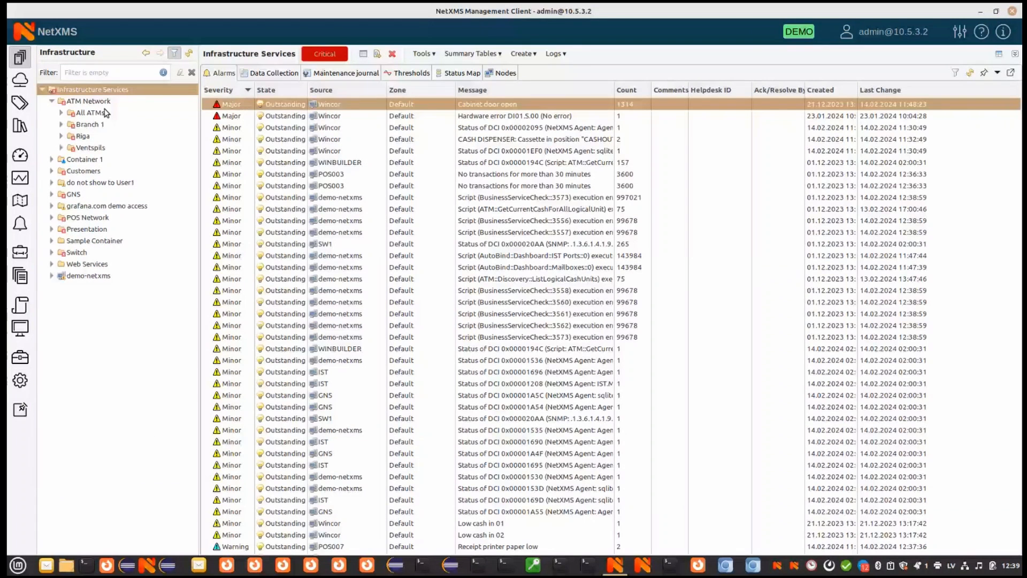
- Review the ATM Network container's access control list and close it unchanged
{"action": "right_click", "coordinate": [87, 100]}
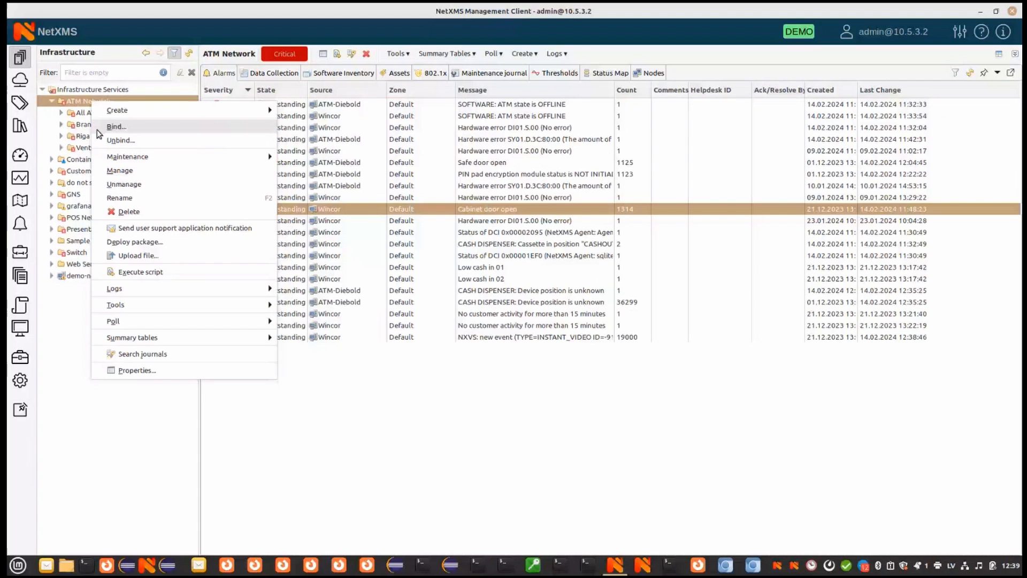
{"action": "left_click", "coordinate": [137, 370]}
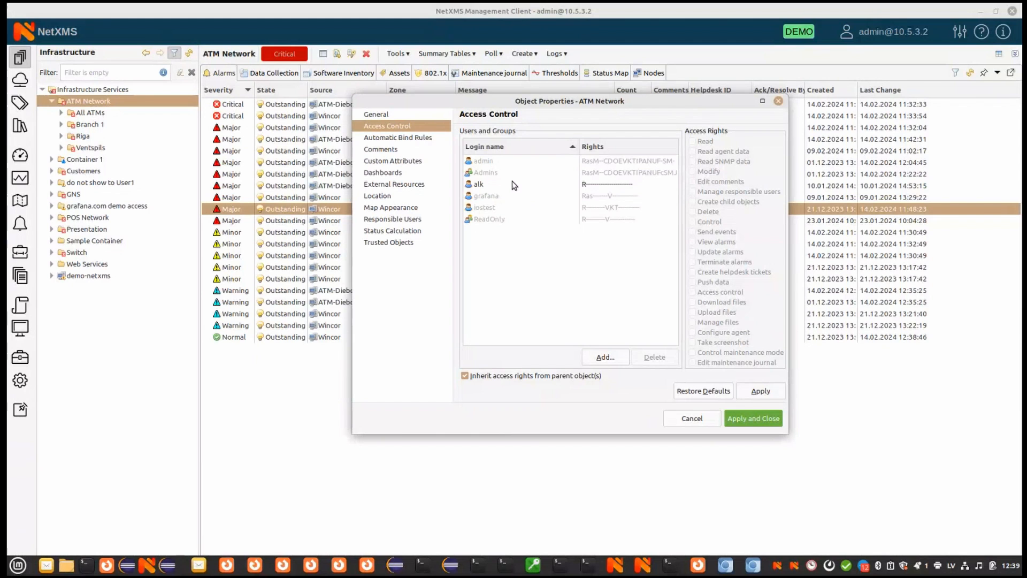
{"action": "mouse_move", "coordinate": [485, 191]}
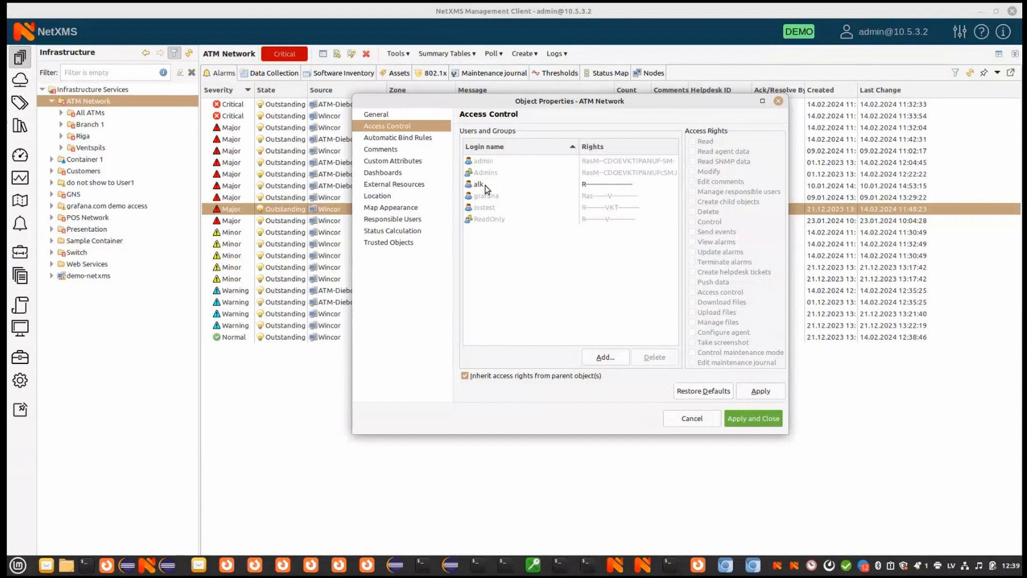
{"action": "left_click", "coordinate": [480, 184]}
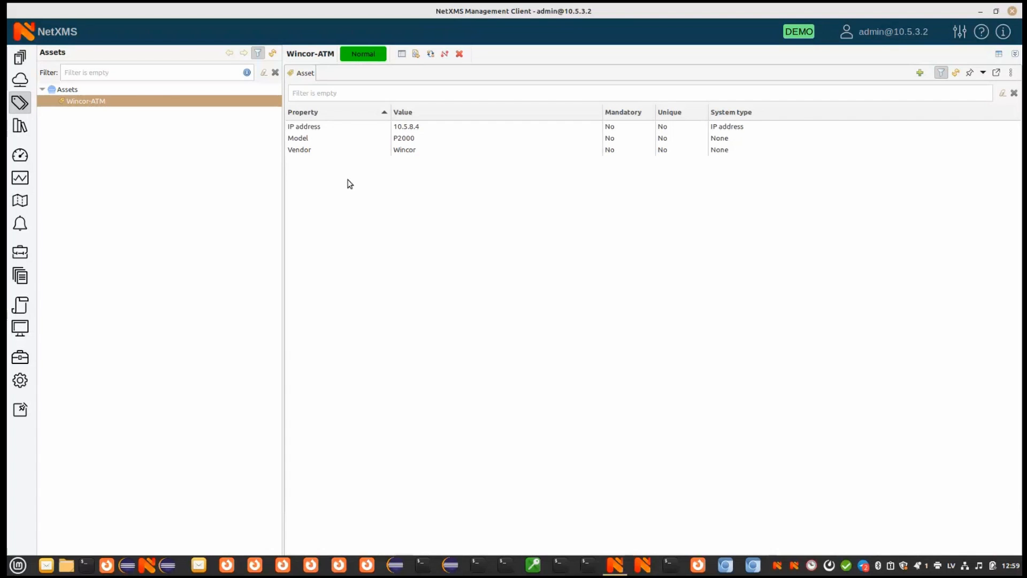
{"action": "mouse_move", "coordinate": [314, 146]}
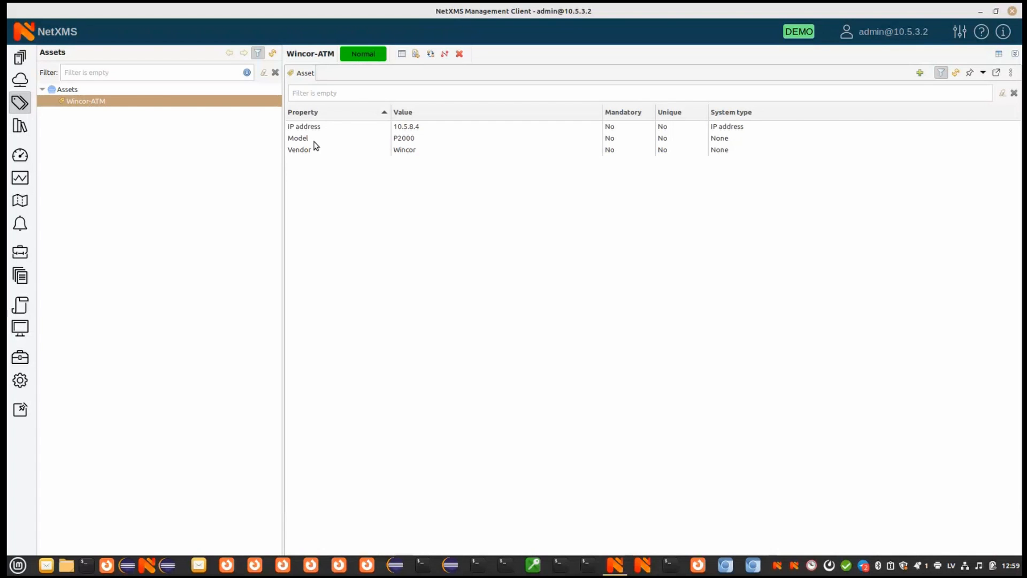
- Show the asset management schema with ipaddr, Location, Model and Vendor attributes
{"action": "left_click", "coordinate": [298, 150]}
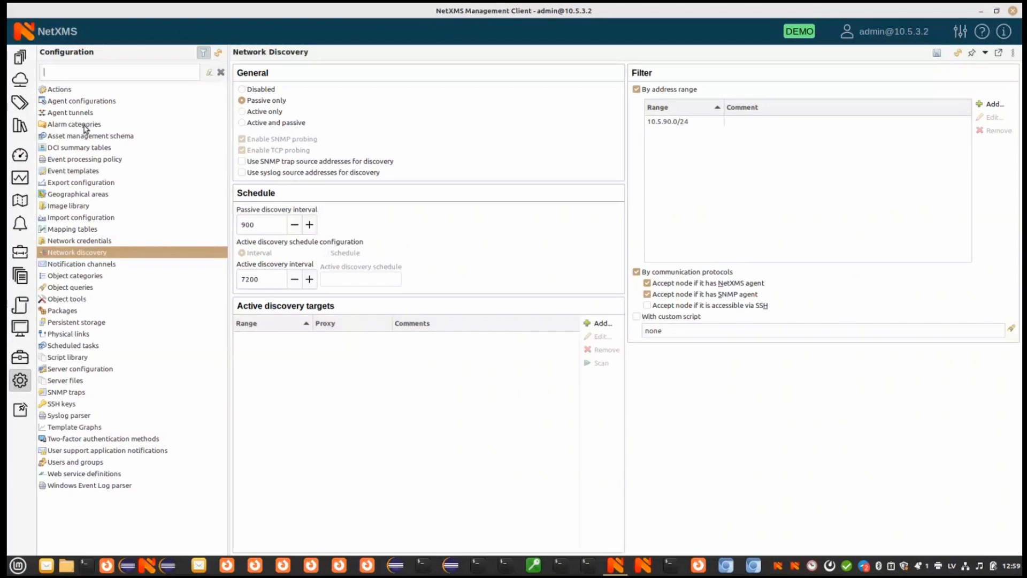
{"action": "left_click", "coordinate": [90, 136]}
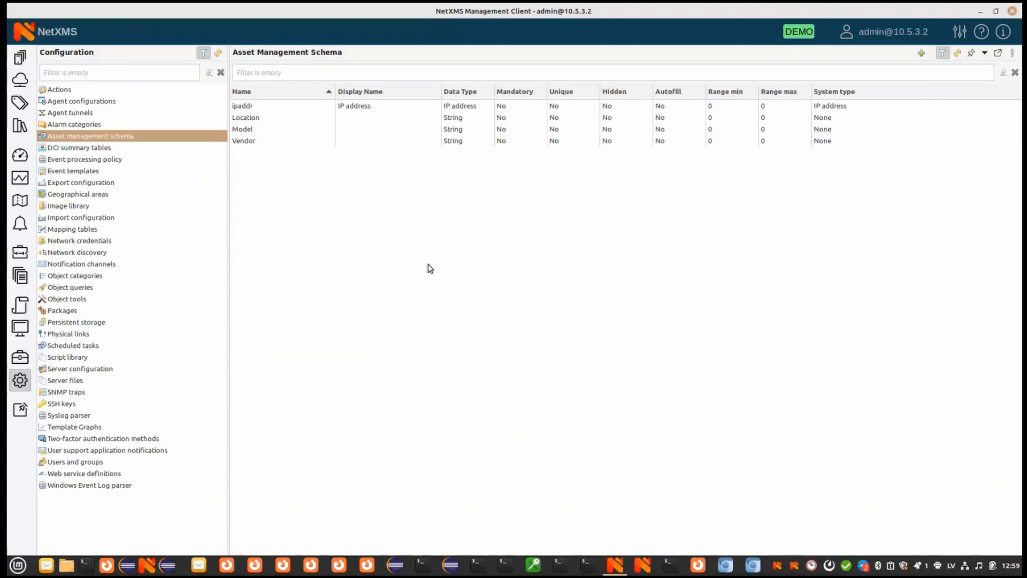
{"action": "mouse_move", "coordinate": [383, 273]}
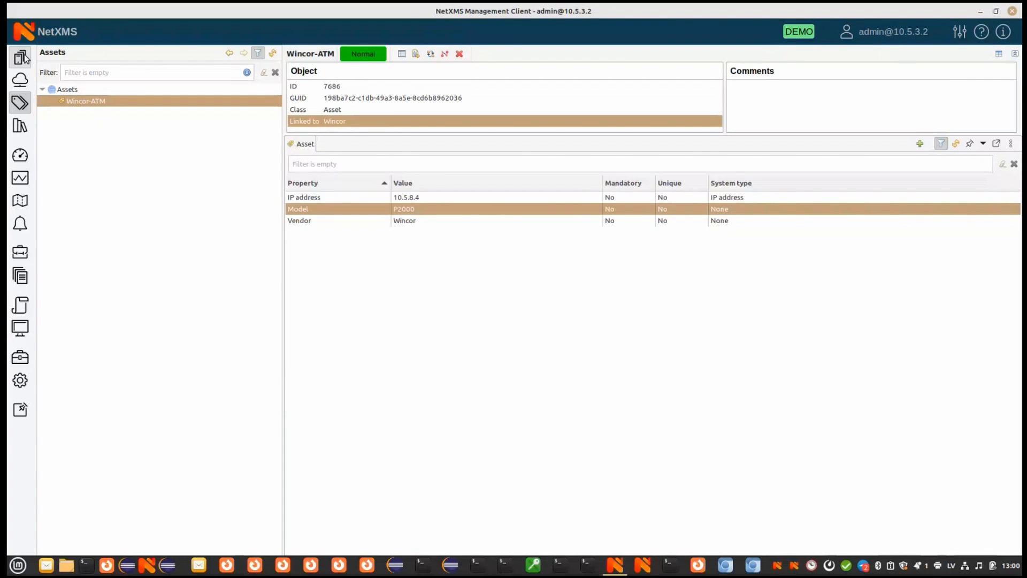
- Jump to the linked Wincor node and view its assets: IP 10.5.8.4, model P2000, vendor Wincor
{"action": "left_click", "coordinate": [21, 57]}
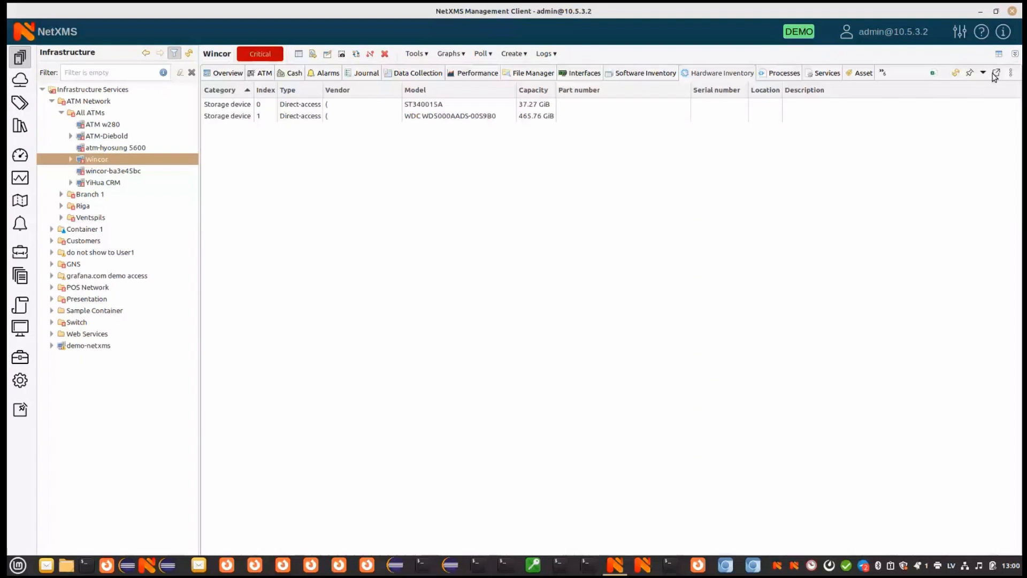
{"action": "left_click", "coordinate": [864, 73]}
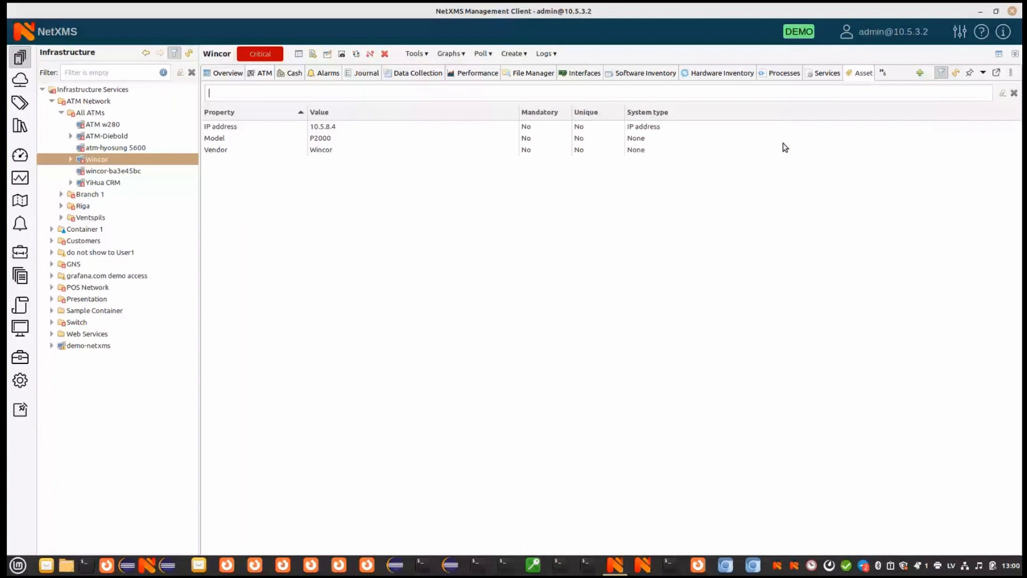
{"action": "left_click", "coordinate": [215, 150]}
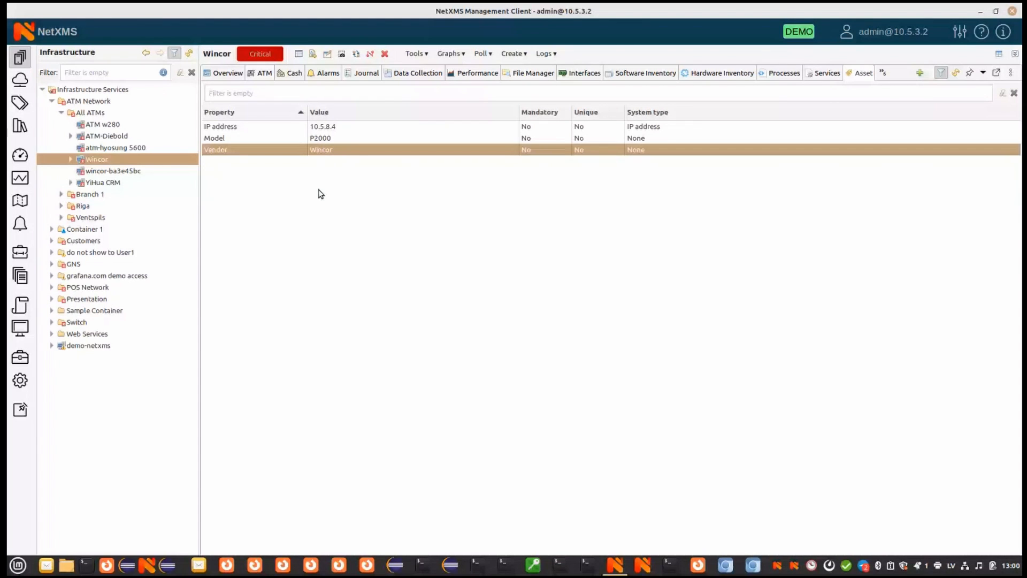